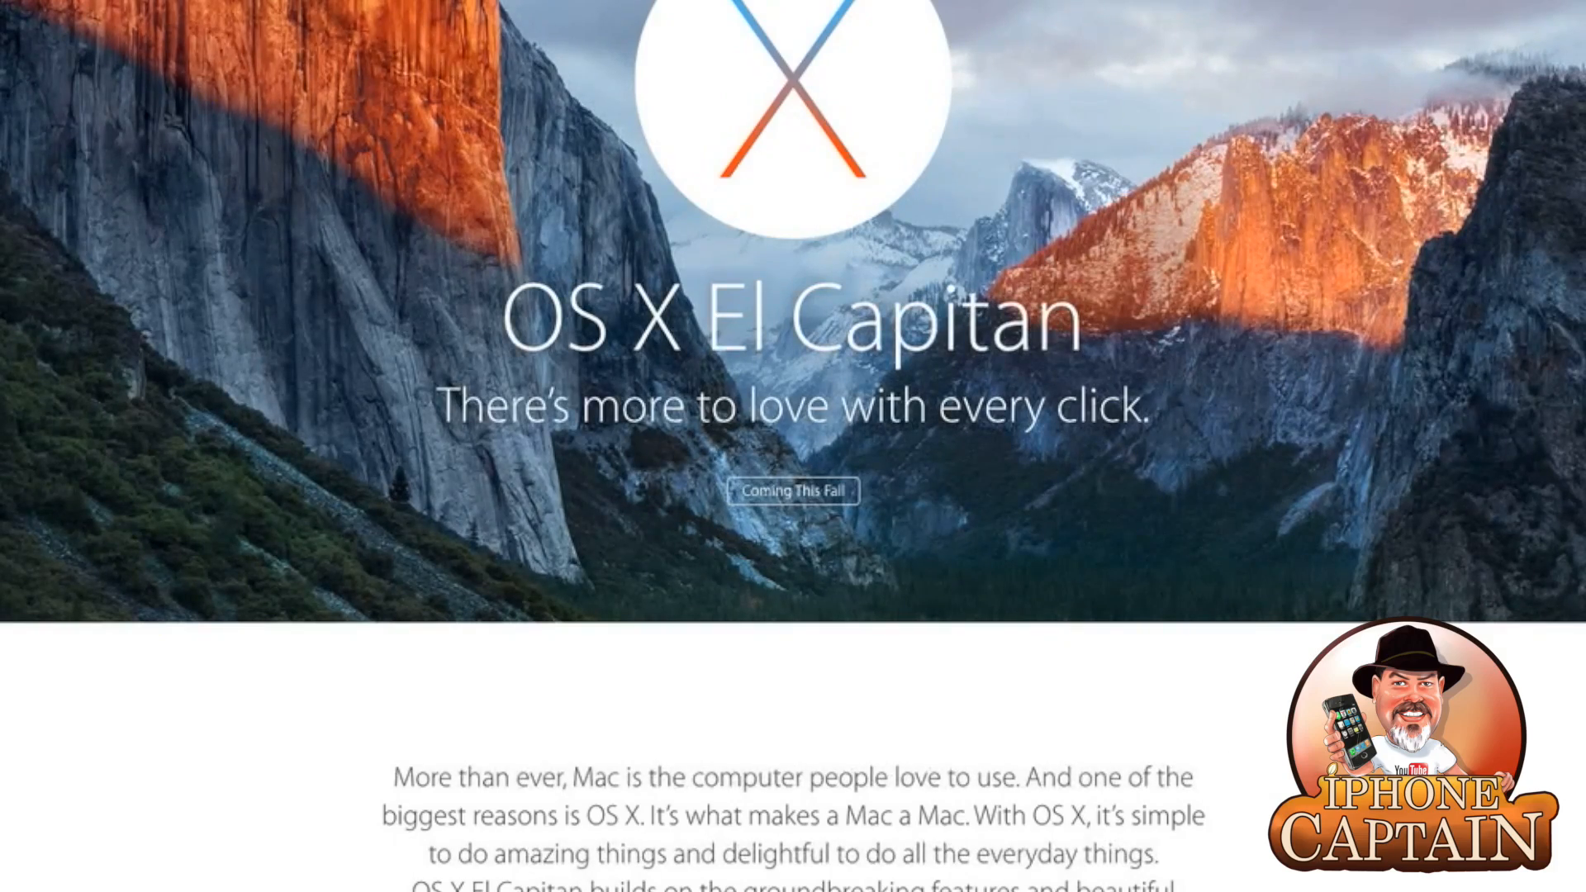
{"action": "scroll", "scroll_direction": "down", "scroll_amount": 3}
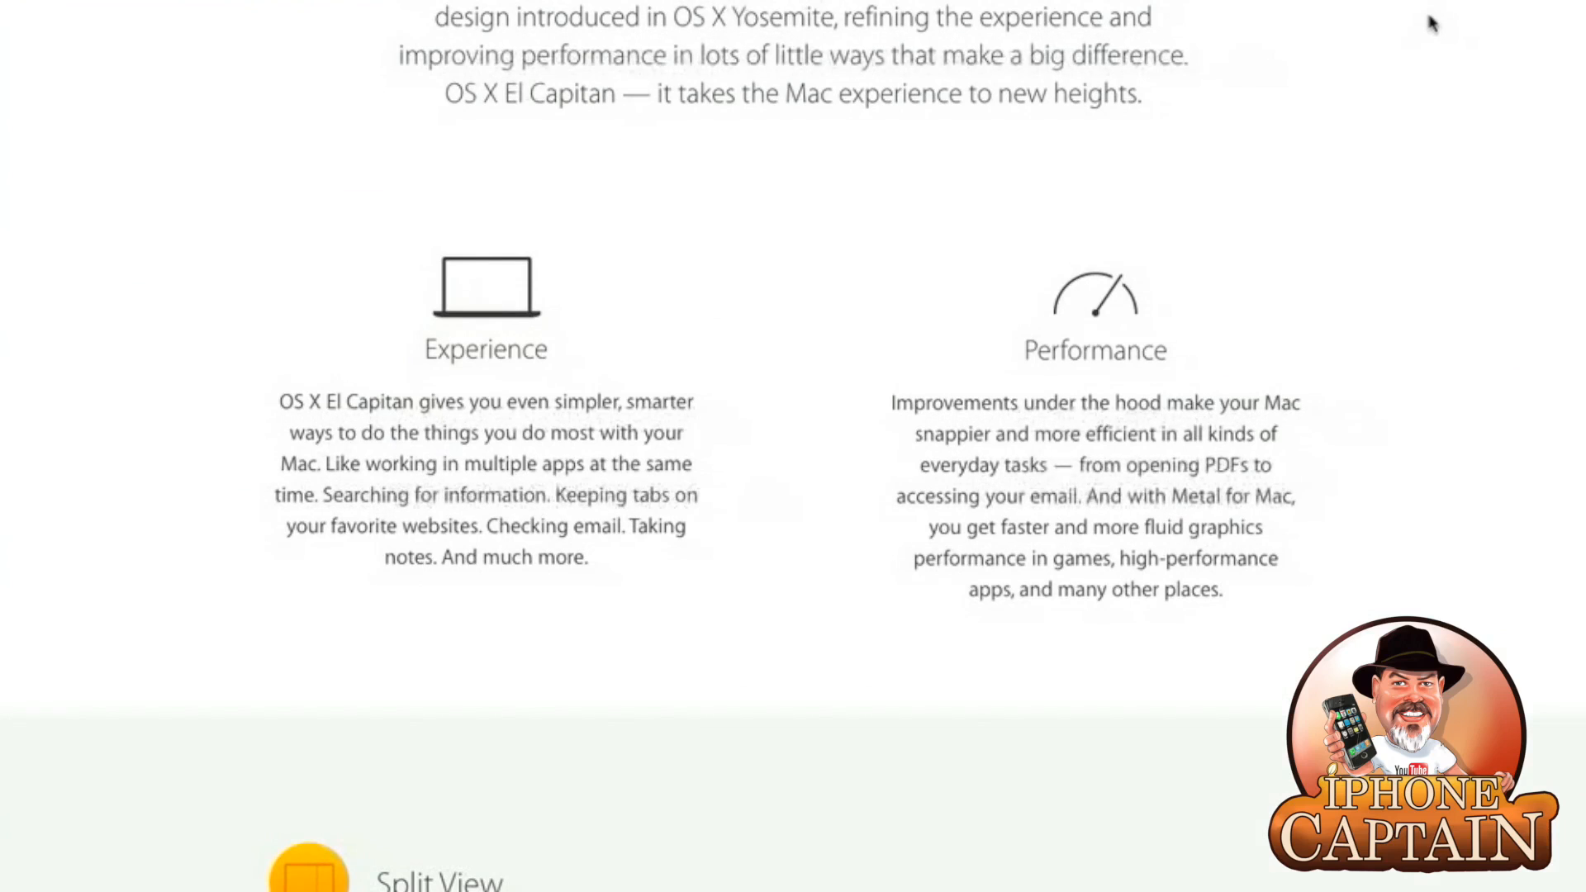
{"action": "scroll", "scroll_direction": "down", "scroll_amount": 3}
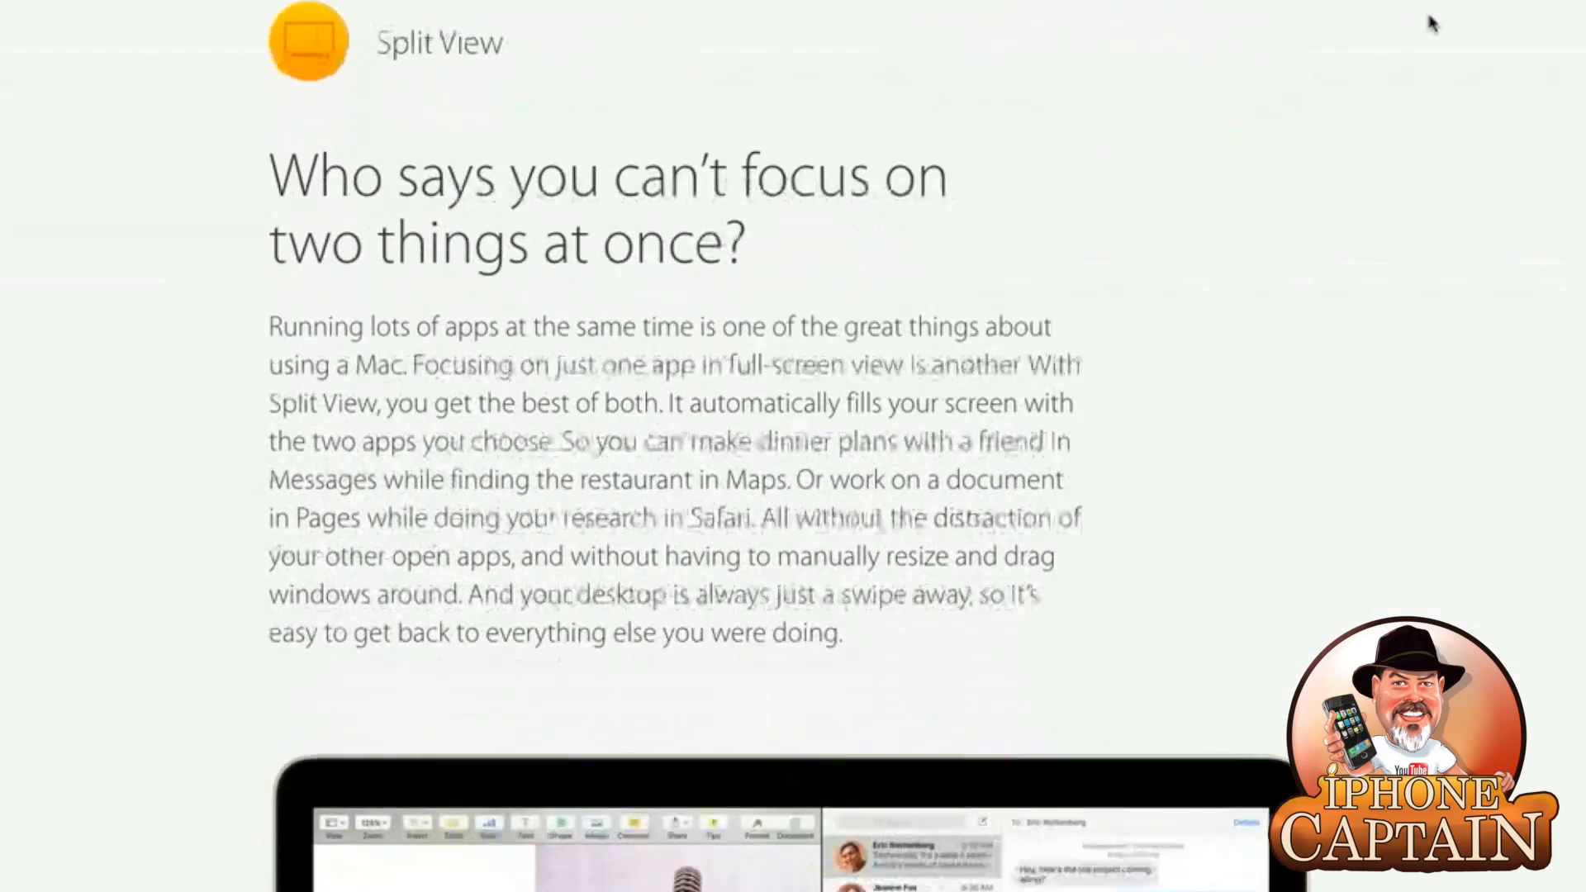
{"action": "scroll", "scroll_direction": "down", "scroll_amount": 3}
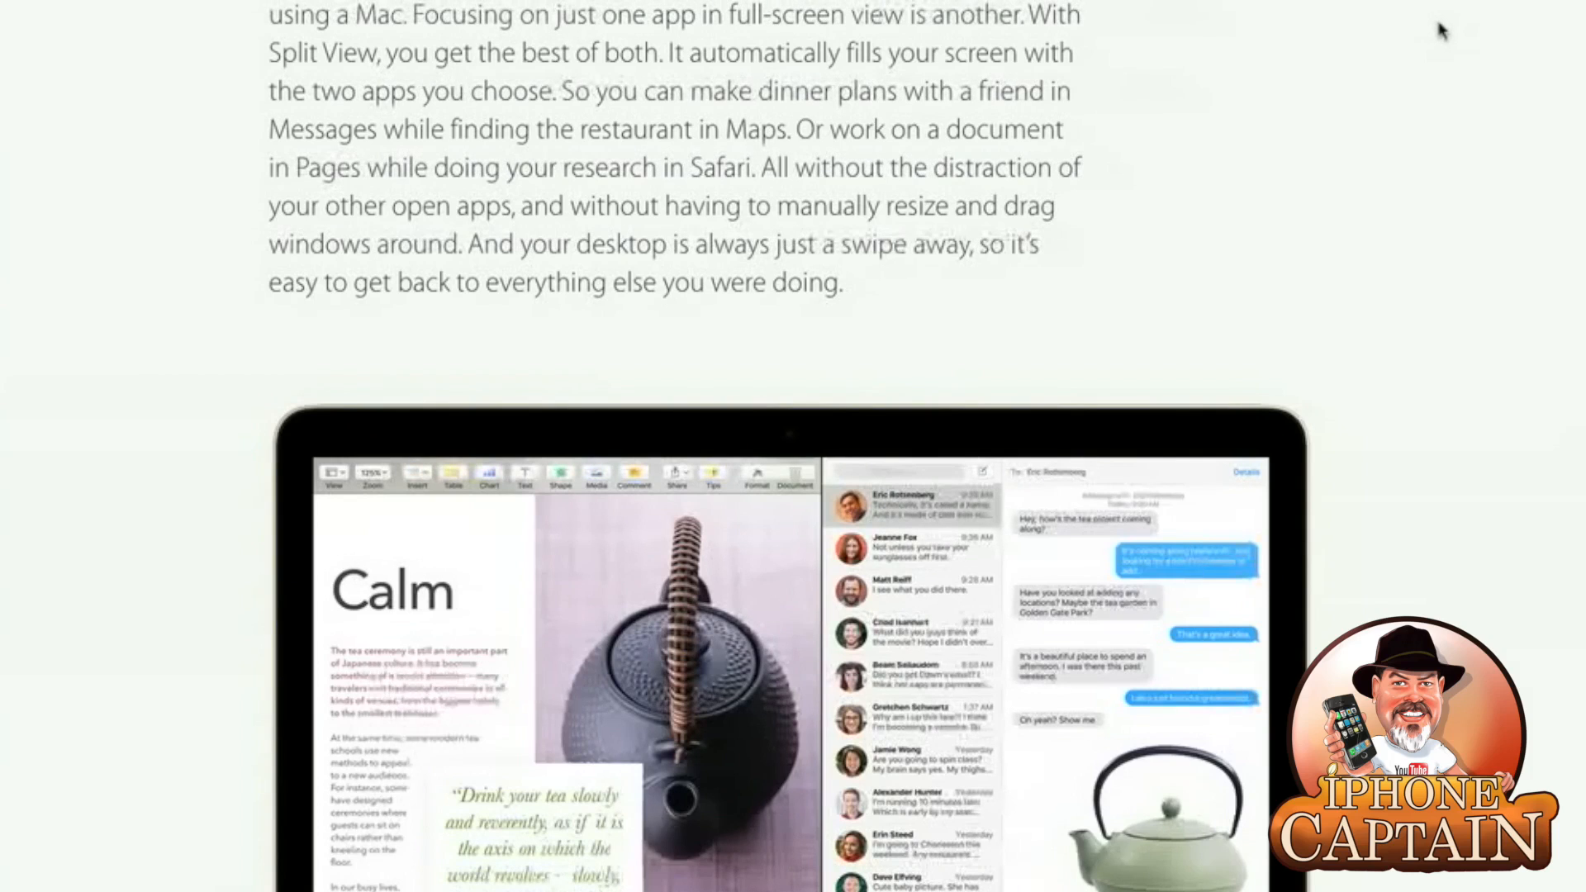
{"action": "scroll", "scroll_direction": "down", "scroll_amount": 3}
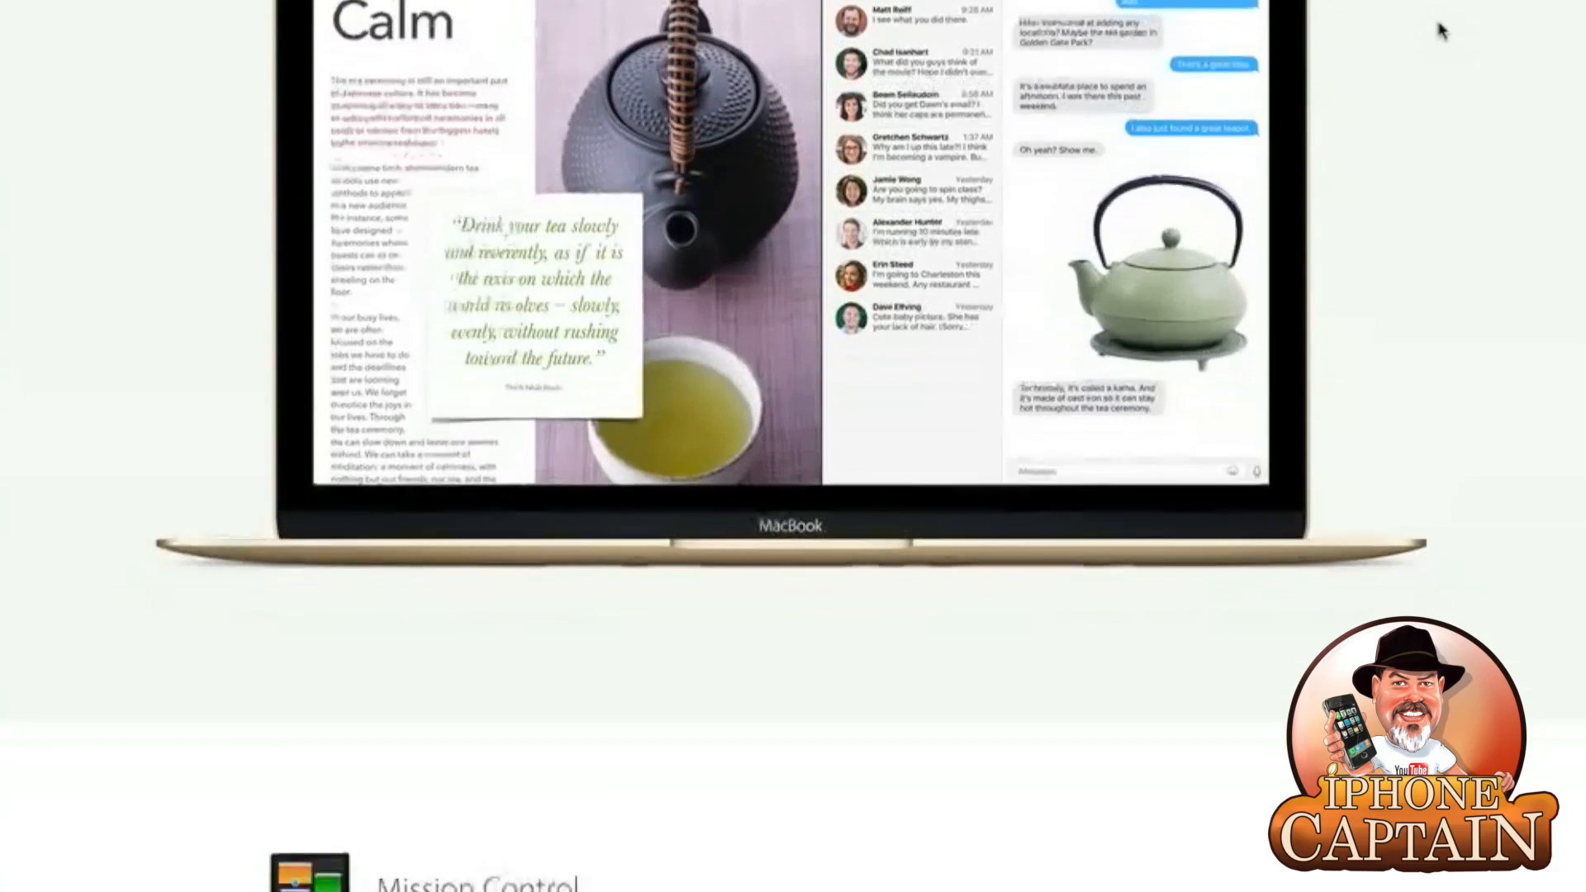
{"action": "scroll", "scroll_direction": "down", "scroll_amount": 3}
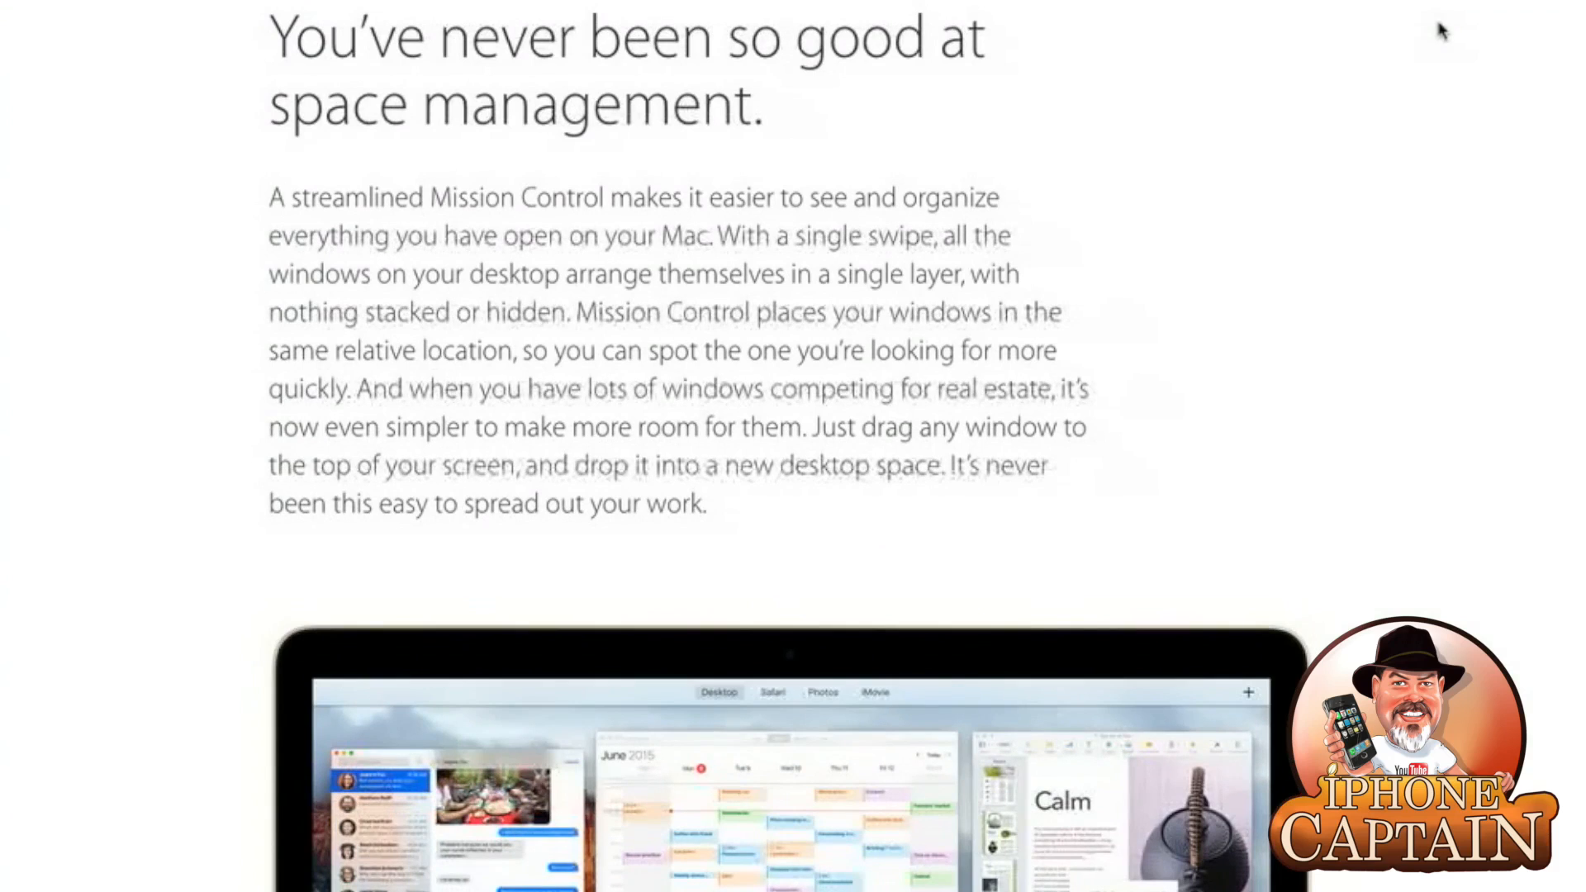
{"action": "scroll", "scroll_direction": "down", "scroll_amount": 3}
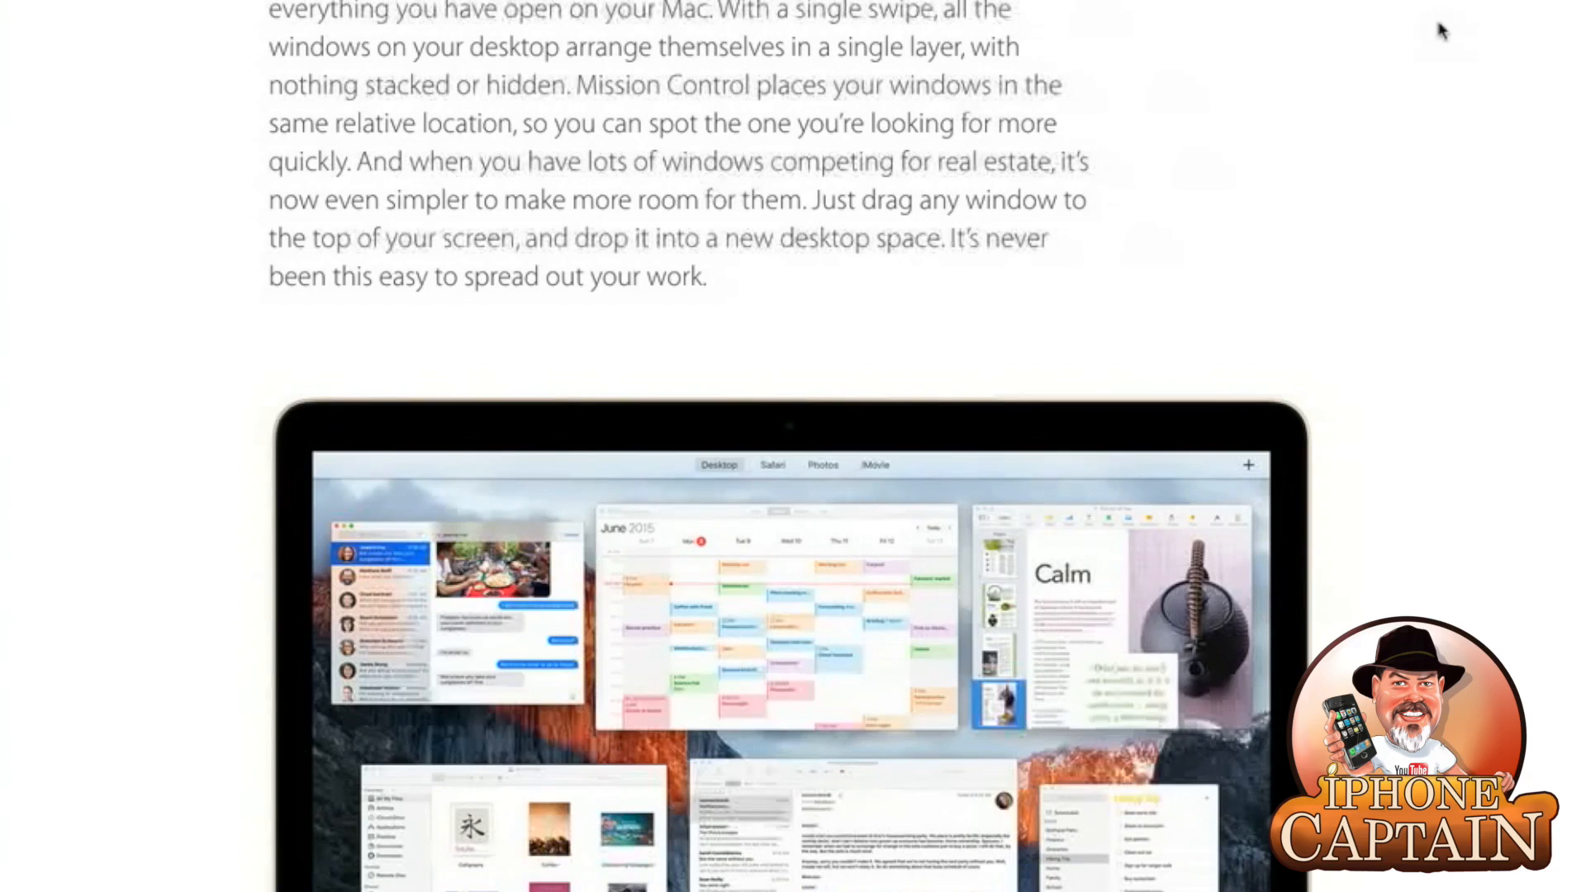
{"action": "scroll", "scroll_direction": "down", "scroll_amount": 3}
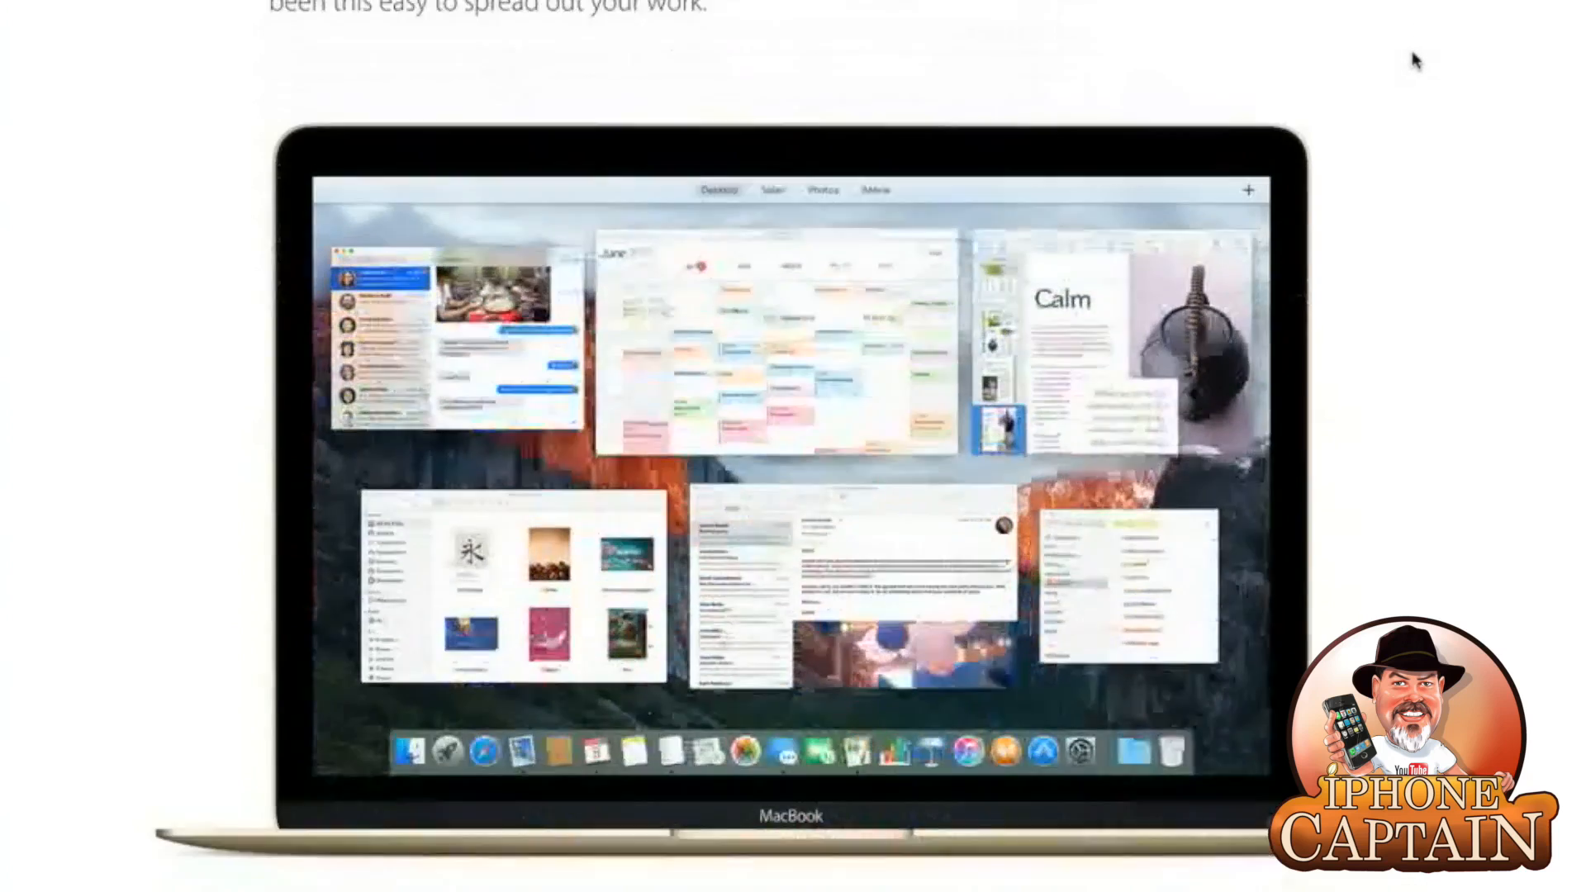
{"action": "scroll", "scroll_direction": "down", "scroll_amount": 3}
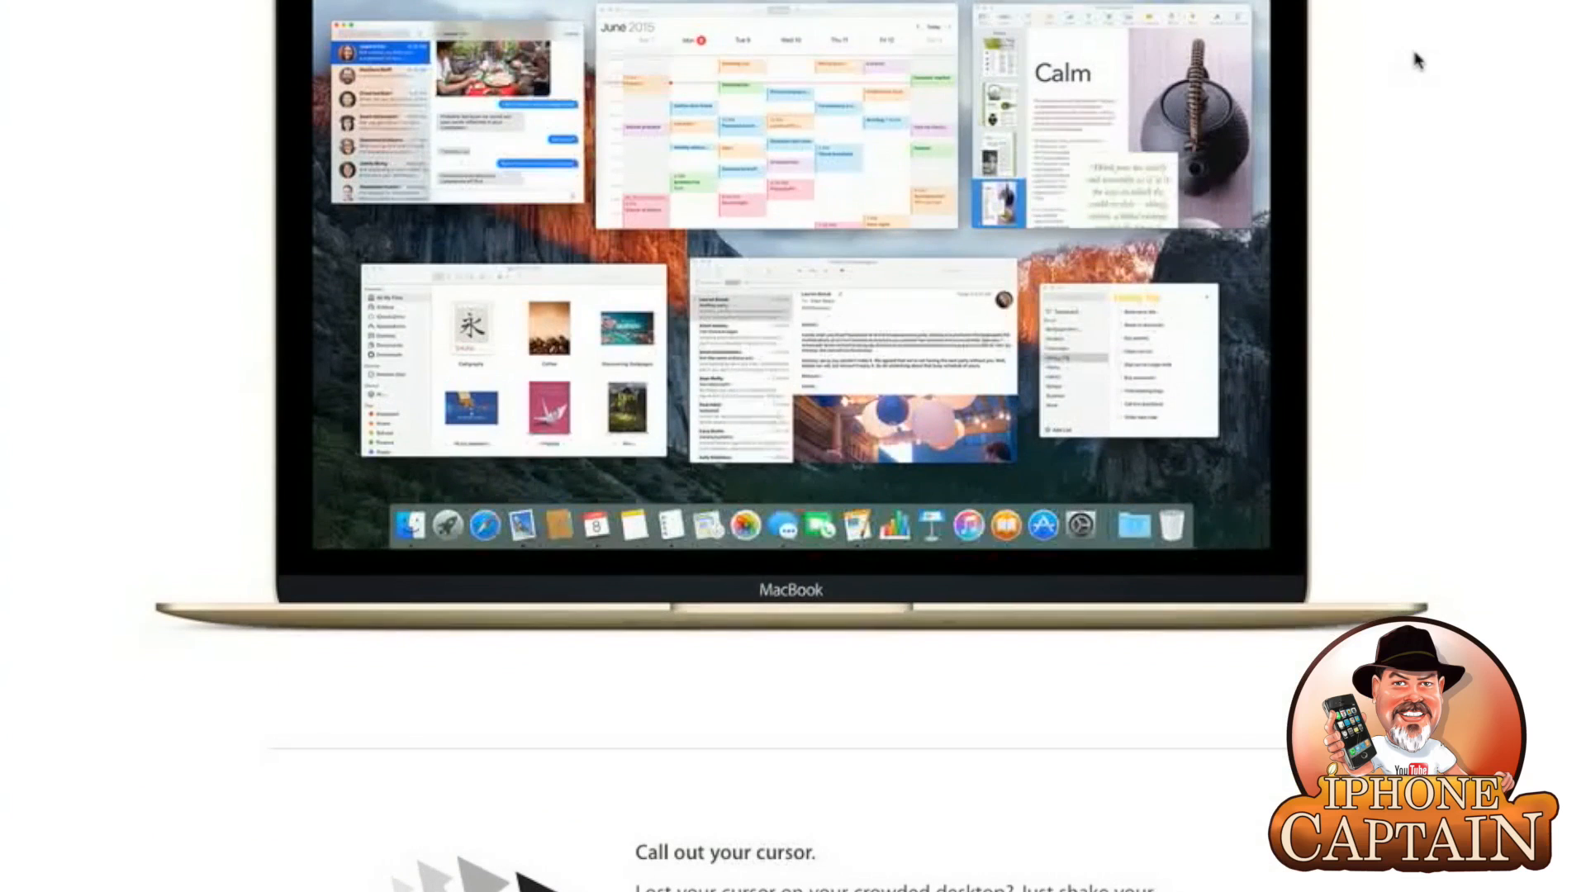
{"action": "scroll", "scroll_direction": "down", "scroll_amount": 3}
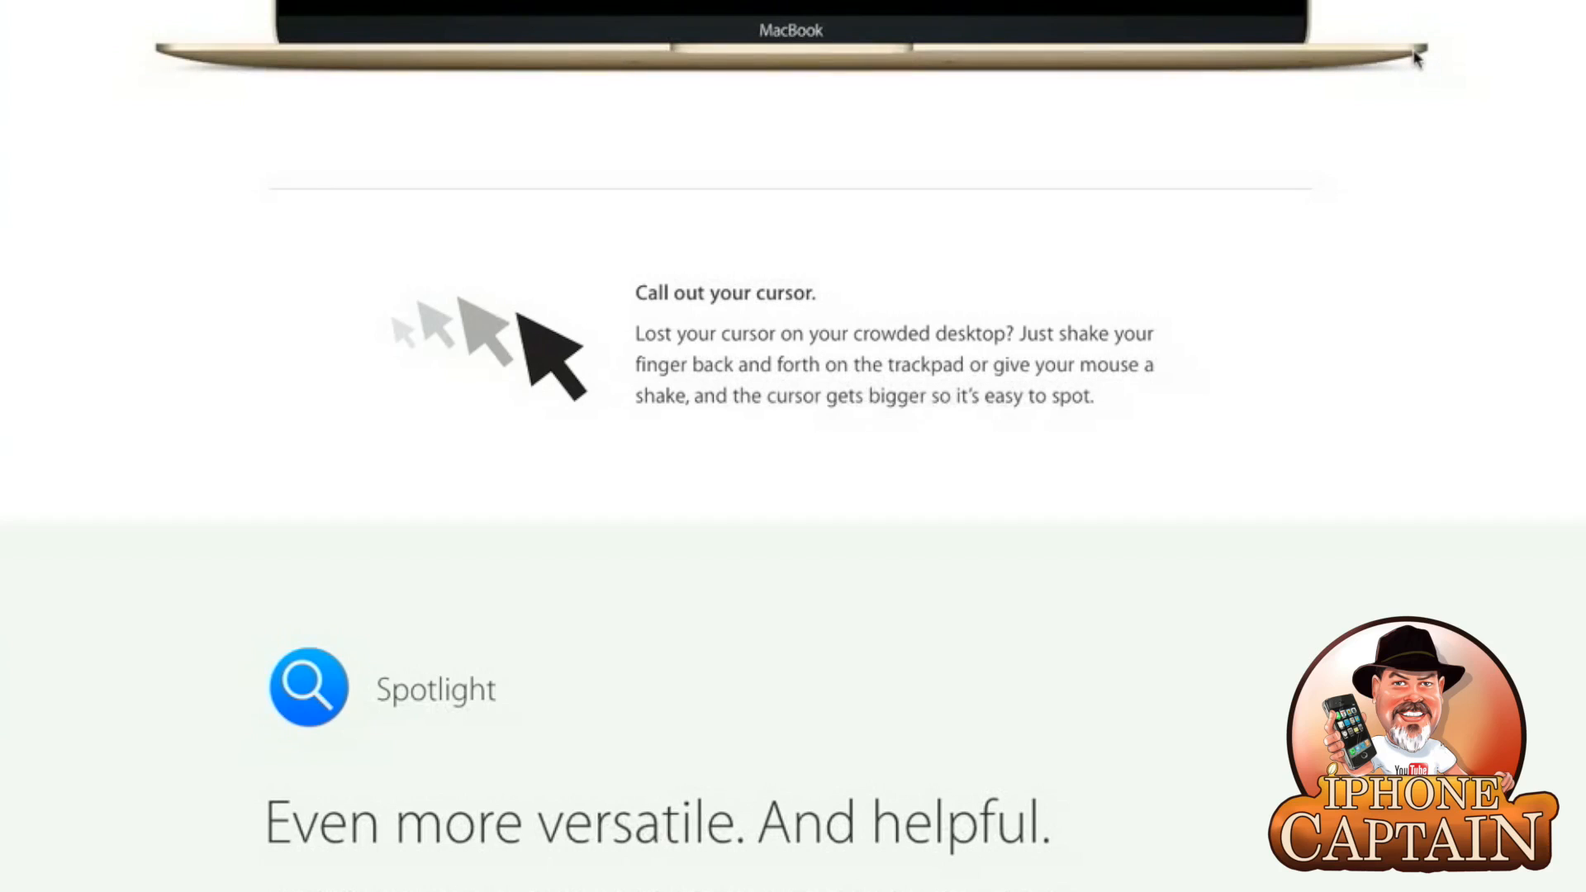
{"action": "mouse_move", "coordinate": [1441, 68]}
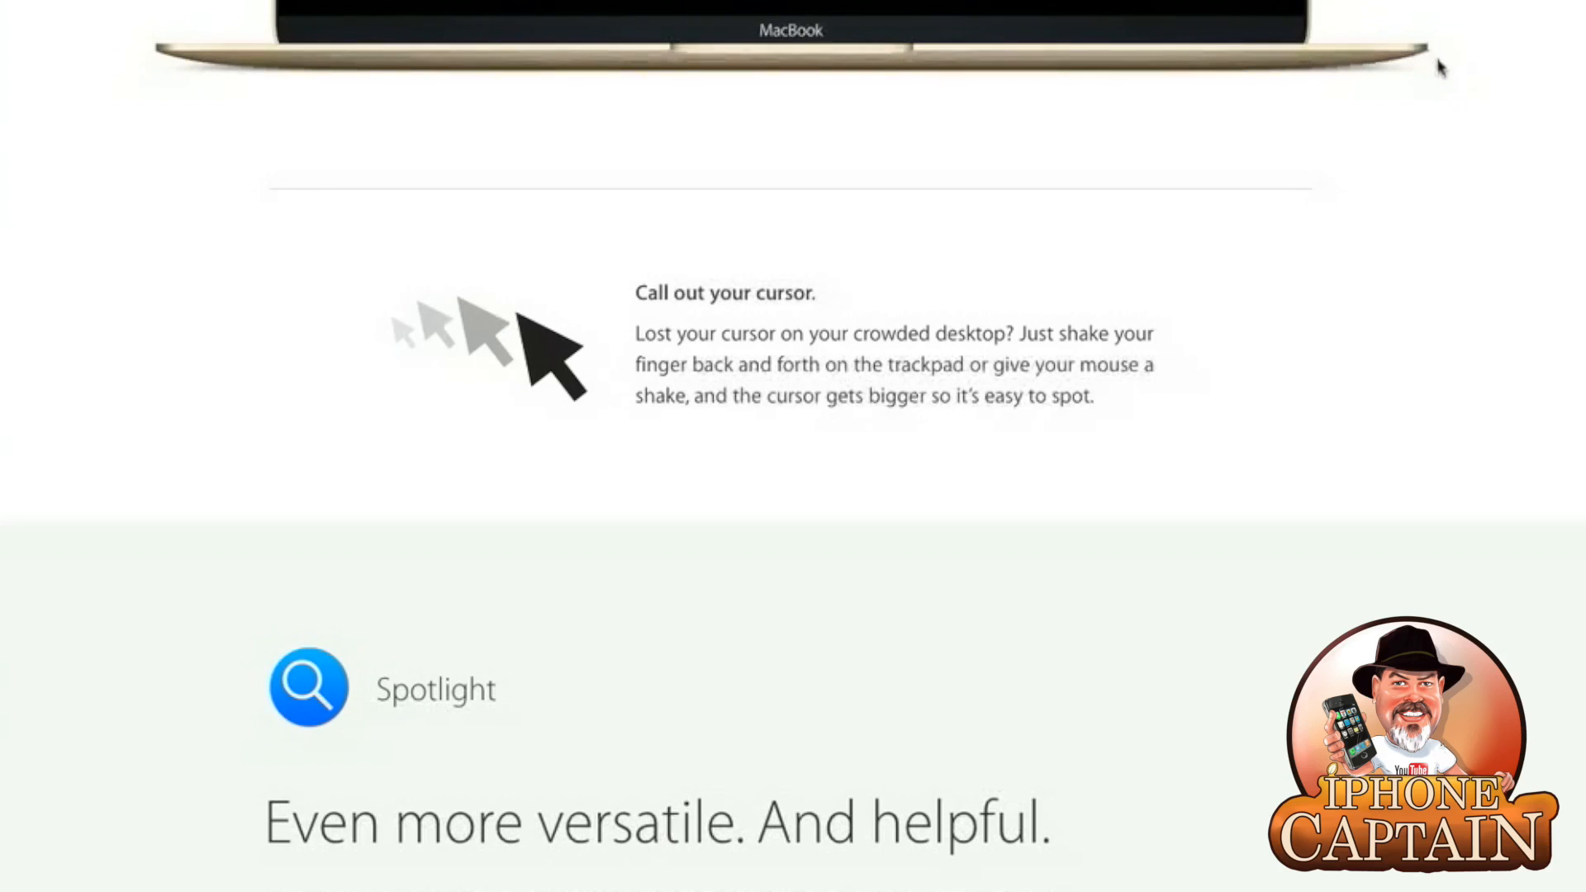
{"action": "scroll", "scroll_direction": "down", "scroll_amount": 3}
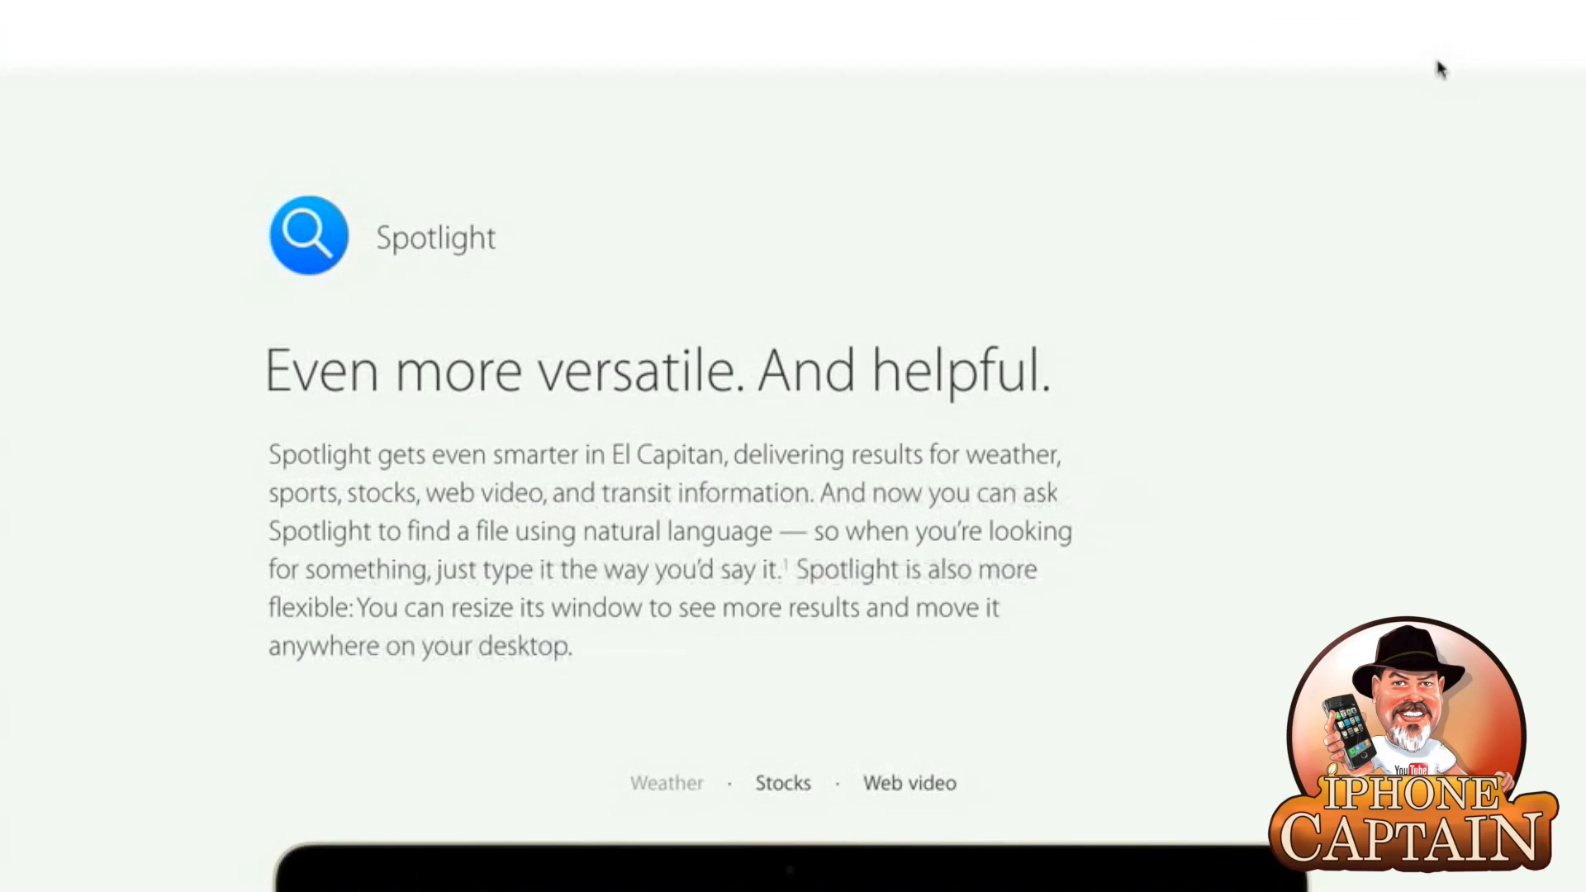
{"action": "scroll", "scroll_direction": "down", "scroll_amount": 3}
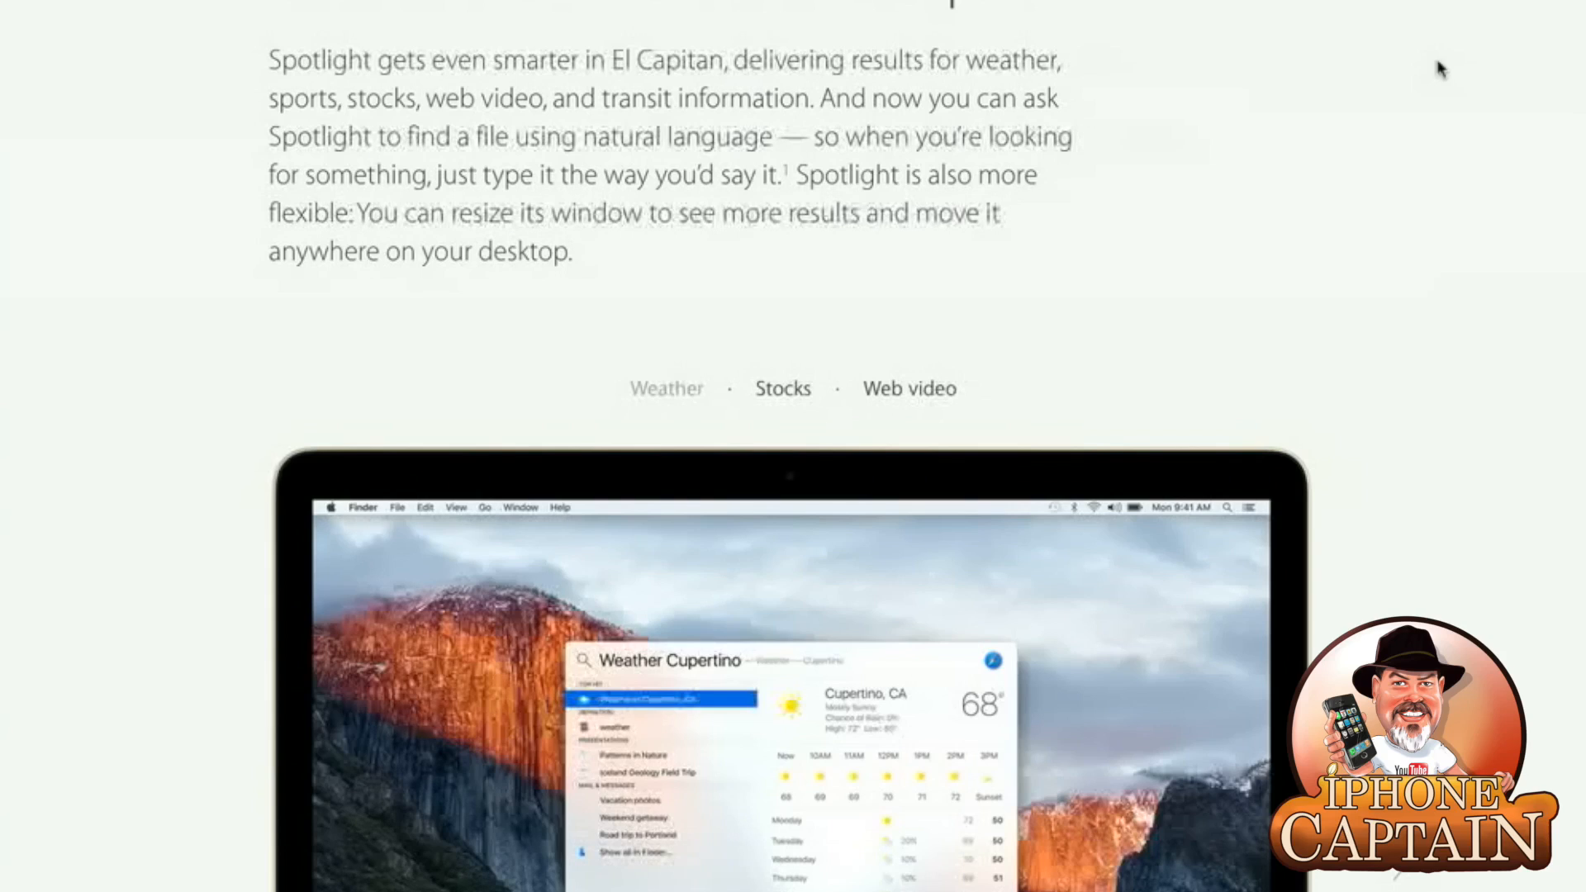
{"action": "mouse_move", "coordinate": [1408, 129]}
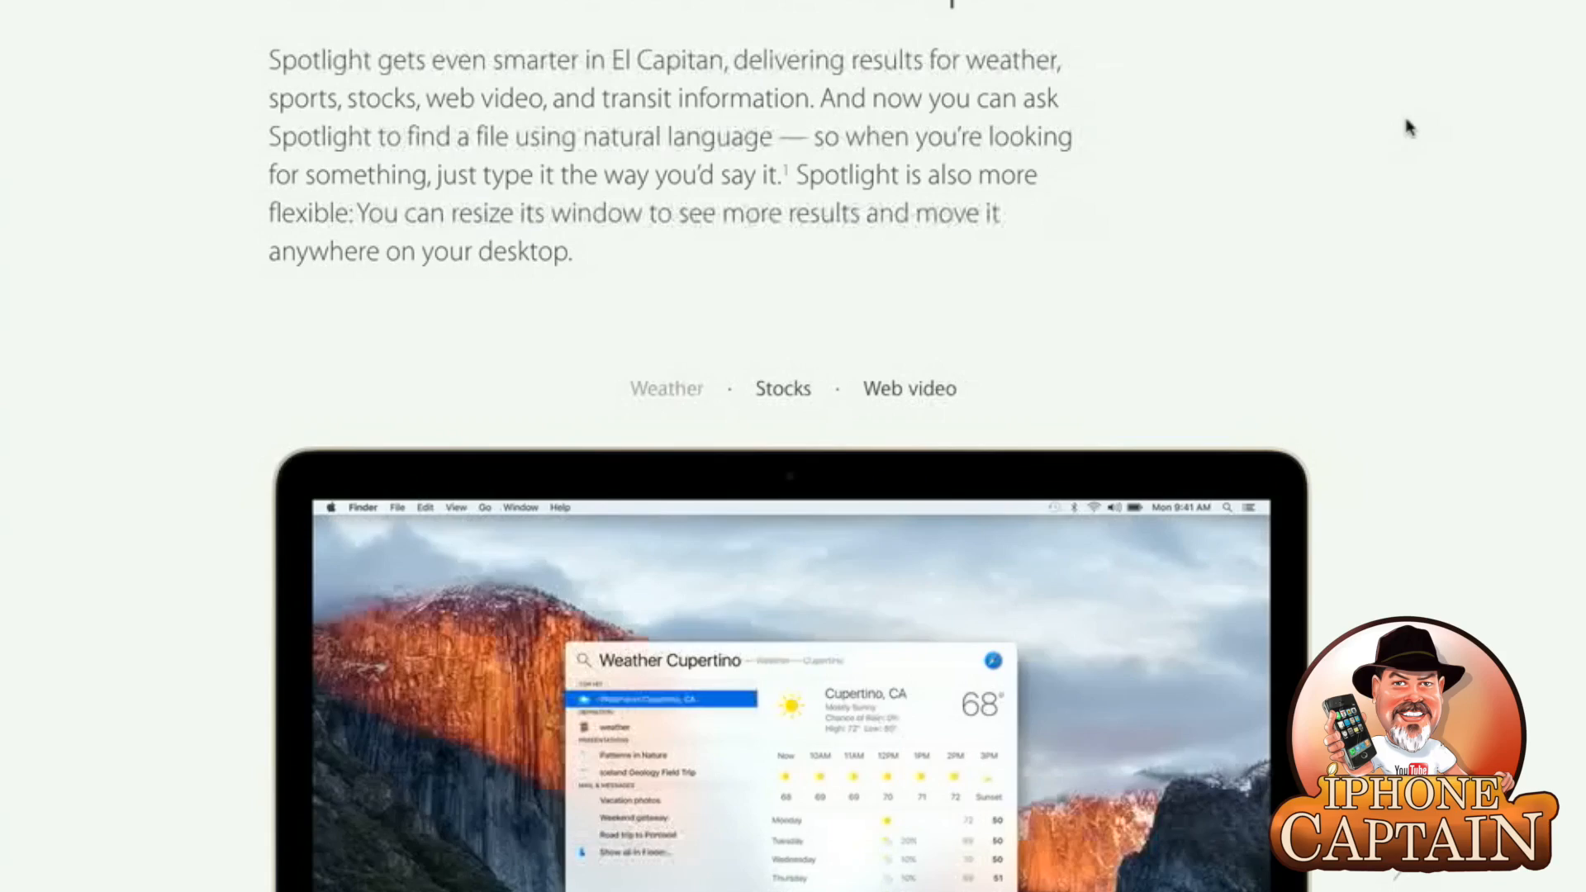
{"action": "scroll", "scroll_direction": "down", "scroll_amount": 3}
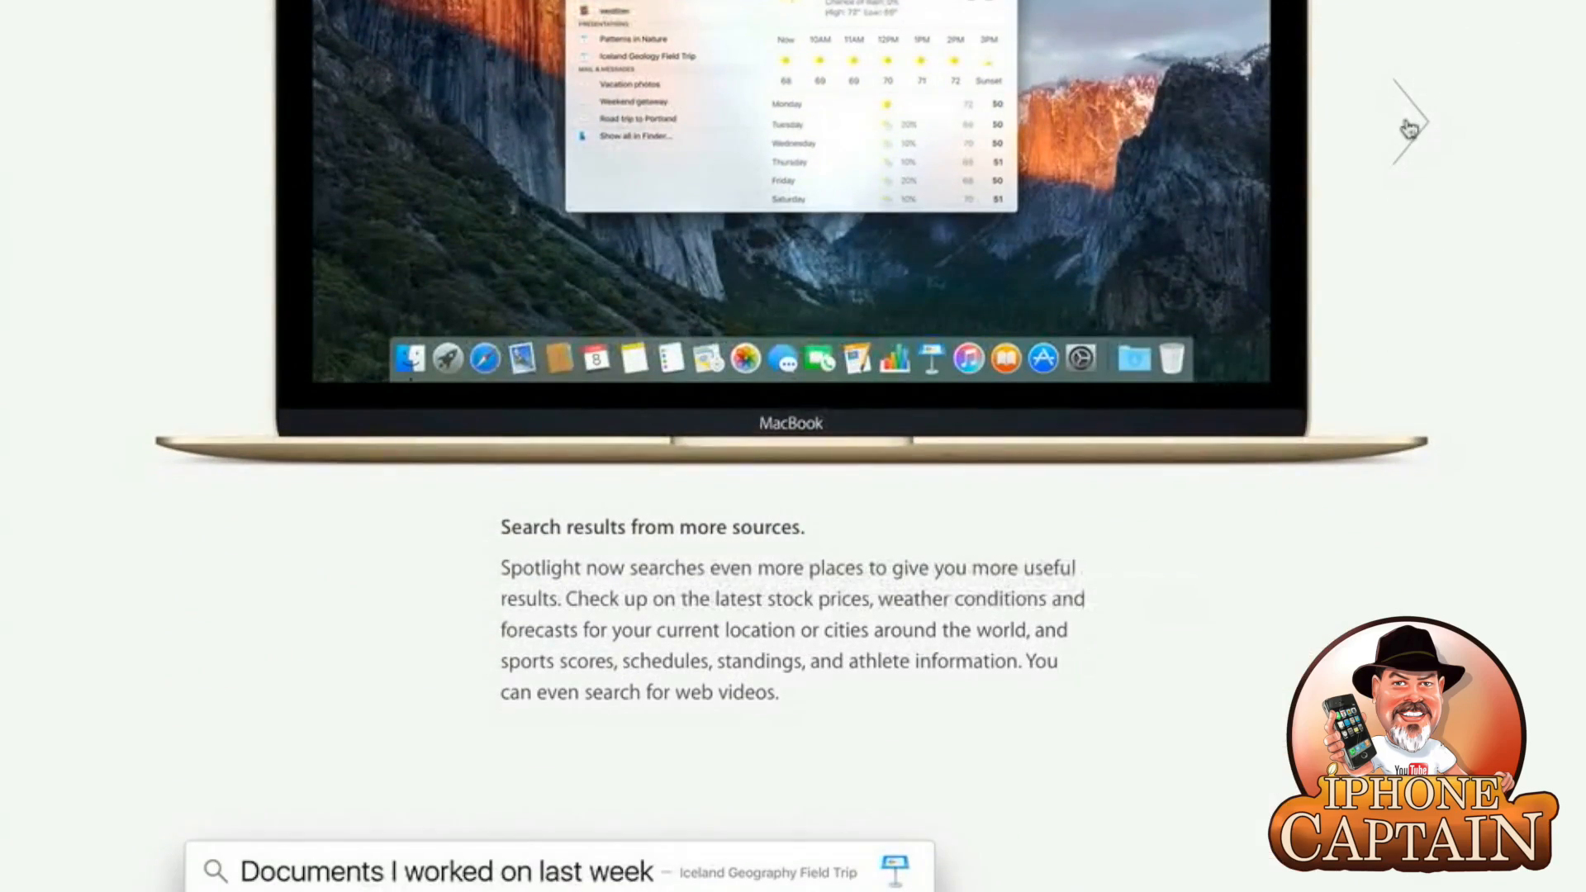
{"action": "scroll", "scroll_direction": "down", "scroll_amount": 3}
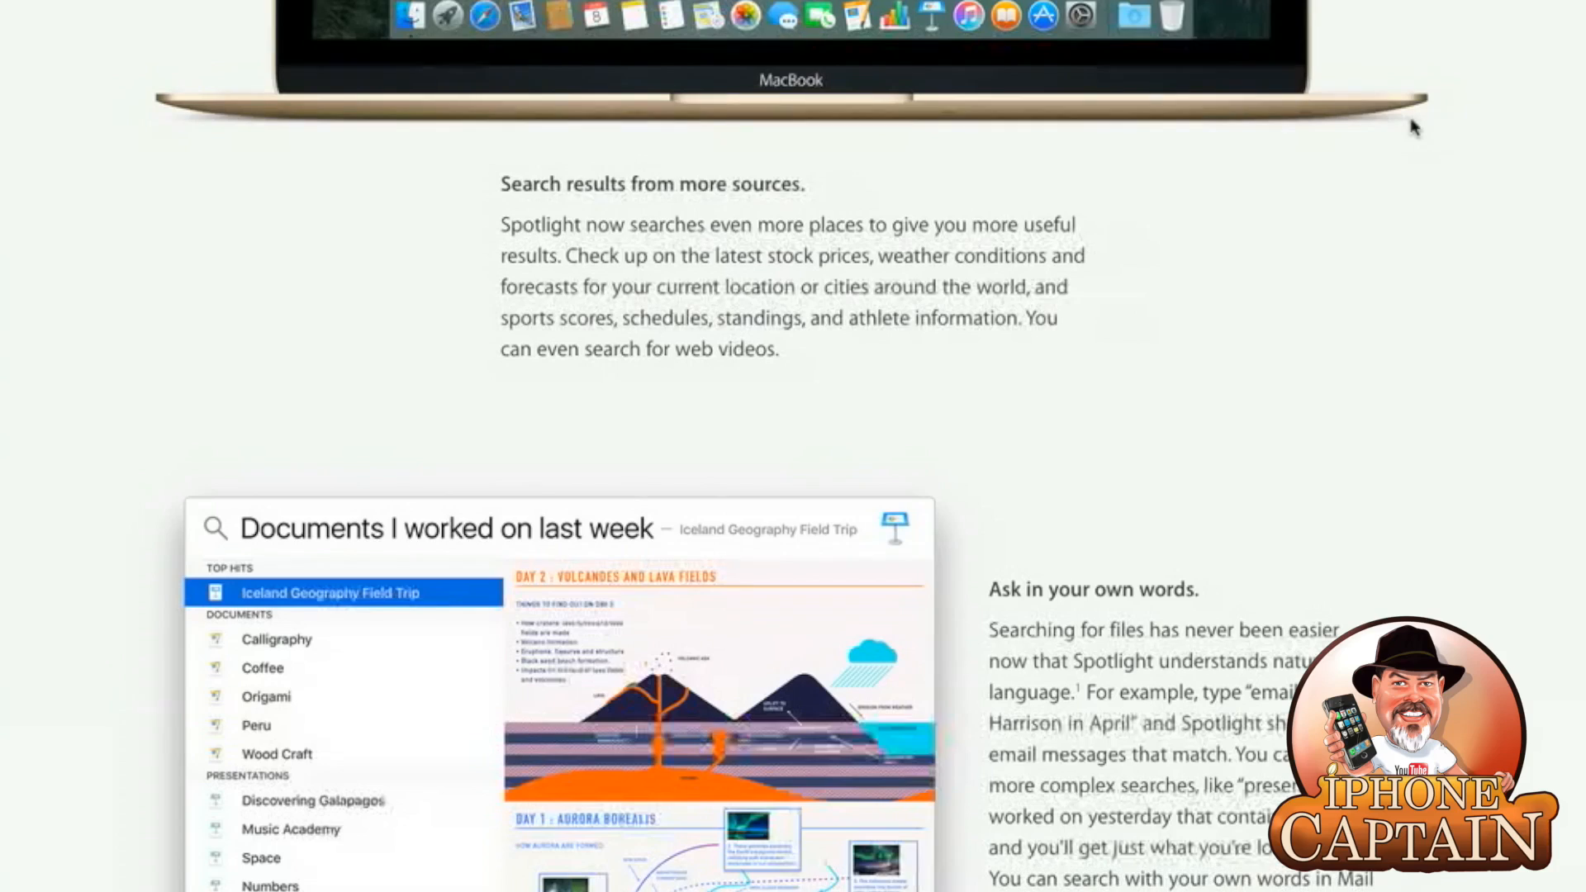
{"action": "scroll", "scroll_direction": "down", "scroll_amount": 3}
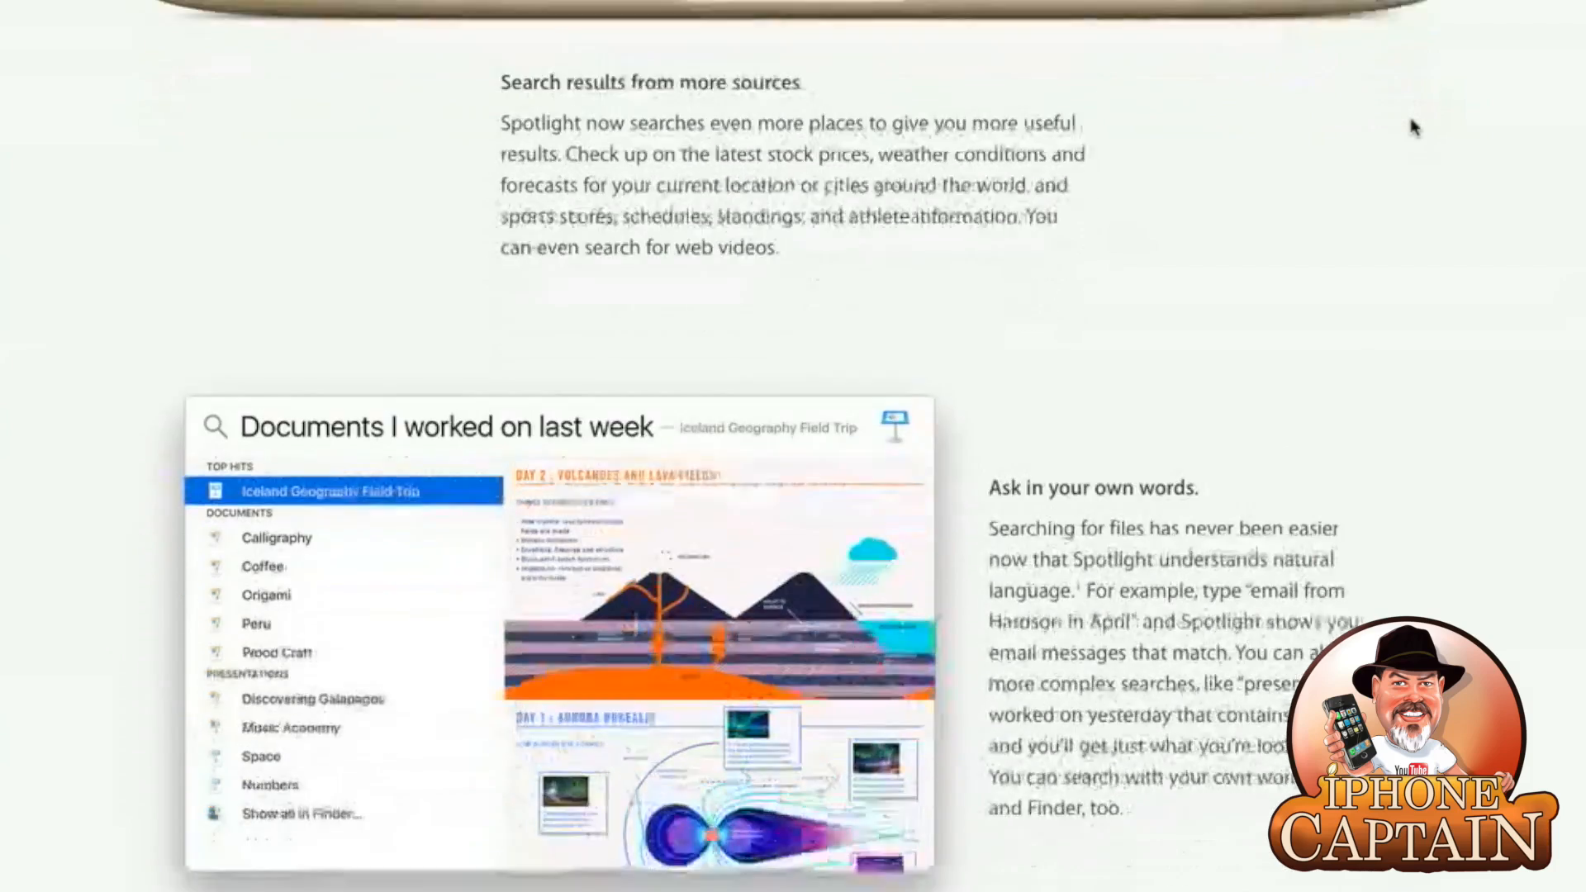
{"action": "scroll", "scroll_direction": "down", "scroll_amount": 3}
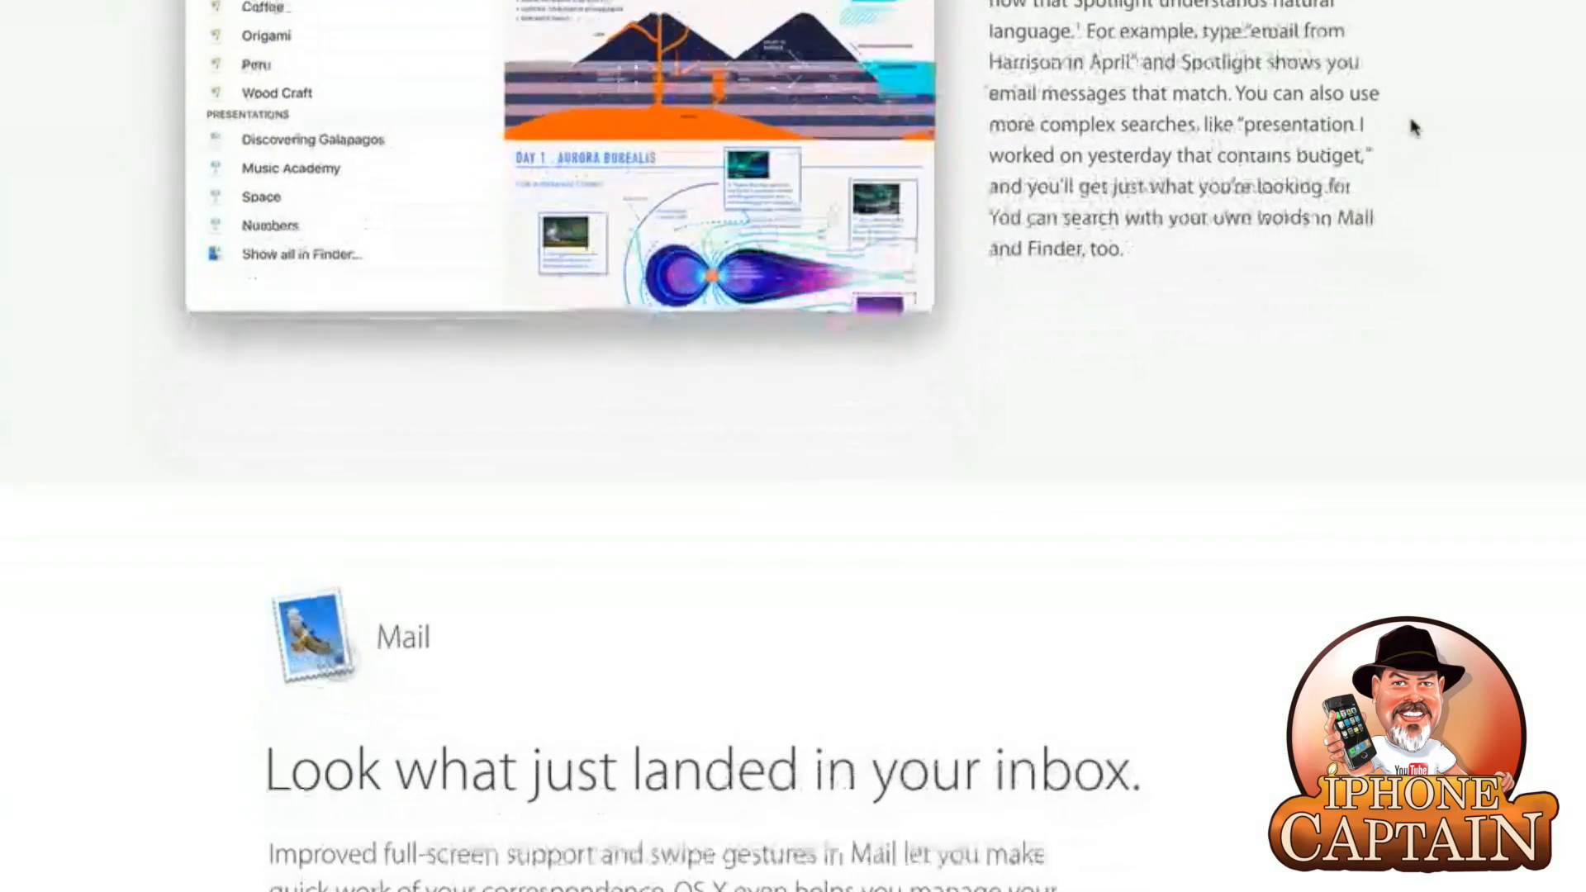
{"action": "scroll", "scroll_direction": "down", "scroll_amount": 3}
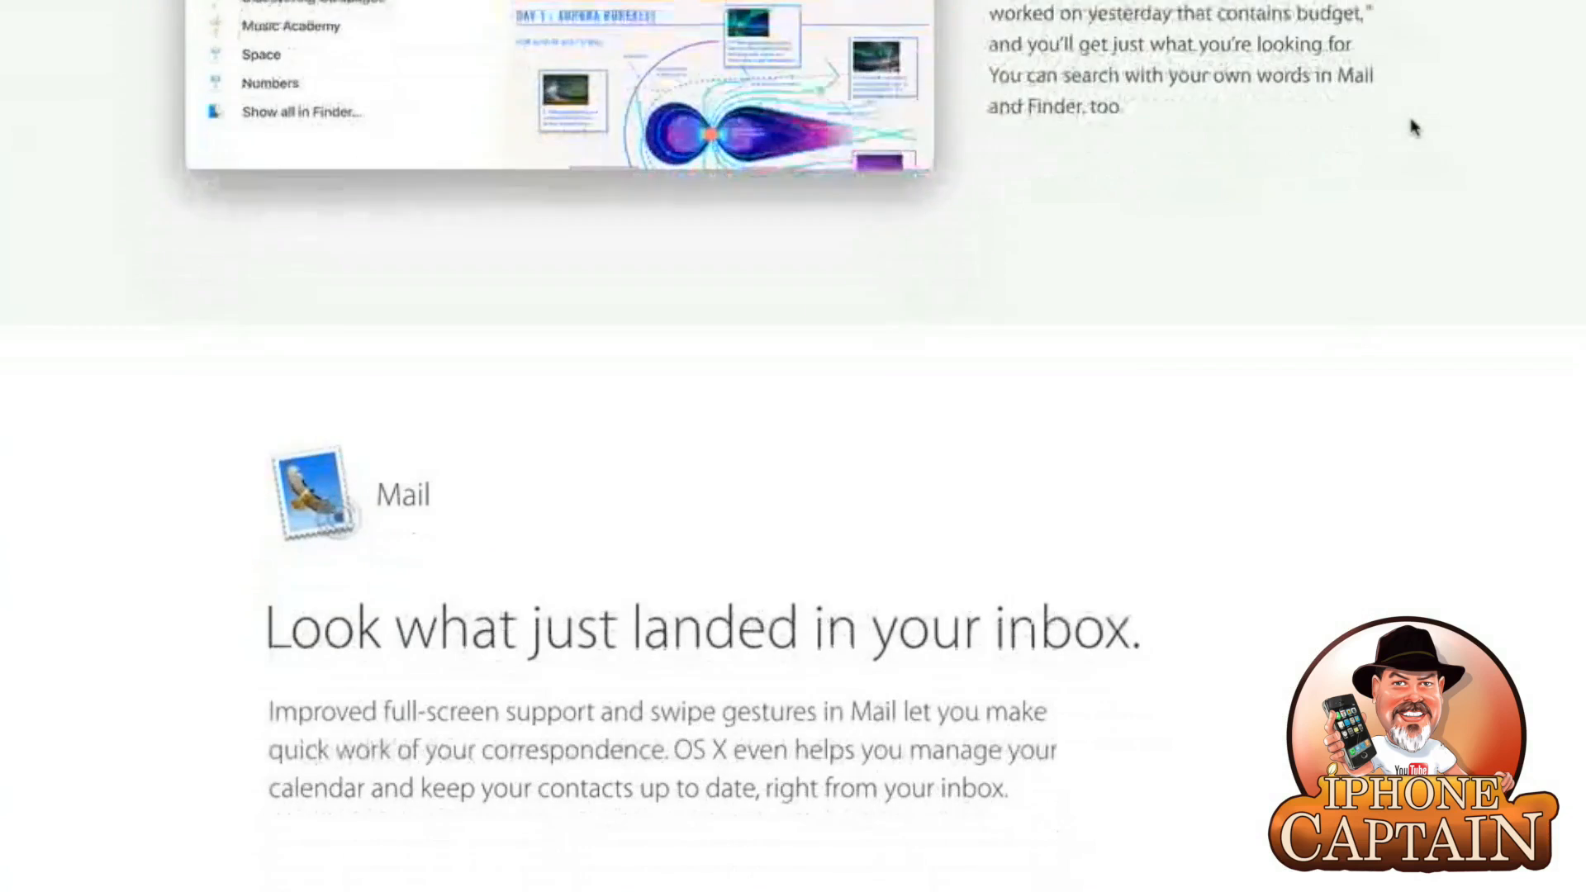
{"action": "scroll", "scroll_direction": "down", "scroll_amount": 3}
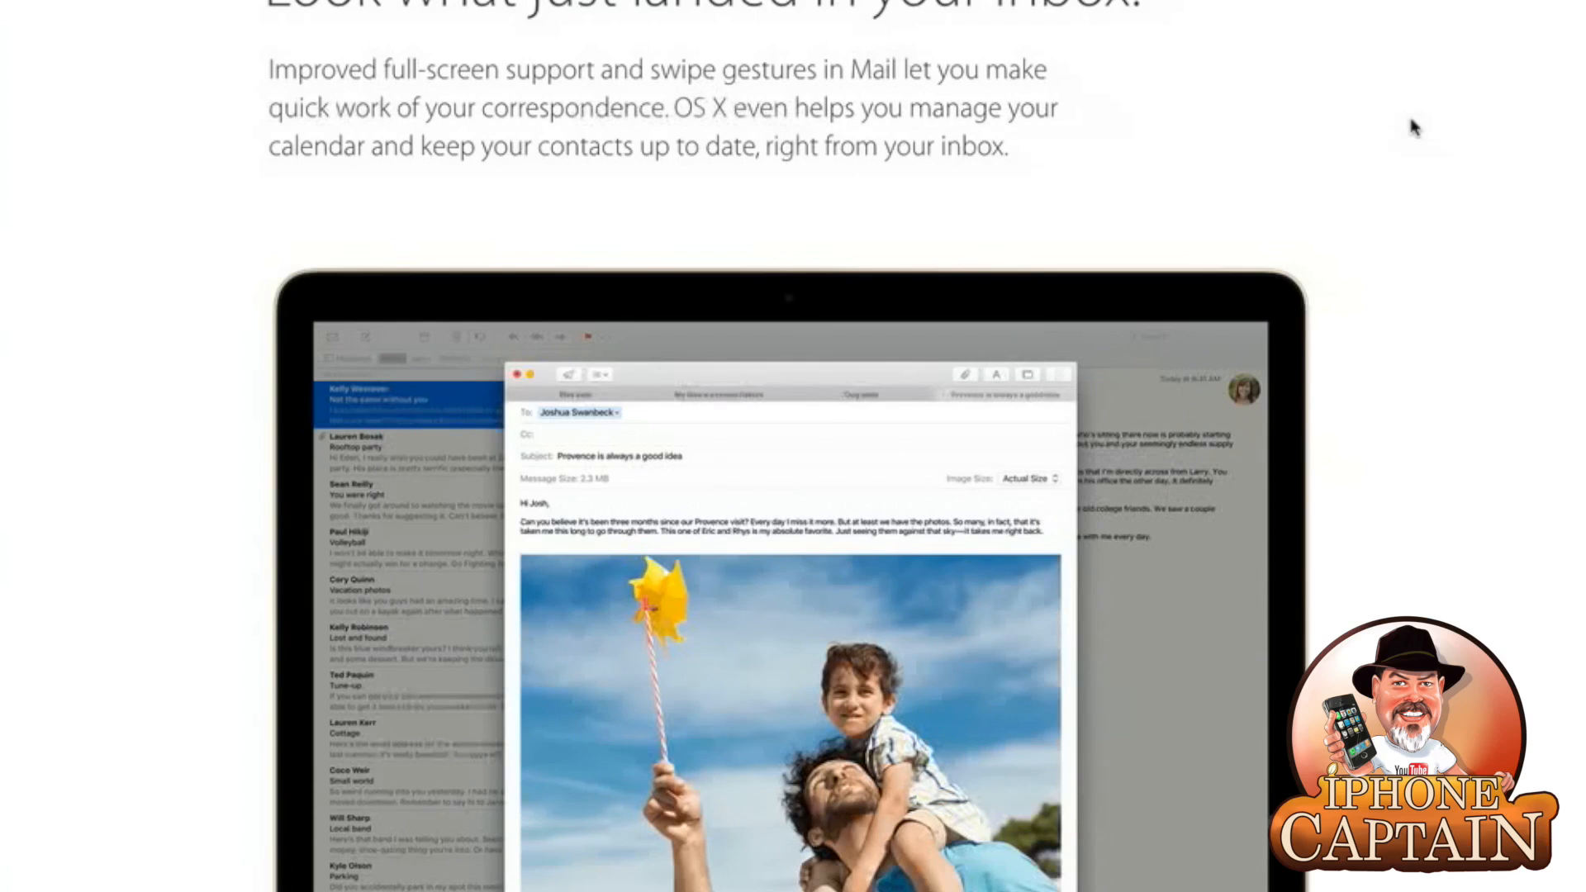
{"action": "scroll", "scroll_direction": "down", "scroll_amount": 3}
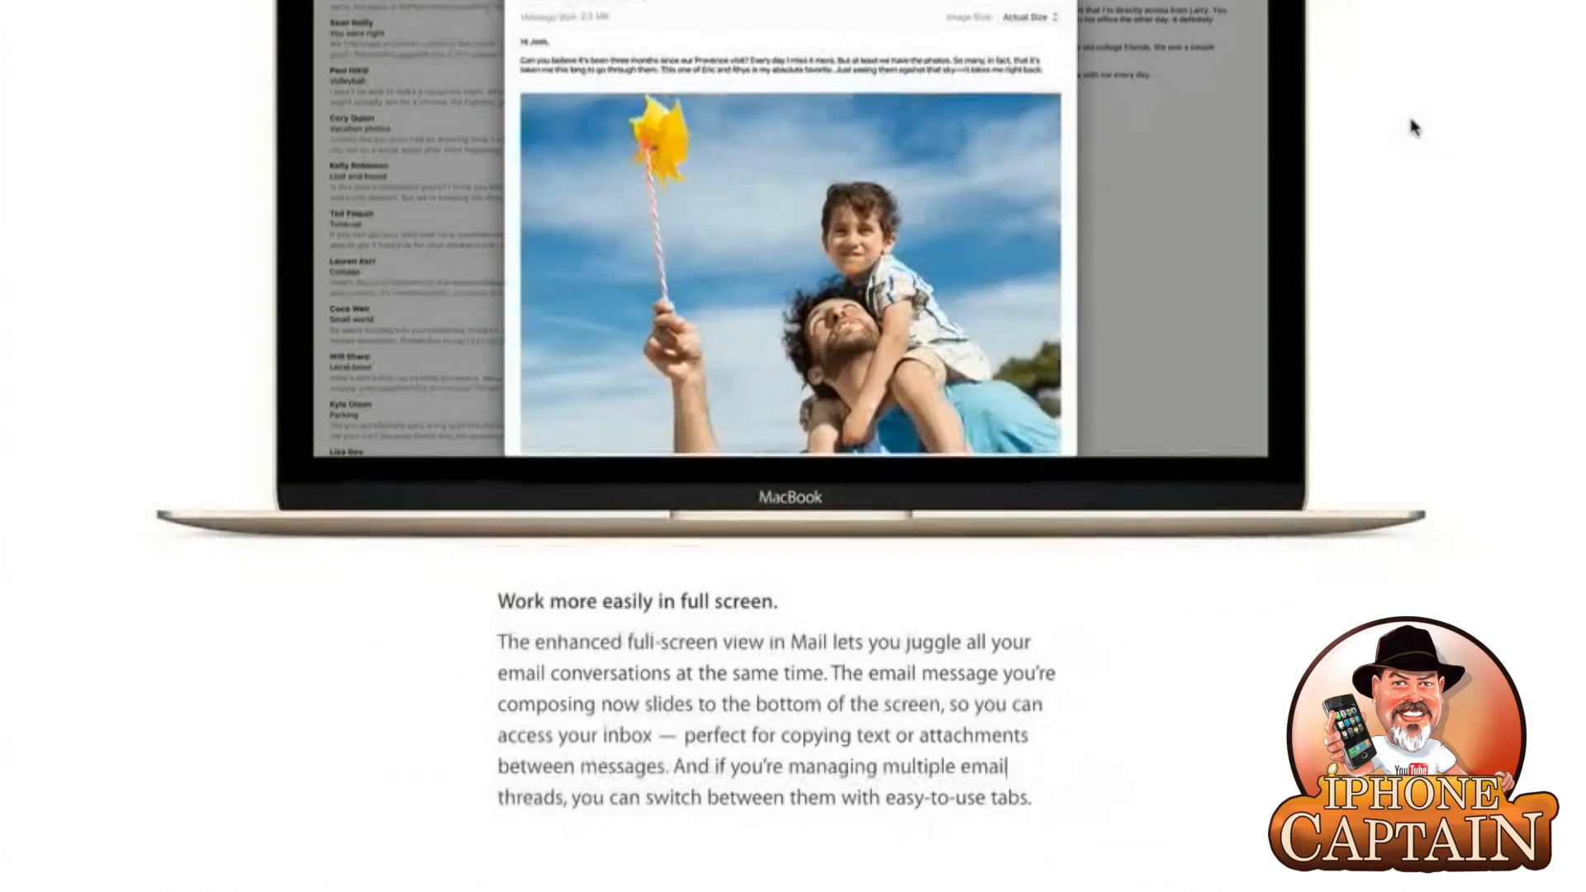
{"action": "scroll", "scroll_direction": "down", "scroll_amount": 3}
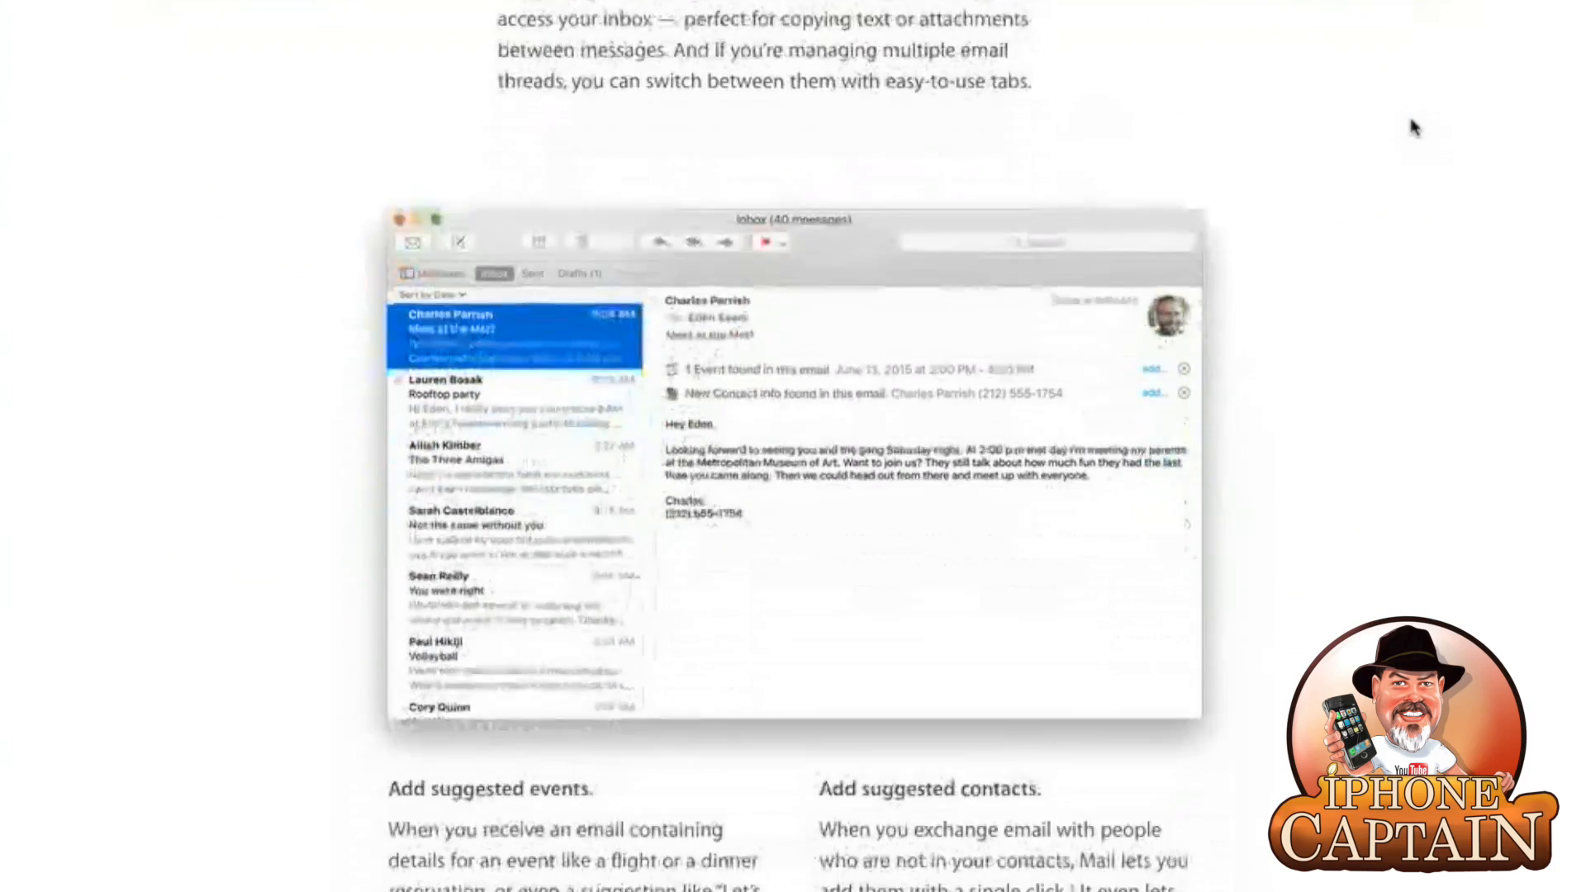
{"action": "scroll", "scroll_direction": "down", "scroll_amount": 3}
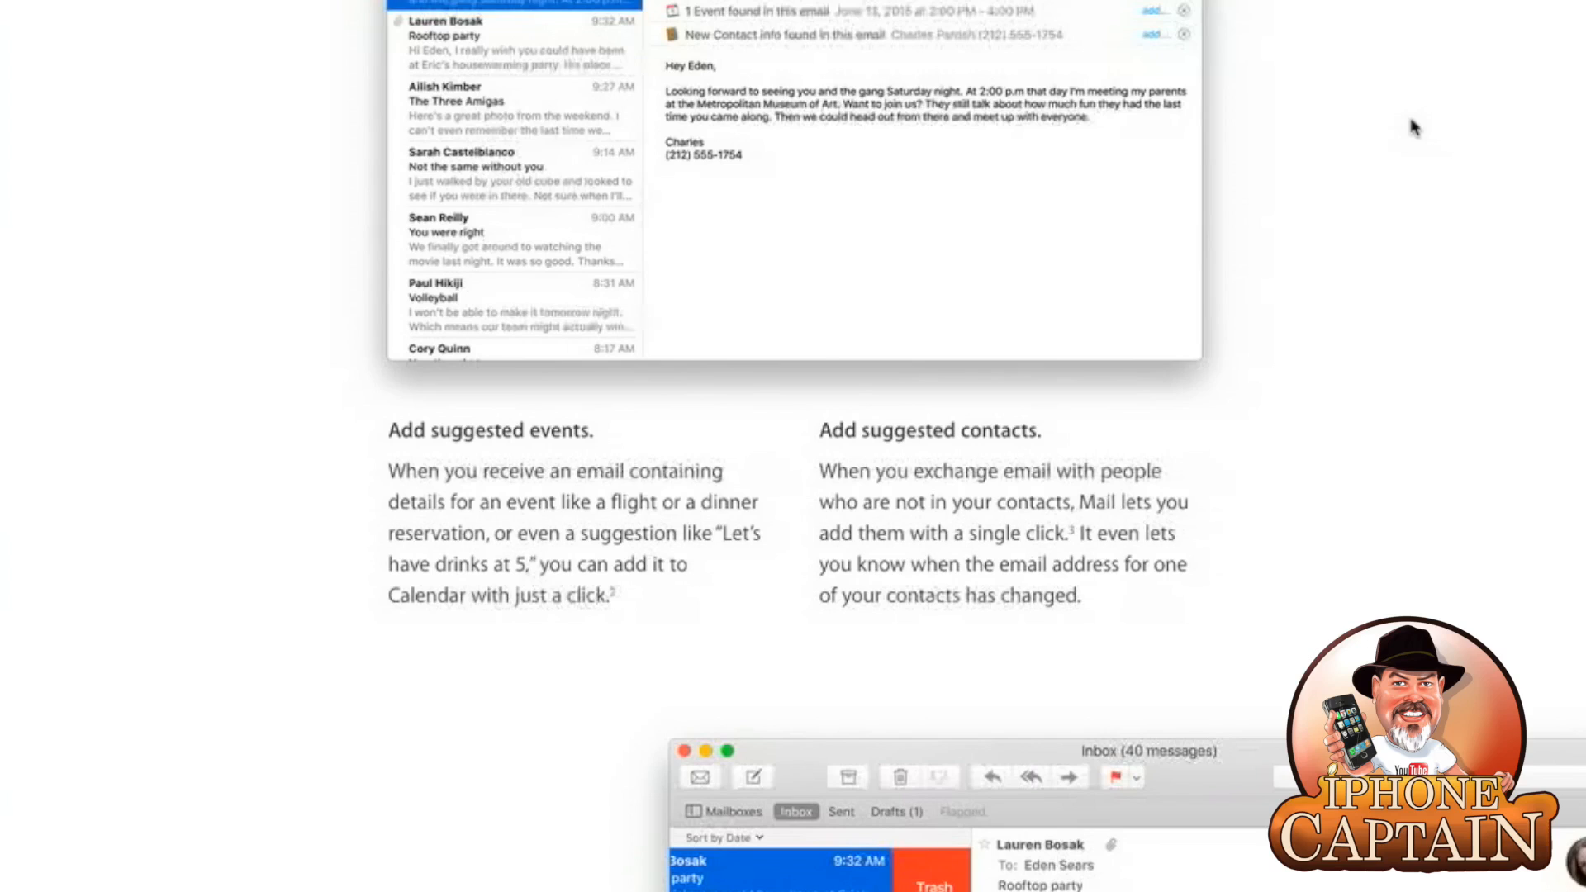
{"action": "mouse_move", "coordinate": [1411, 159]}
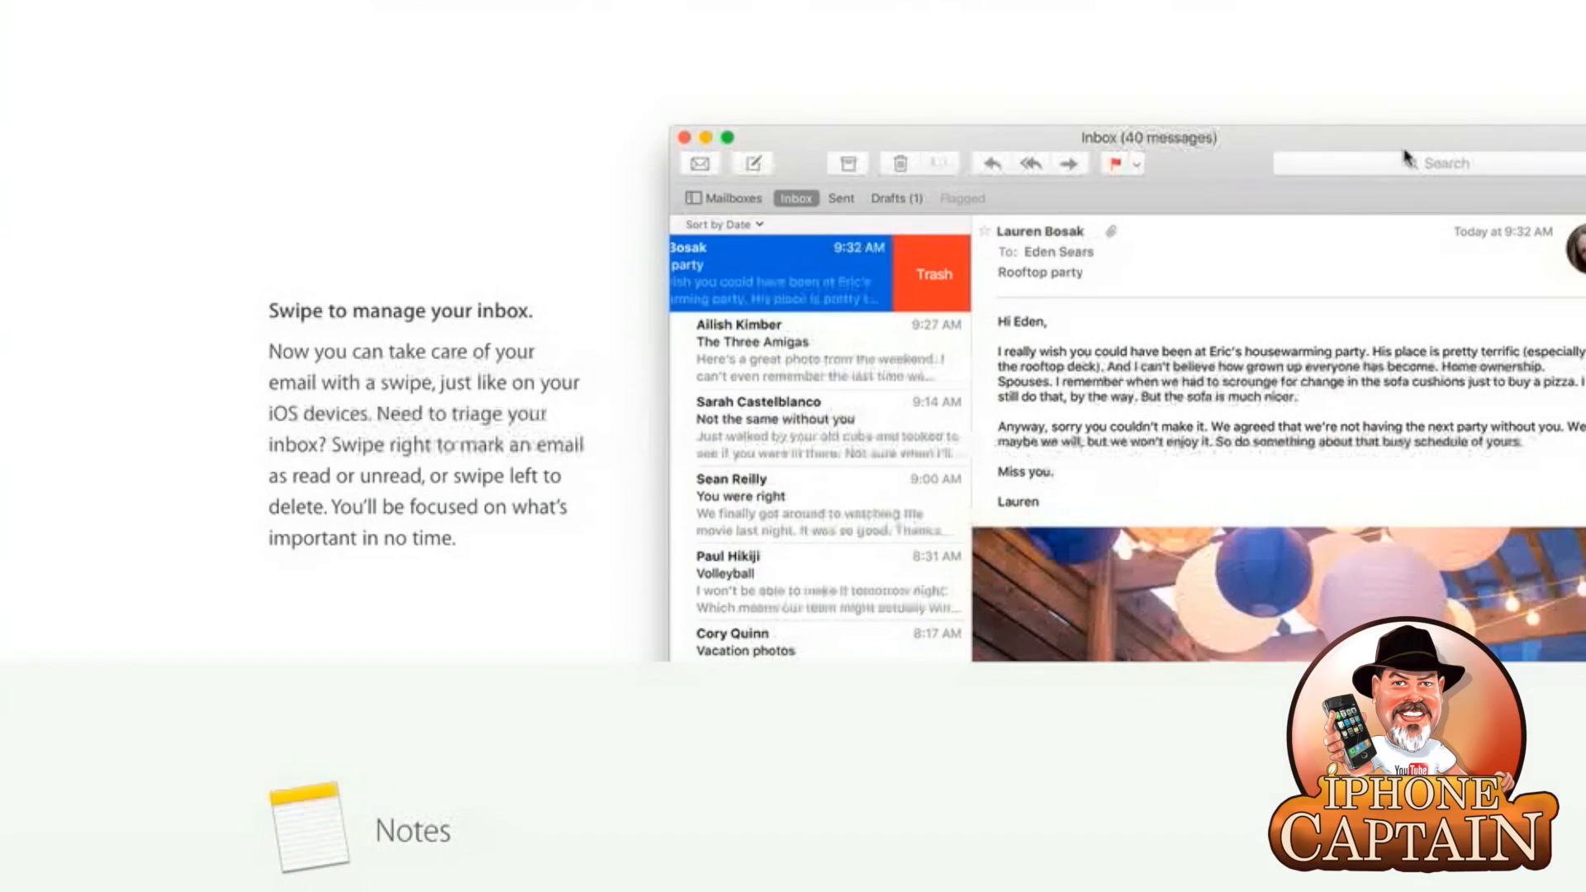
{"action": "scroll", "scroll_direction": "down", "scroll_amount": 3}
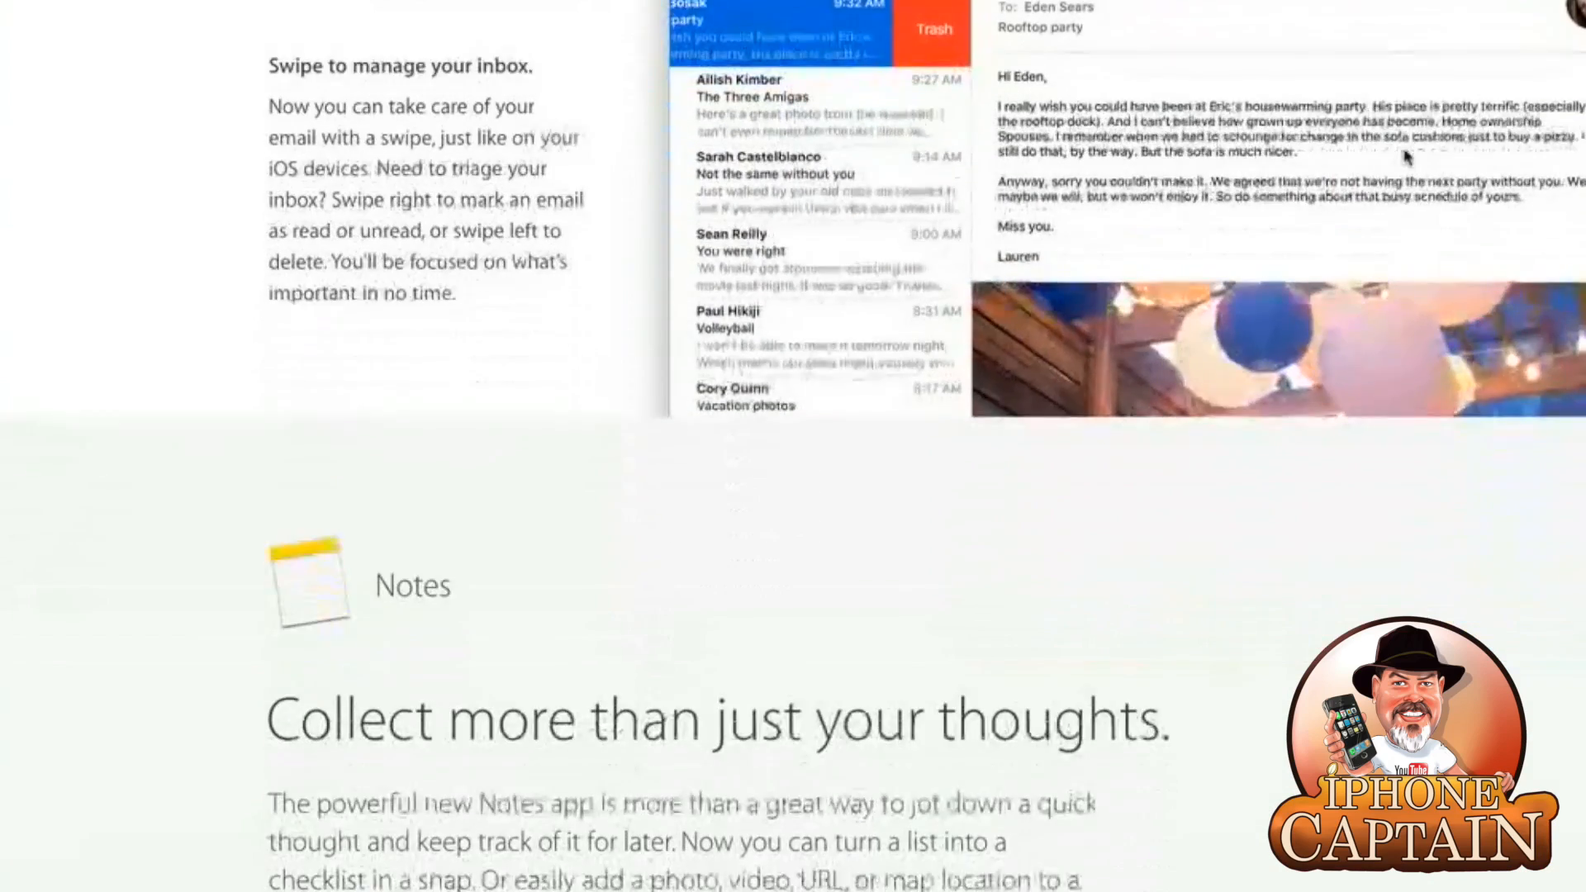
{"action": "scroll", "scroll_direction": "down", "scroll_amount": 3}
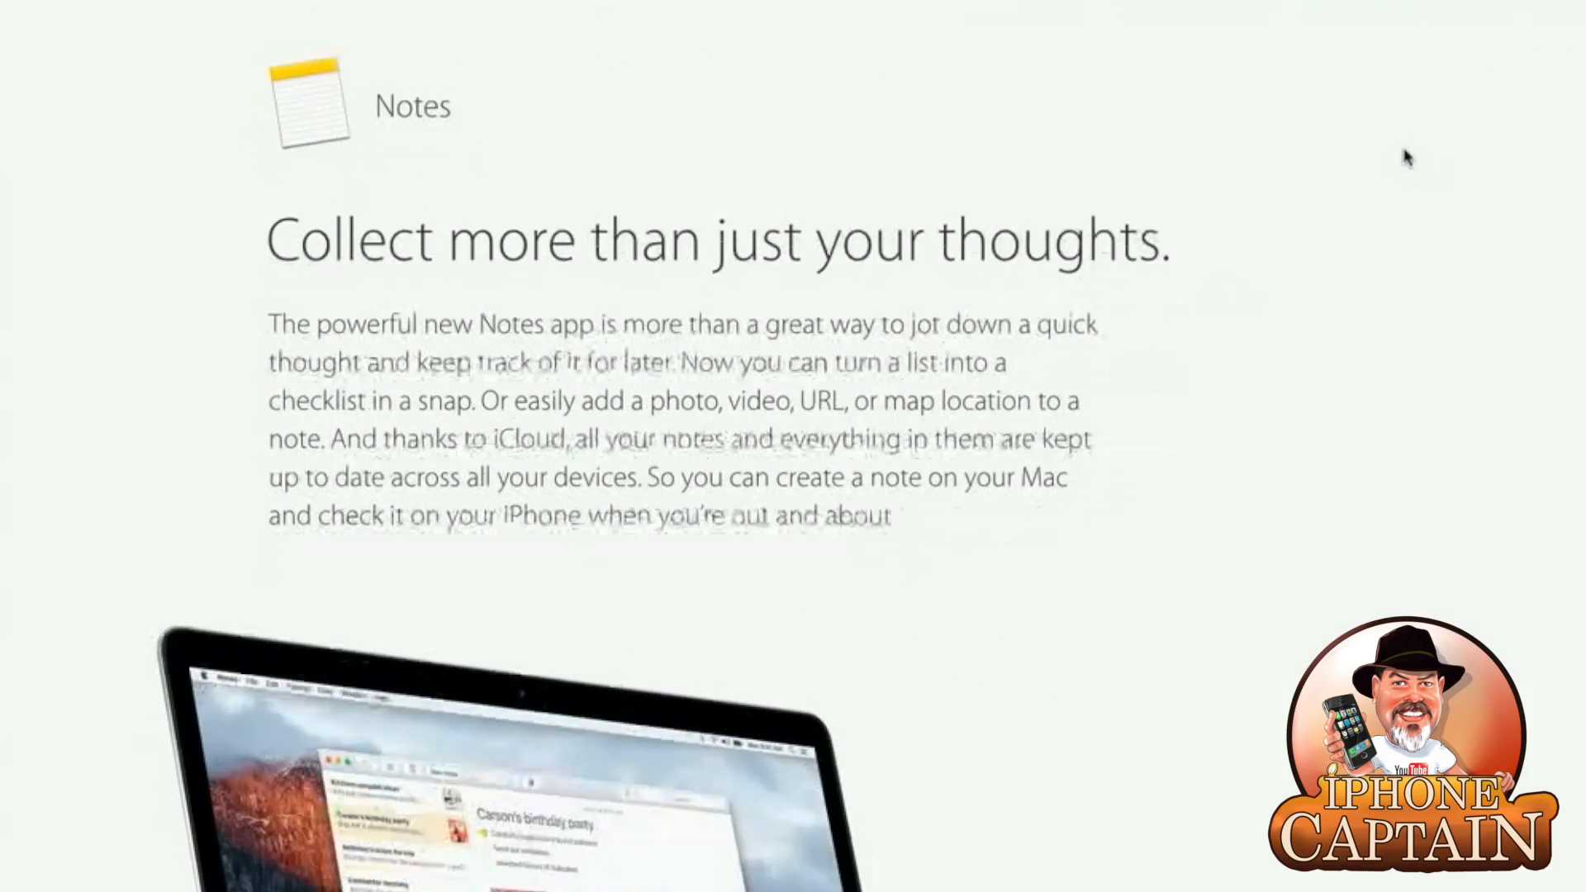
{"action": "scroll", "scroll_direction": "down", "scroll_amount": 3}
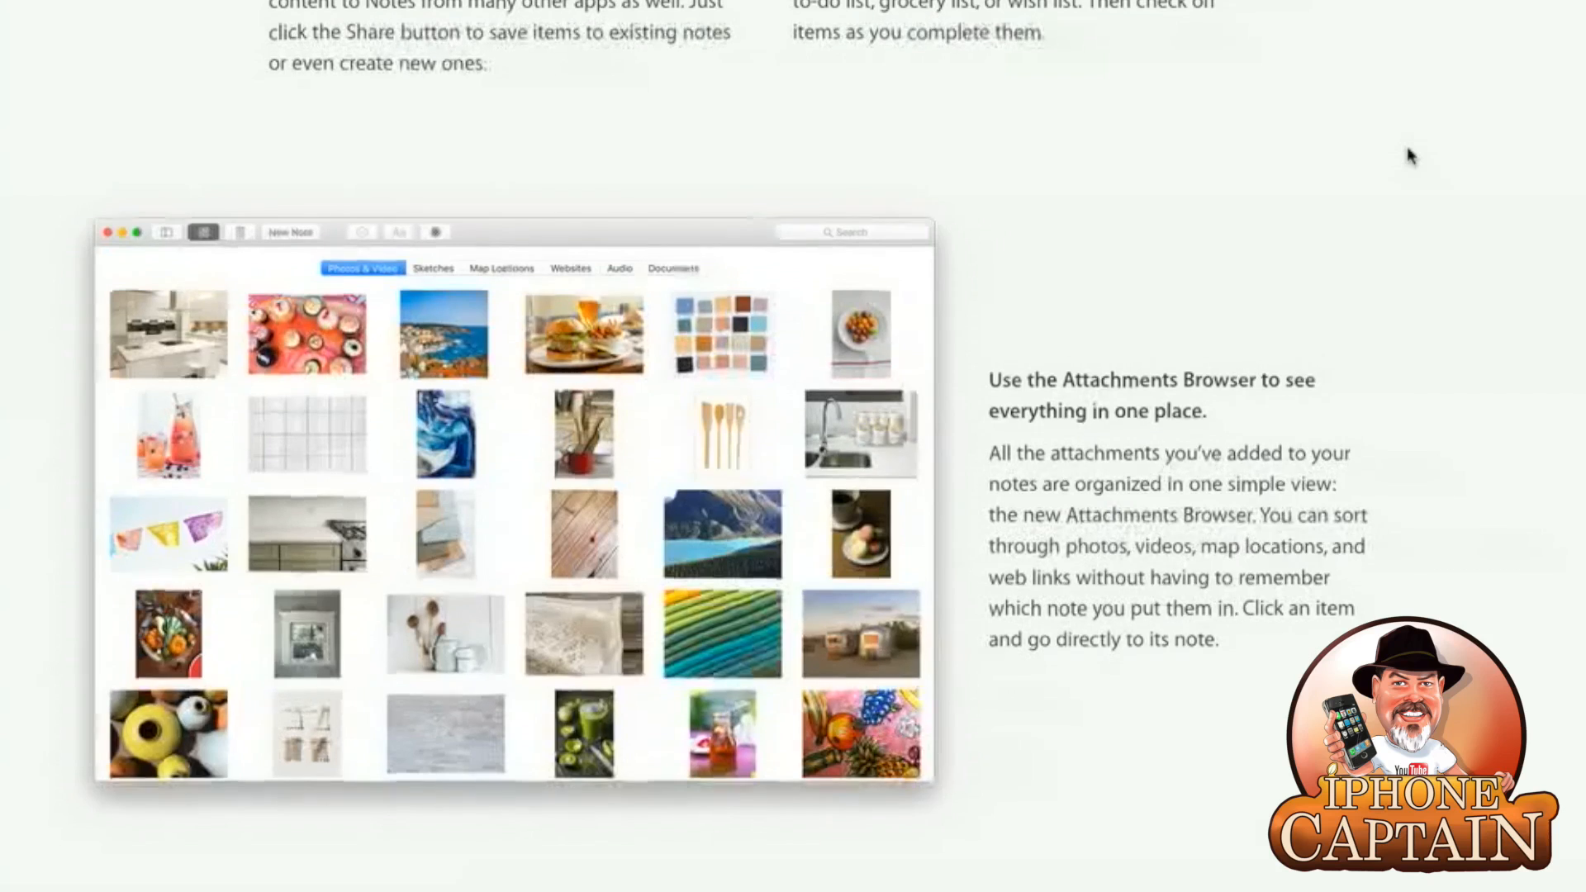
{"action": "scroll", "scroll_direction": "down", "scroll_amount": 3}
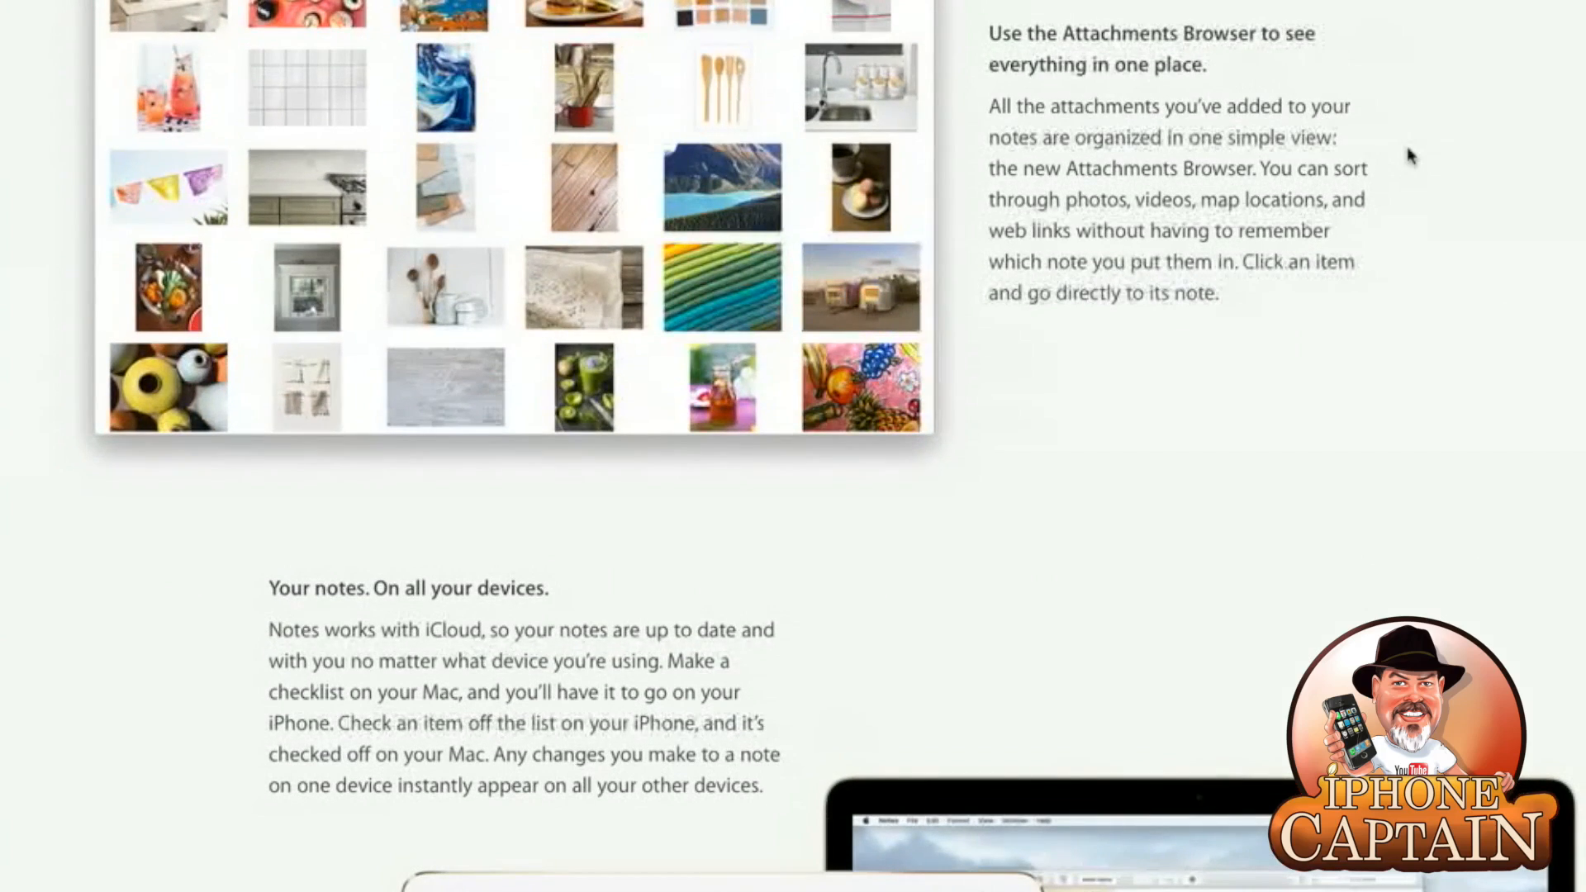
{"action": "scroll", "scroll_direction": "down", "scroll_amount": 3}
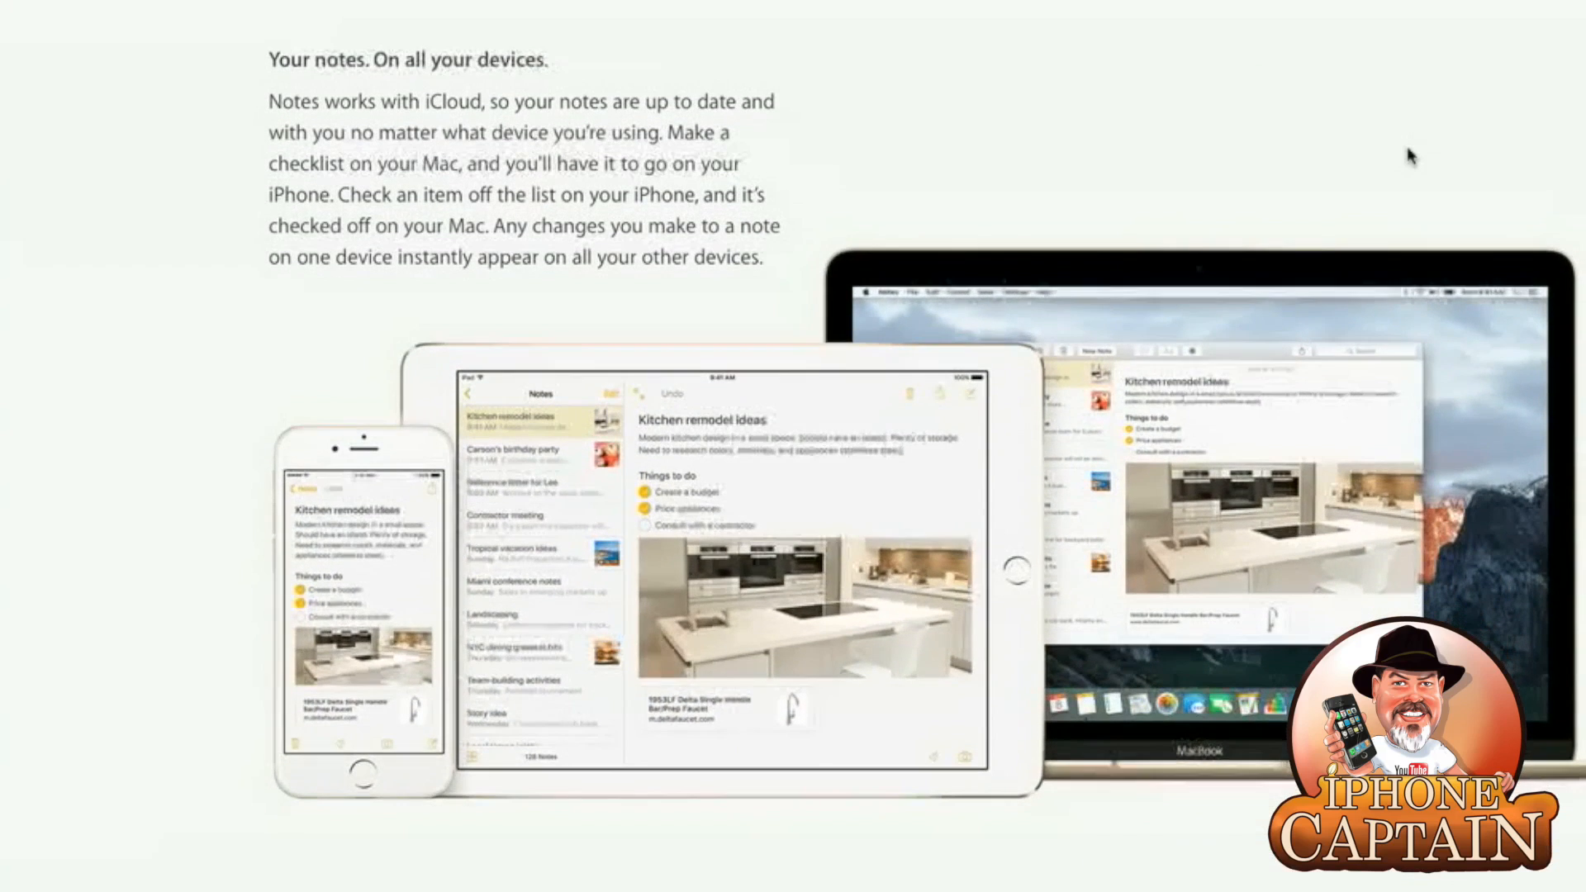
{"action": "scroll", "scroll_direction": "down", "scroll_amount": 3}
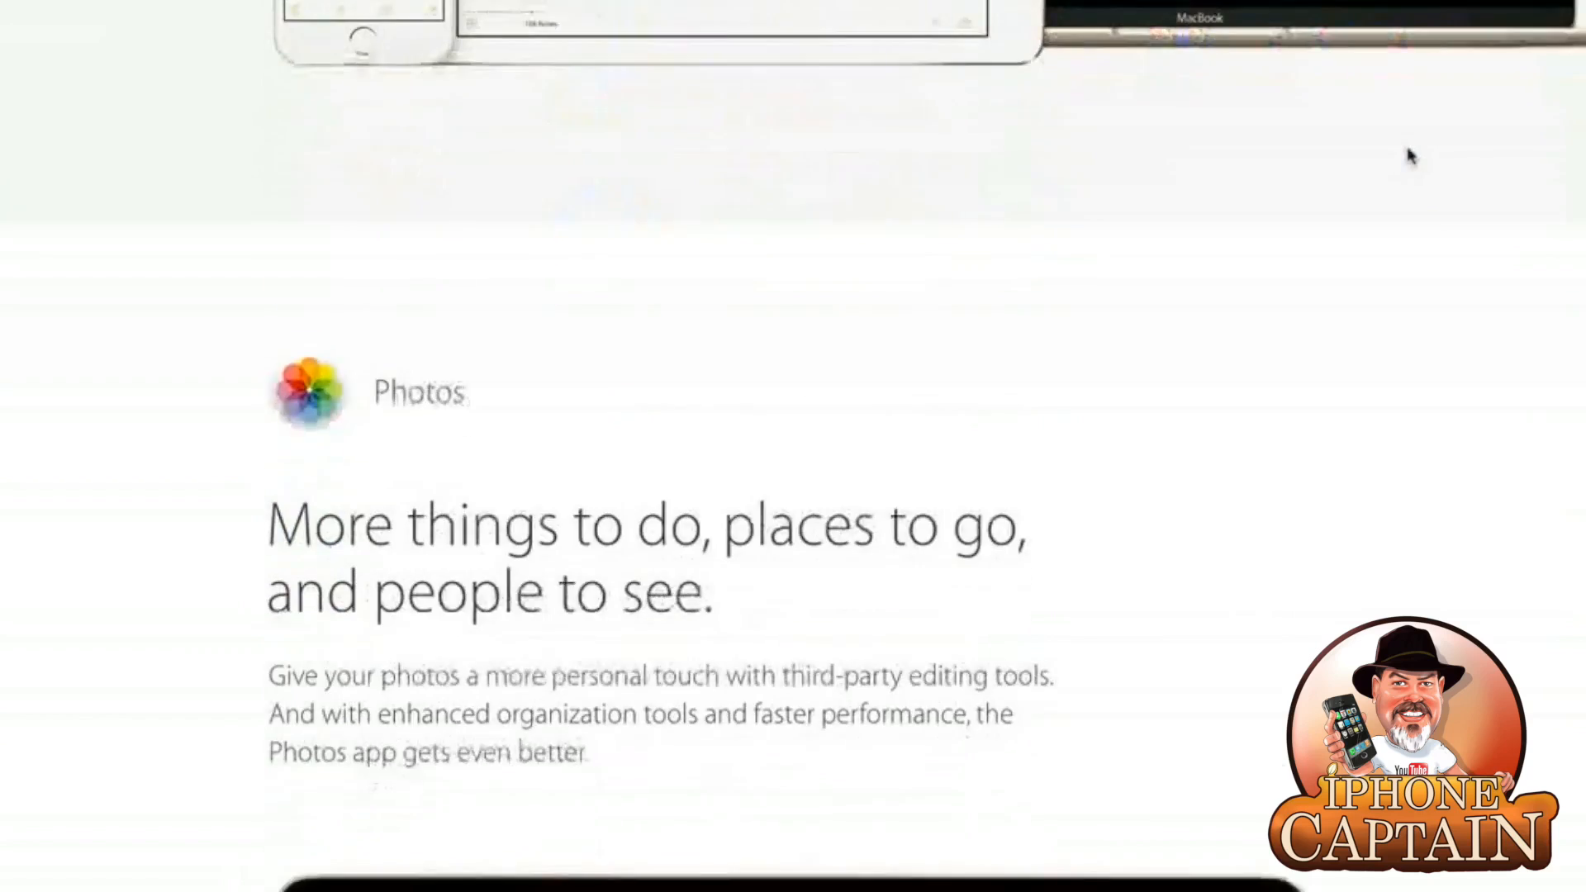
{"action": "scroll", "scroll_direction": "down", "scroll_amount": 3}
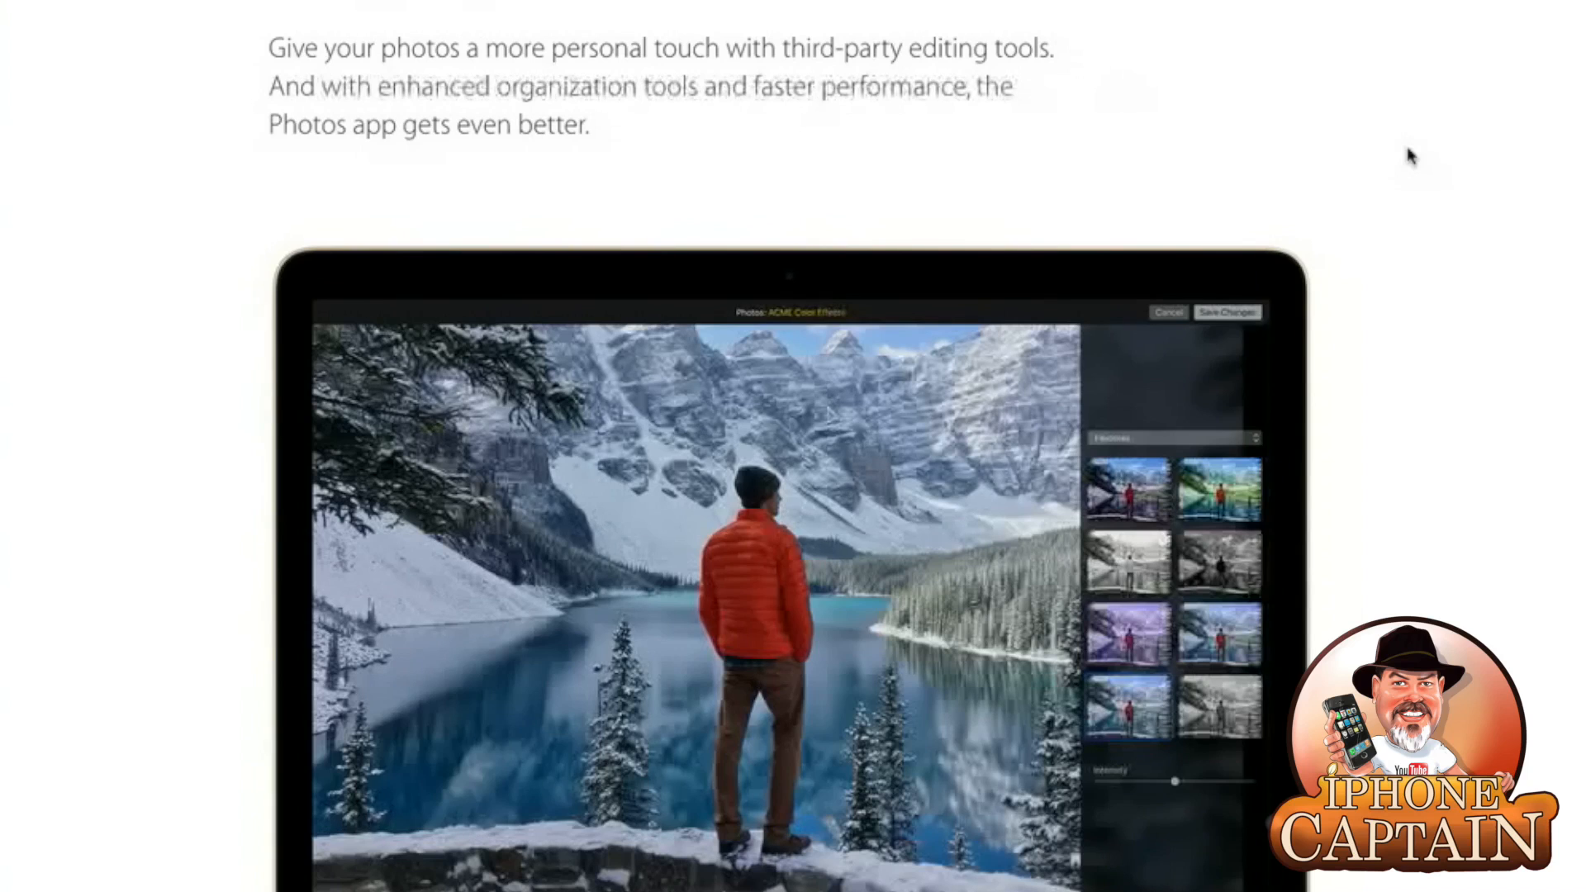
{"action": "scroll", "scroll_direction": "down", "scroll_amount": 3}
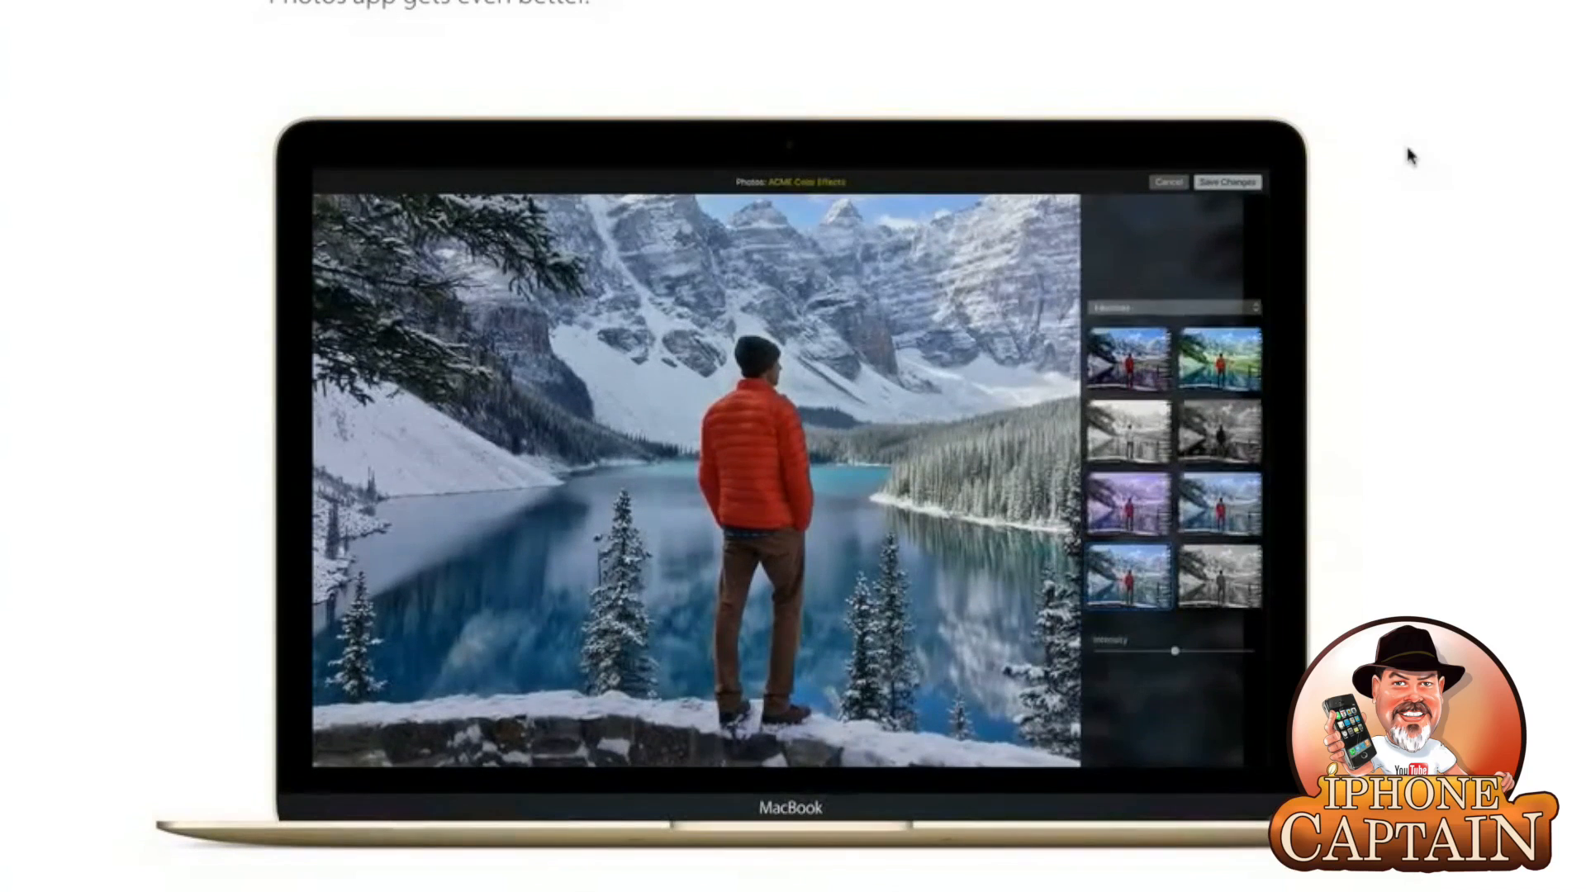
{"action": "scroll", "scroll_direction": "down", "scroll_amount": 3}
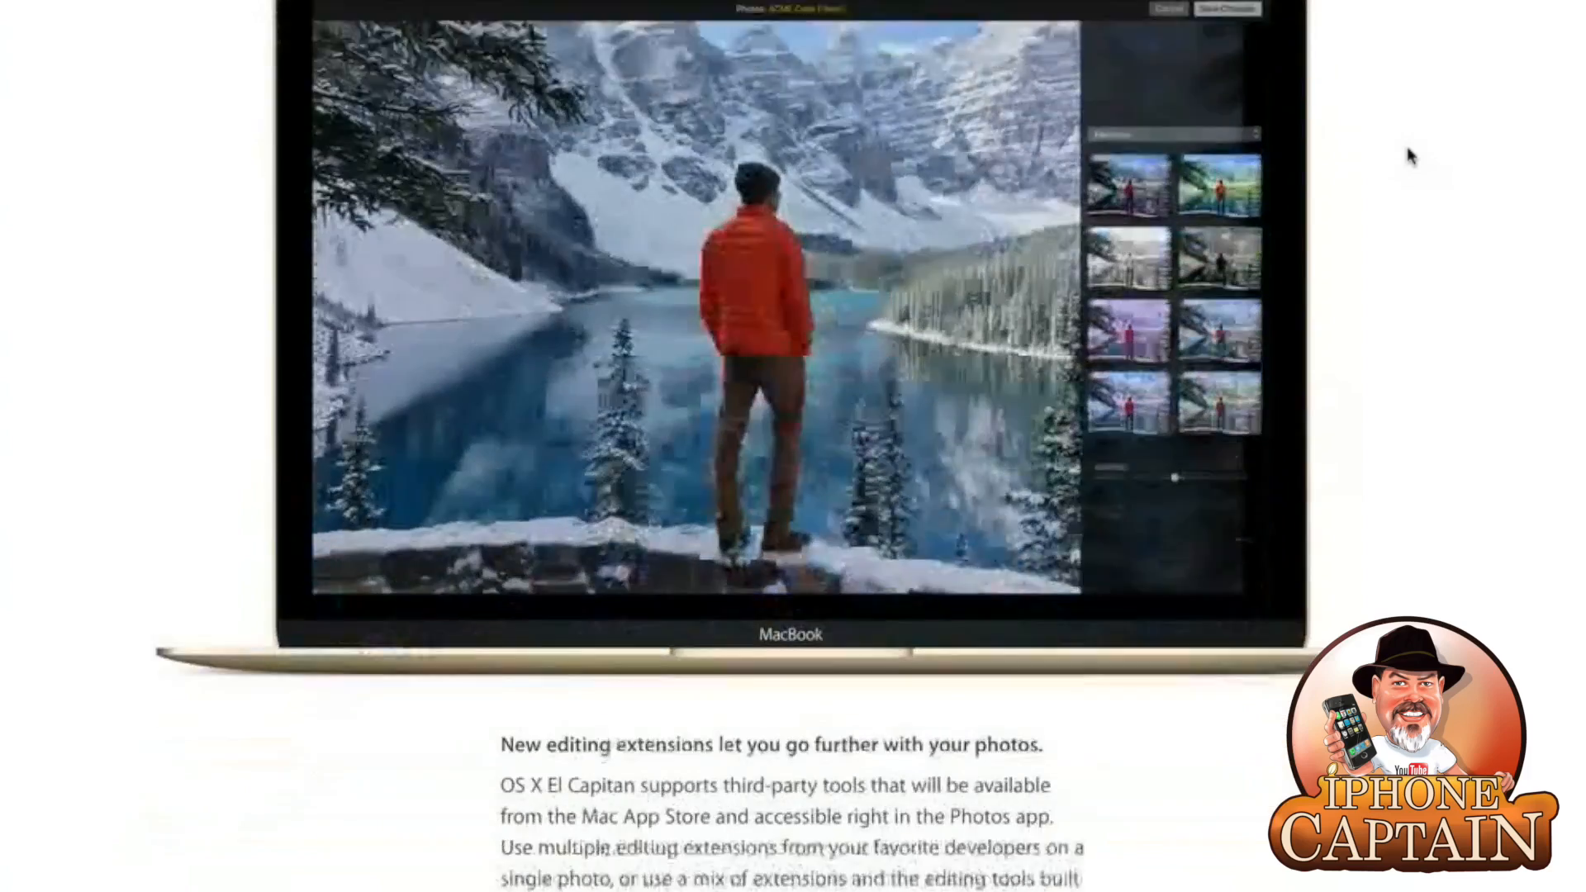
{"action": "scroll", "scroll_direction": "down", "scroll_amount": 3}
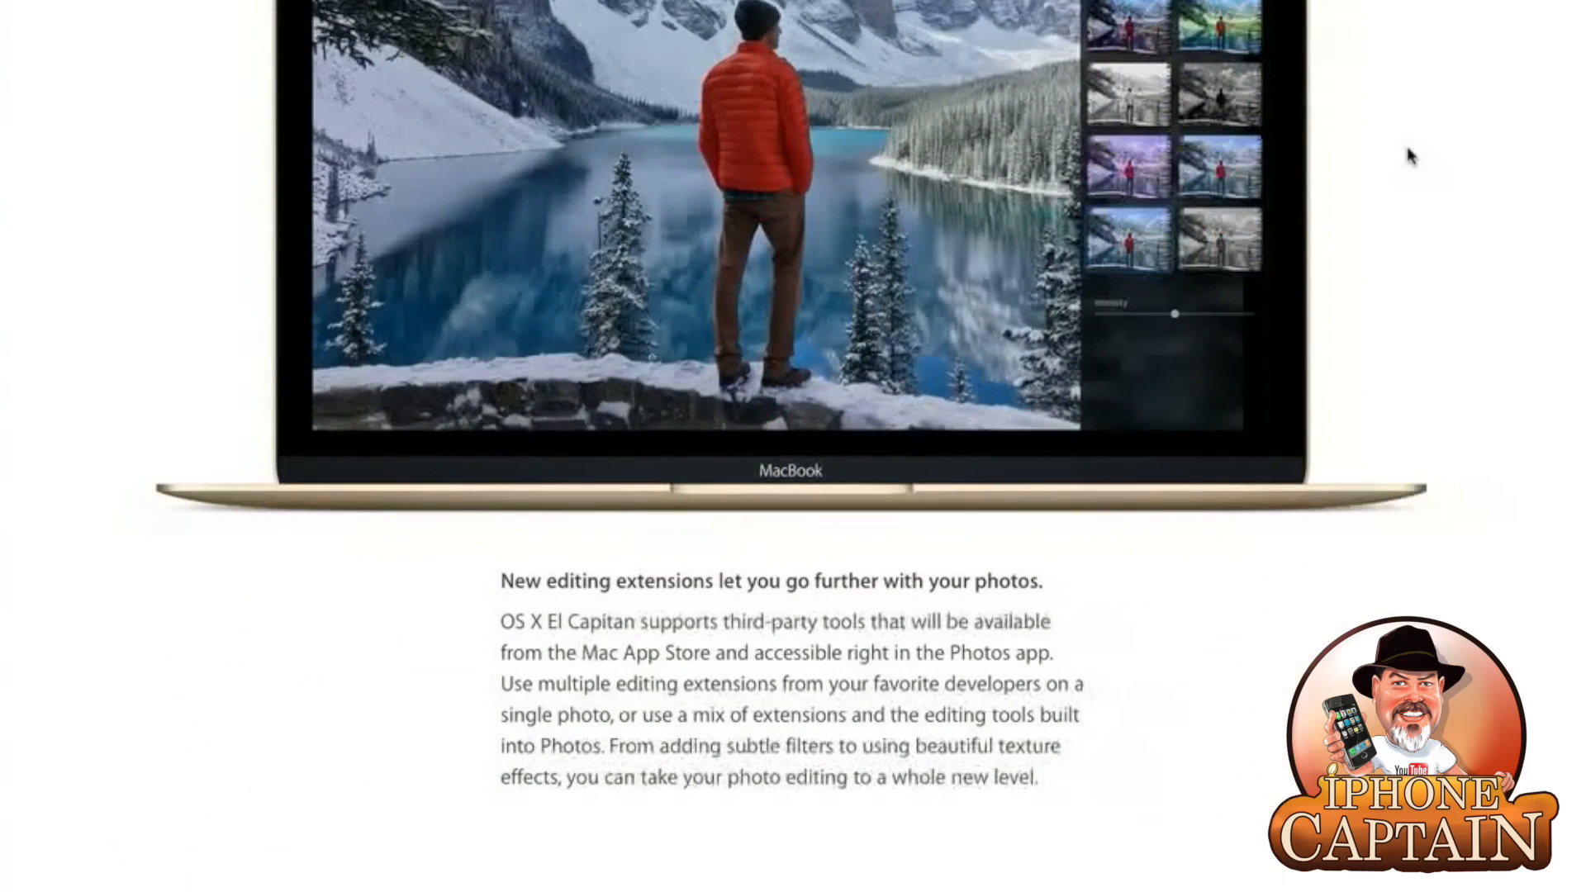
{"action": "scroll", "scroll_direction": "down", "scroll_amount": 3}
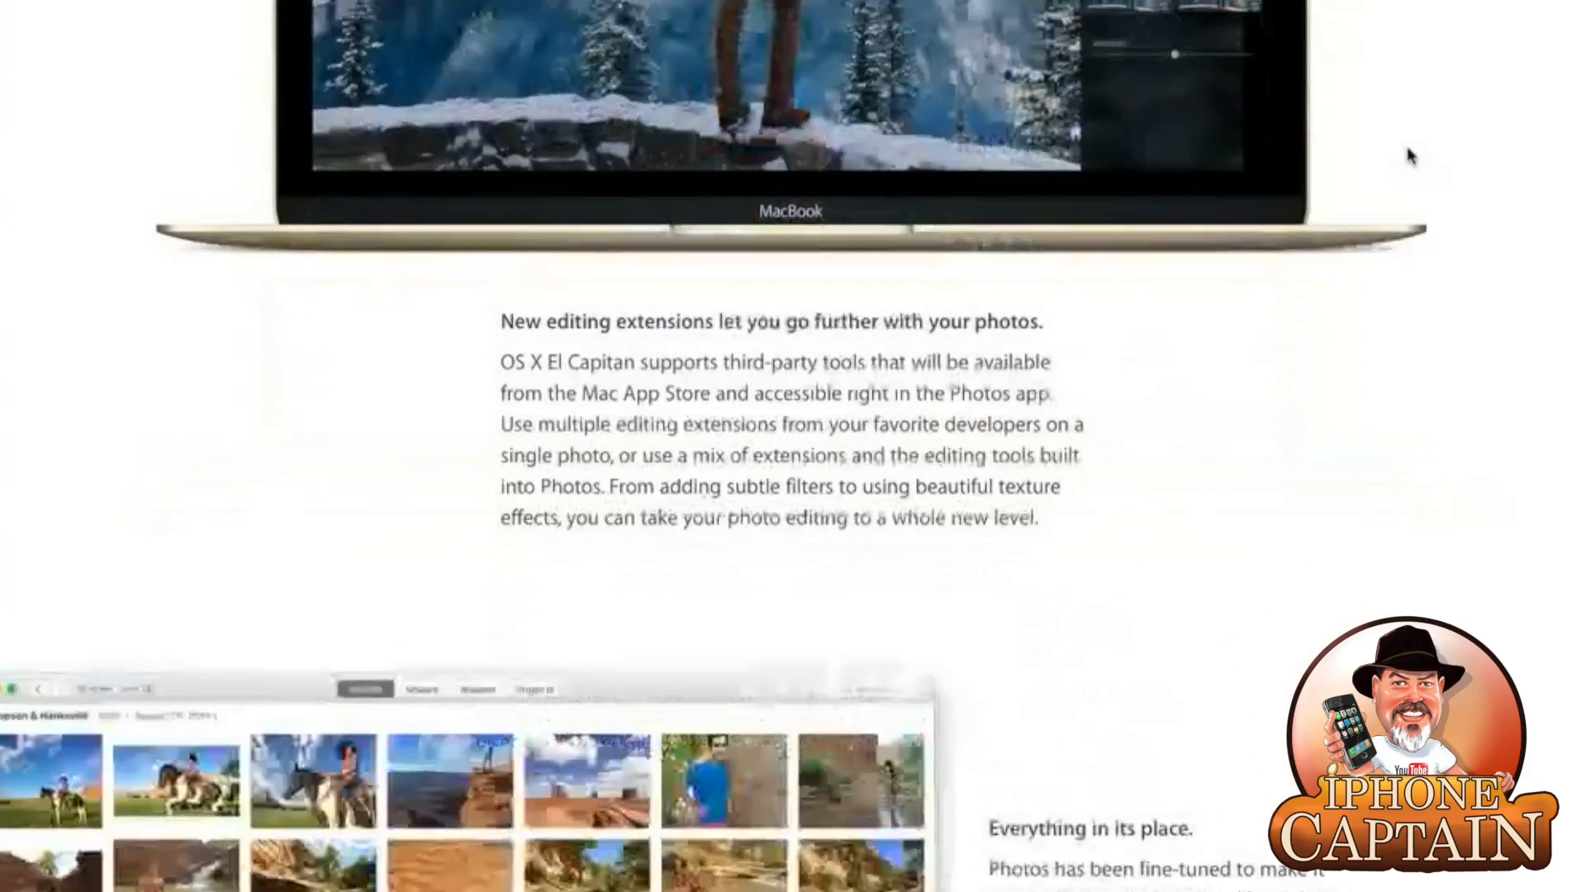
{"action": "scroll", "scroll_direction": "down", "scroll_amount": 3}
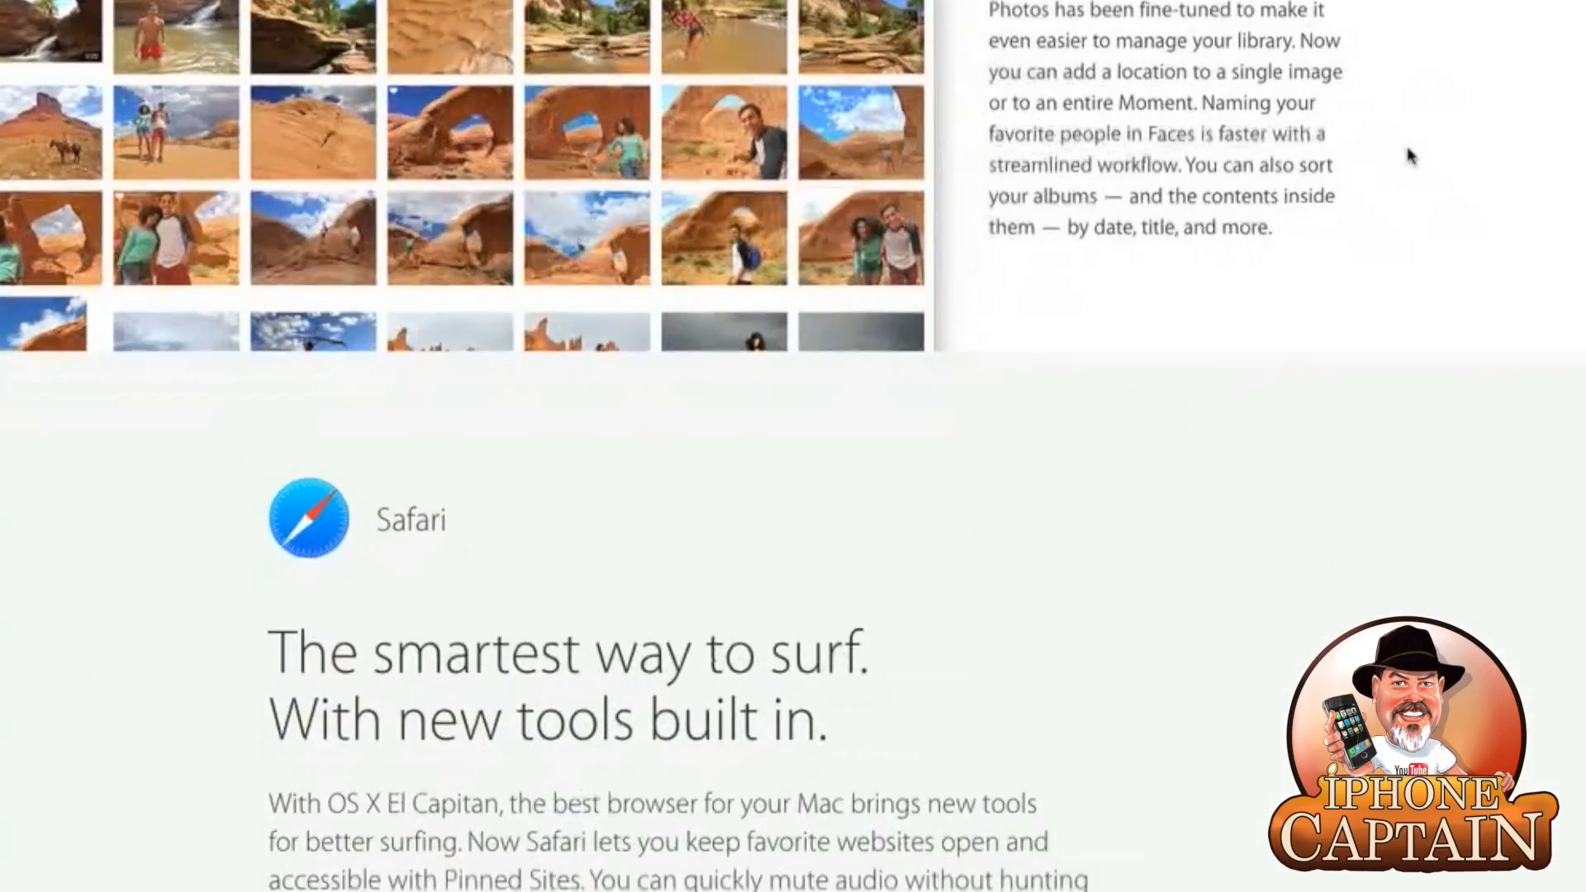
{"action": "scroll", "scroll_direction": "down", "scroll_amount": 3}
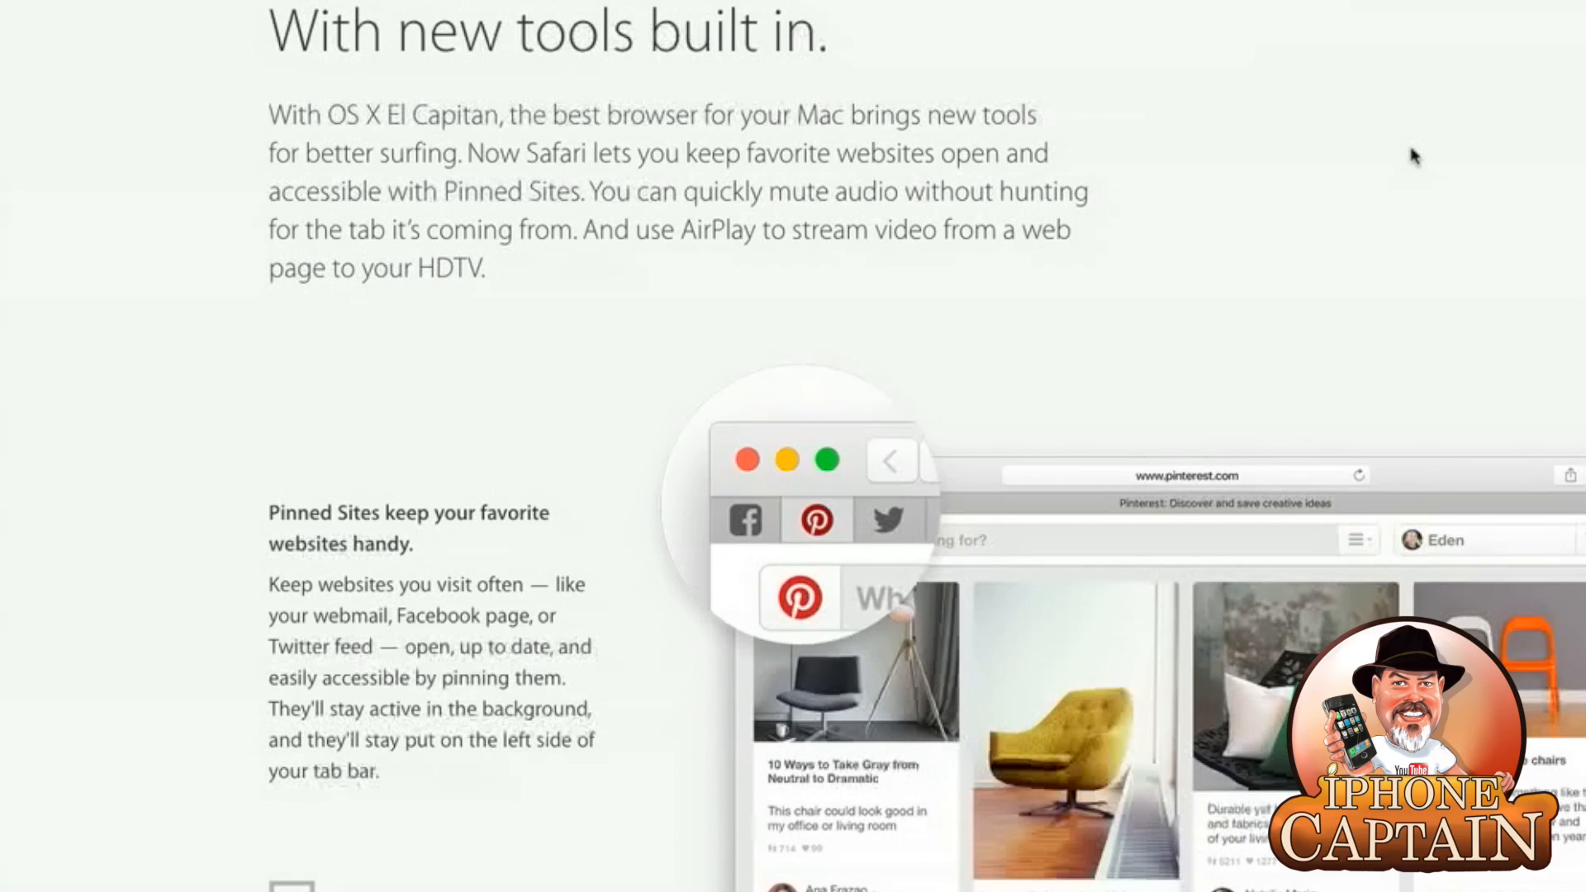
{"action": "scroll", "scroll_direction": "down", "scroll_amount": 3}
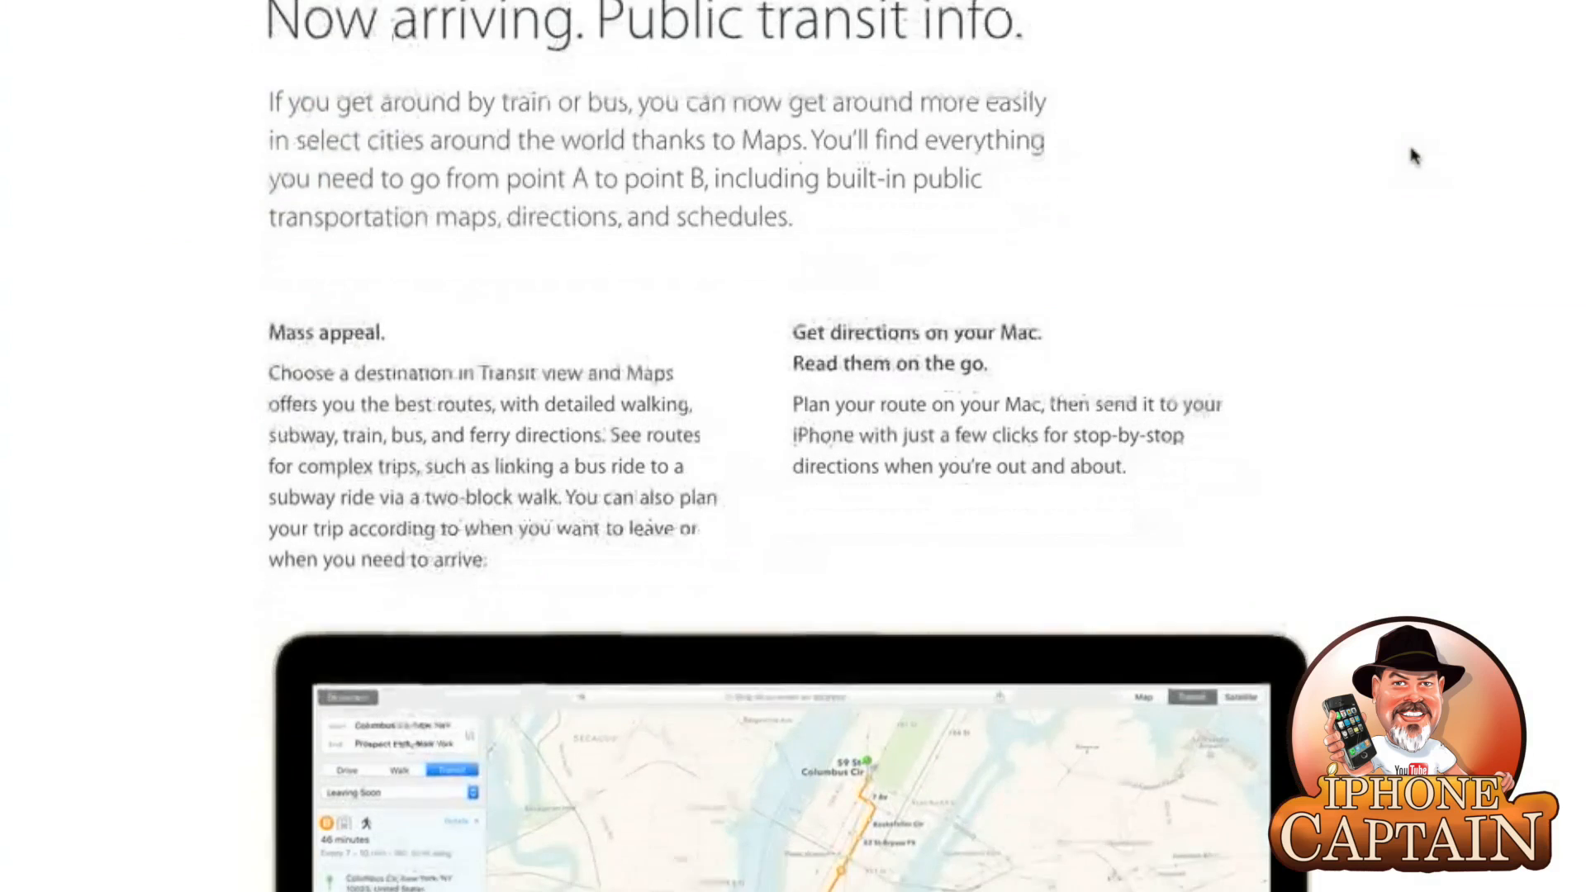
{"action": "scroll", "scroll_direction": "down", "scroll_amount": 3}
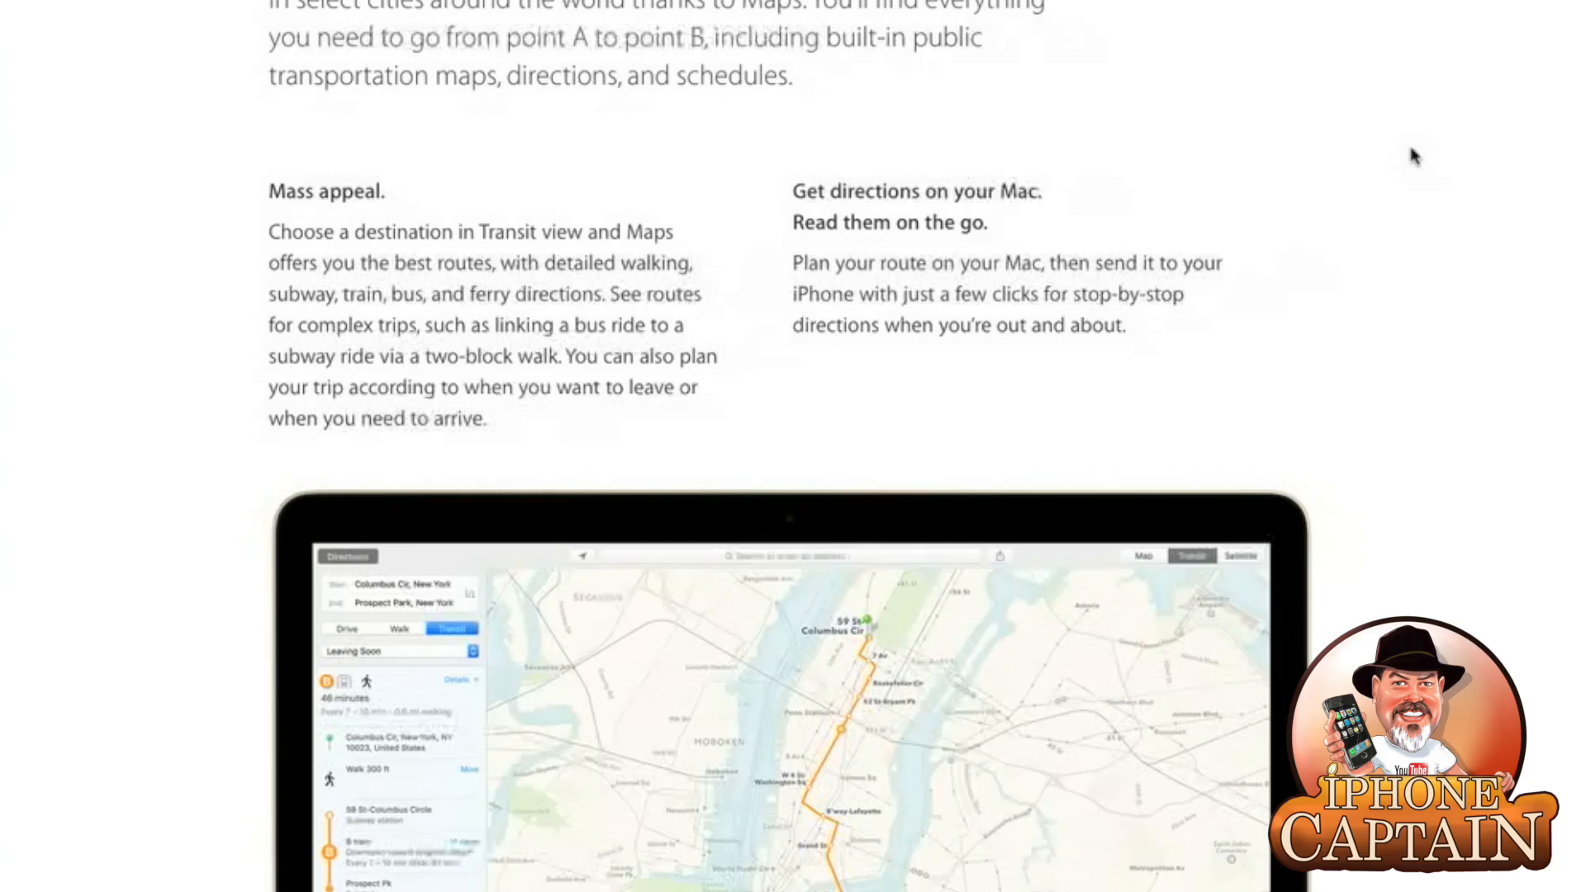
{"action": "scroll", "scroll_direction": "down", "scroll_amount": 3}
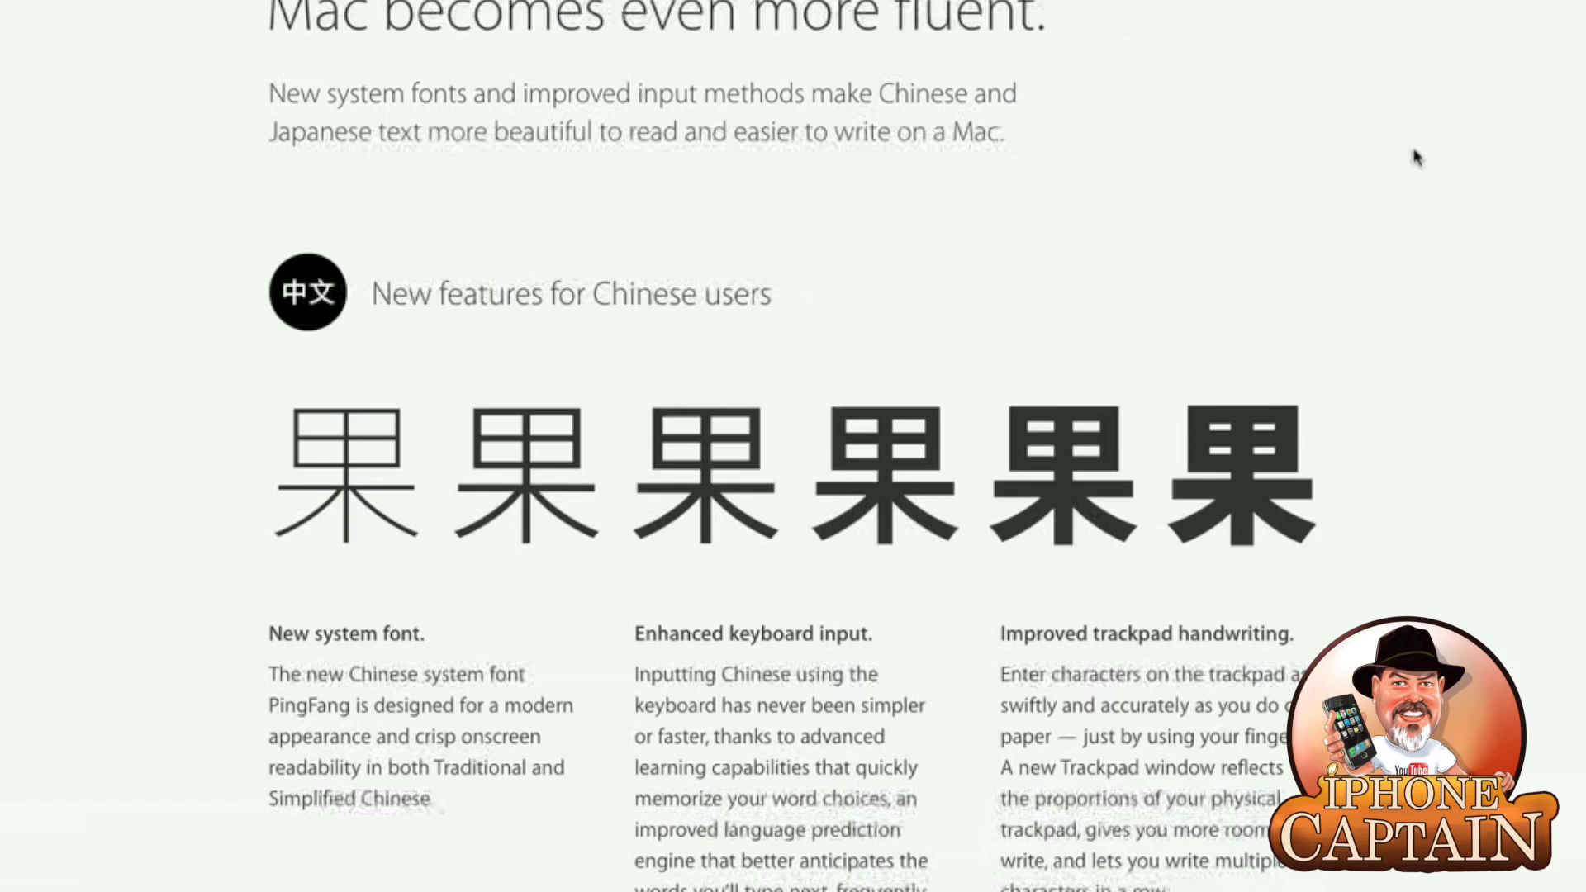
{"action": "scroll", "scroll_direction": "down", "scroll_amount": 3}
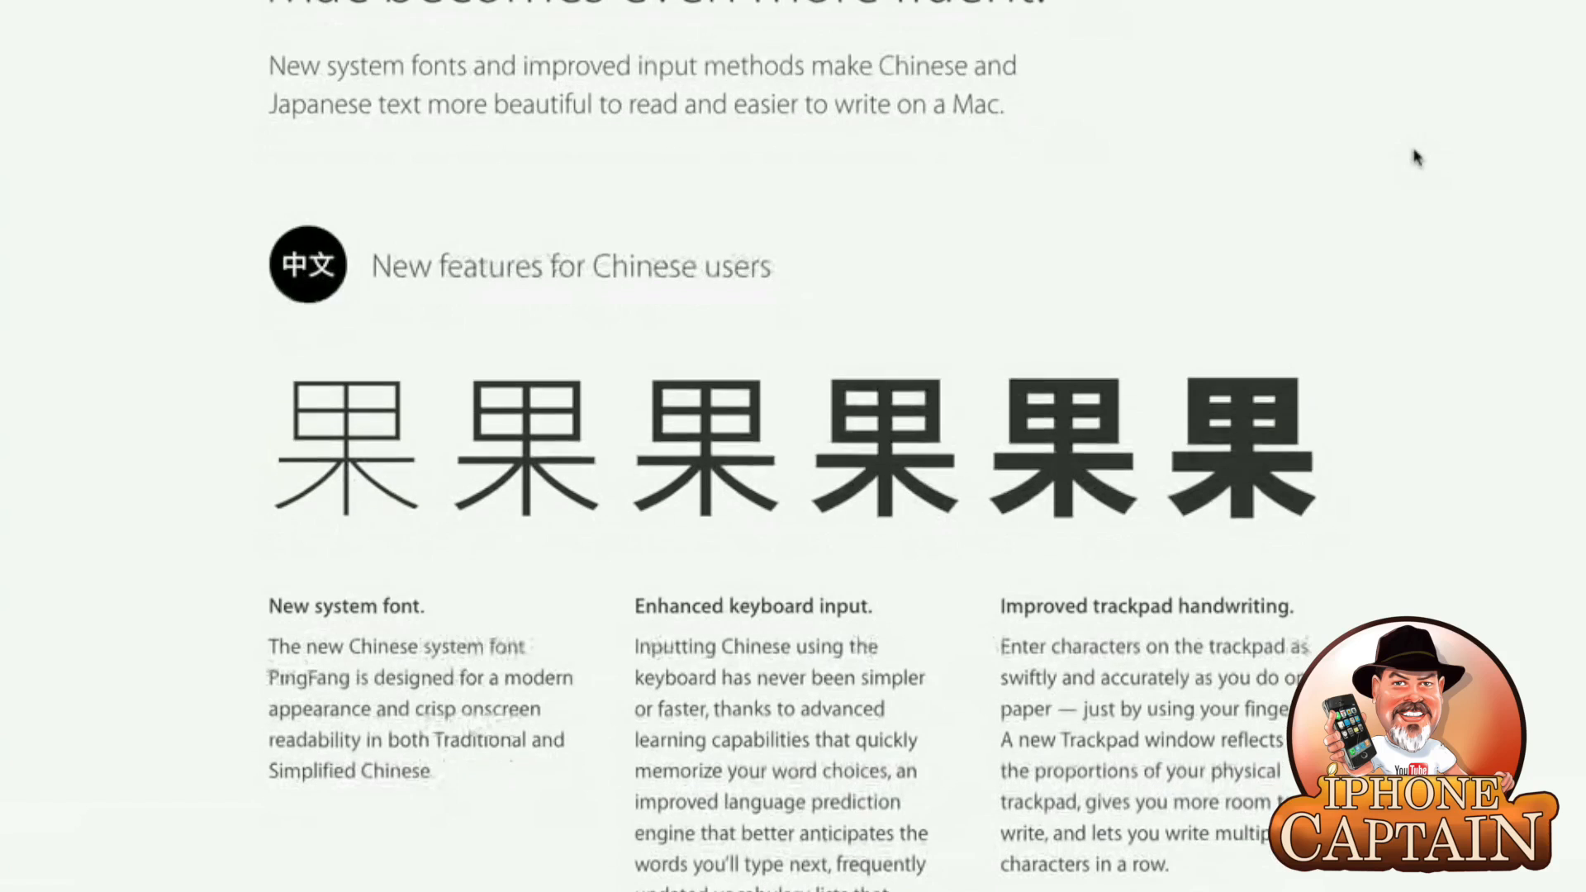
{"action": "scroll", "scroll_direction": "down", "scroll_amount": 3}
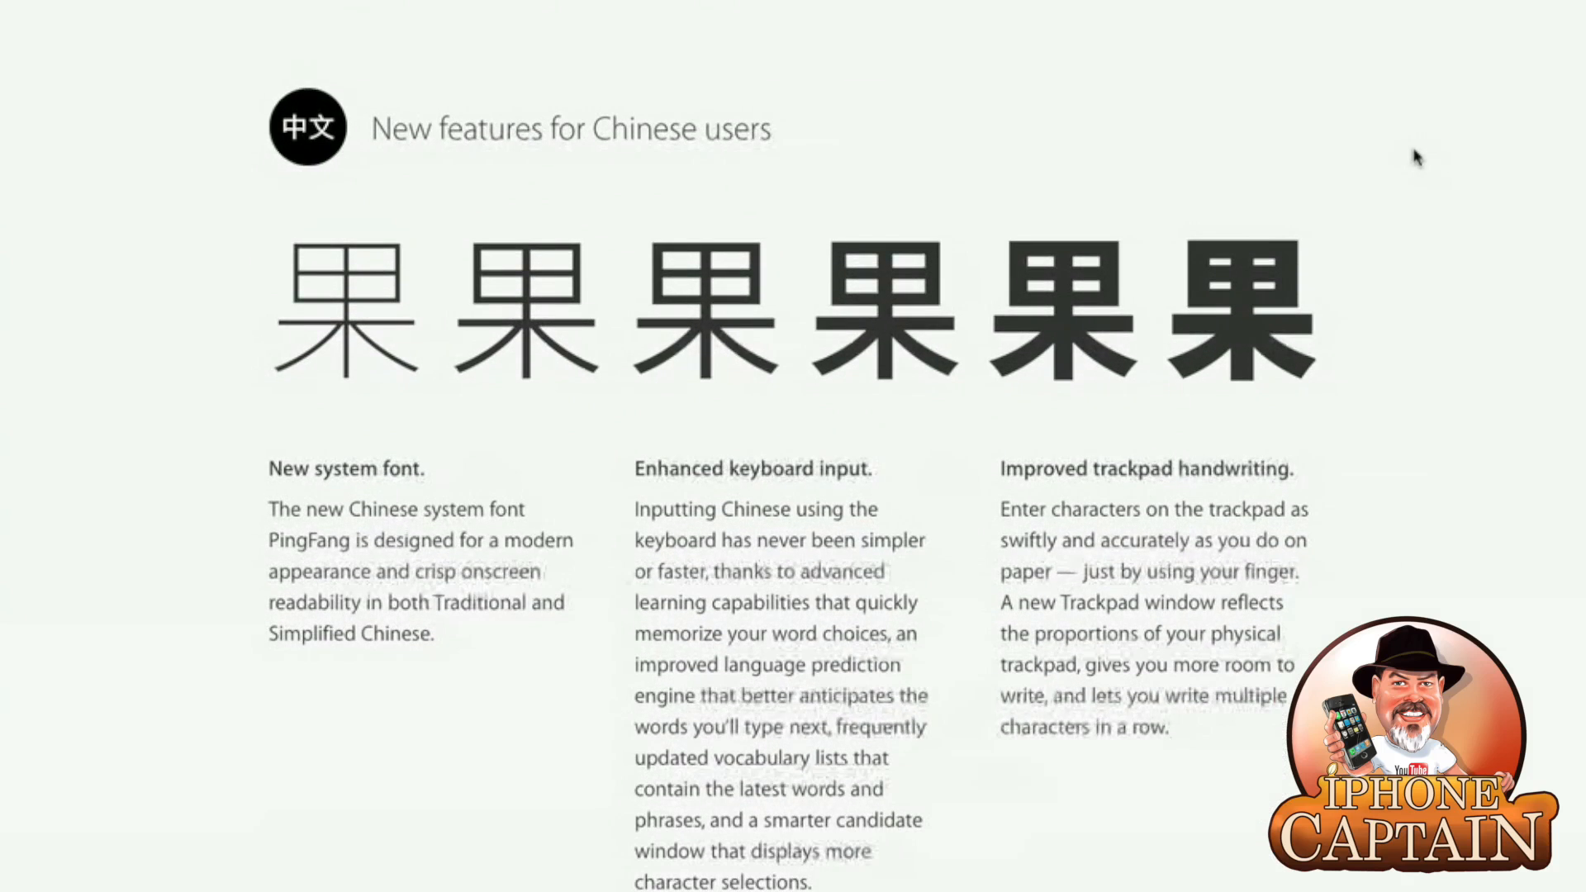
{"action": "scroll", "scroll_direction": "down", "scroll_amount": 3}
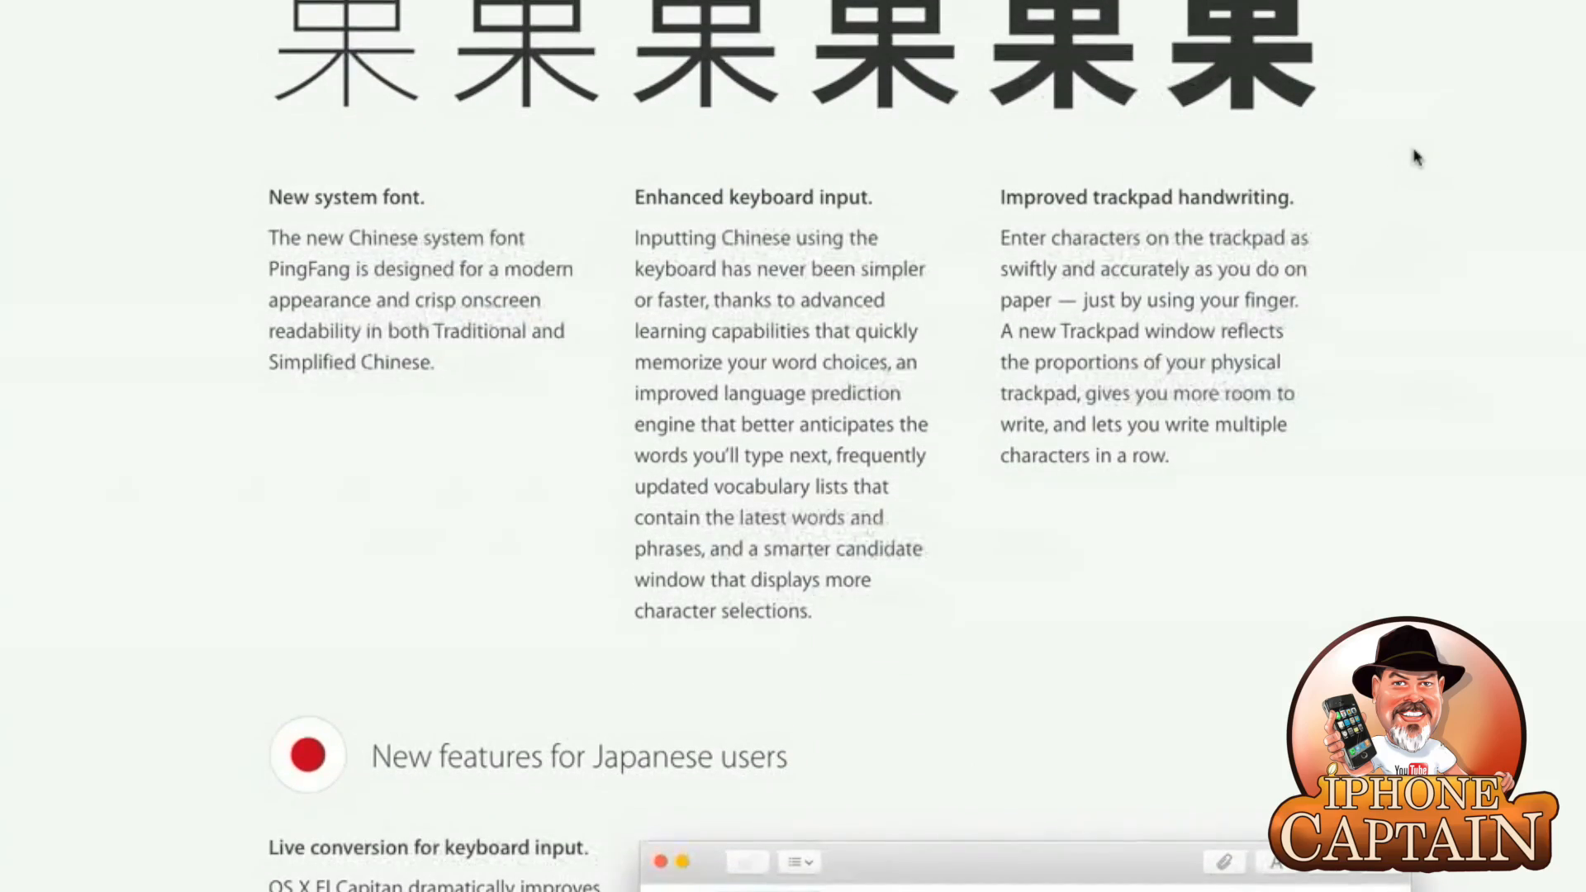
{"action": "scroll", "scroll_direction": "down", "scroll_amount": 3}
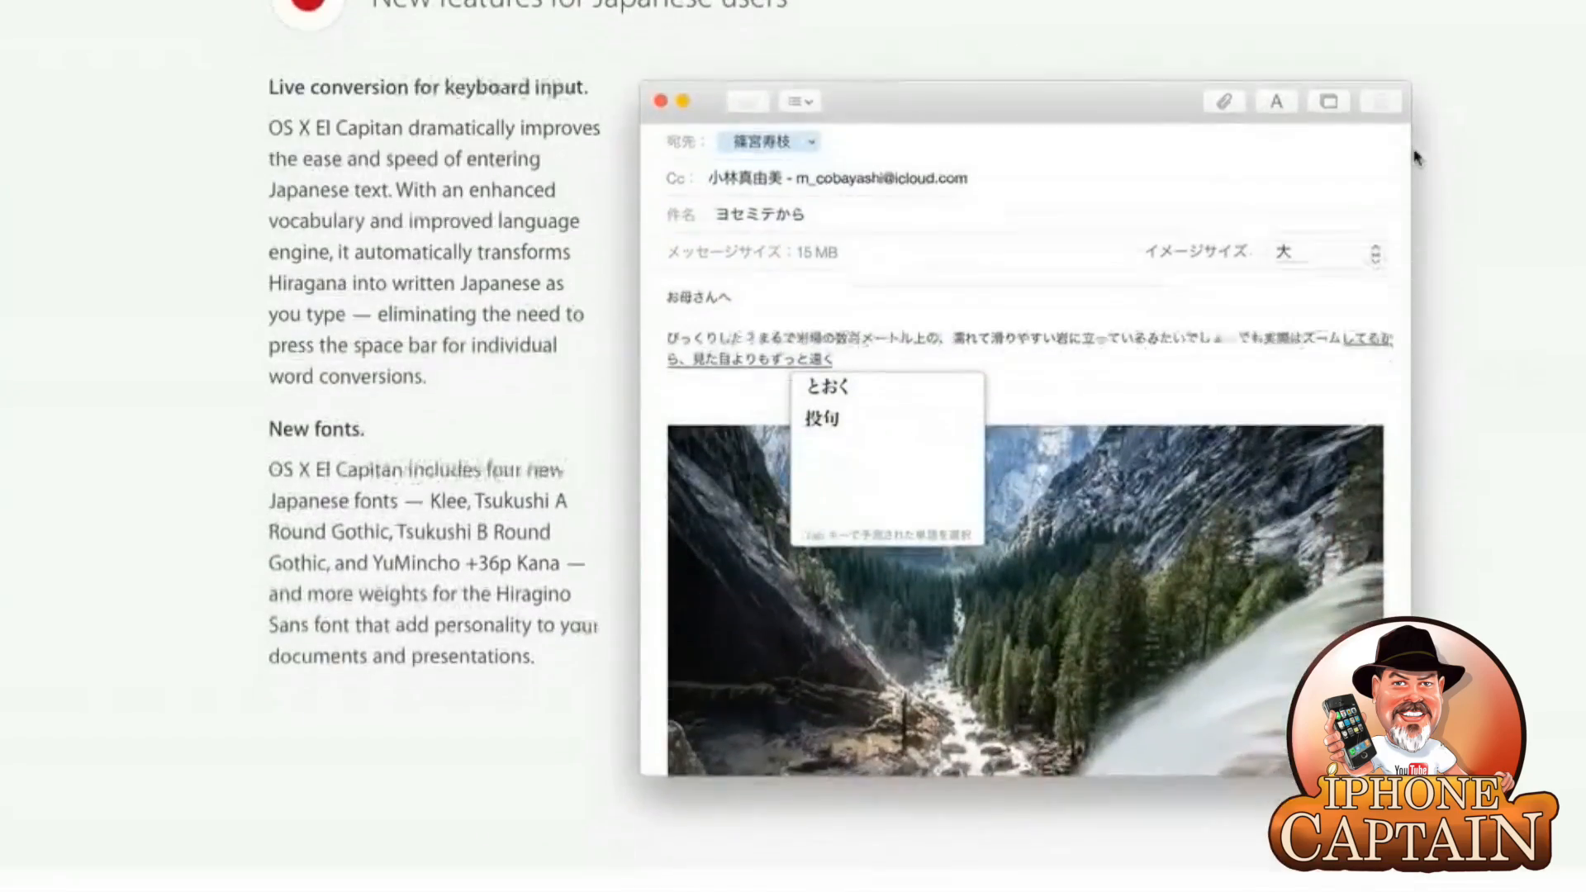
{"action": "scroll", "scroll_direction": "down", "scroll_amount": 3}
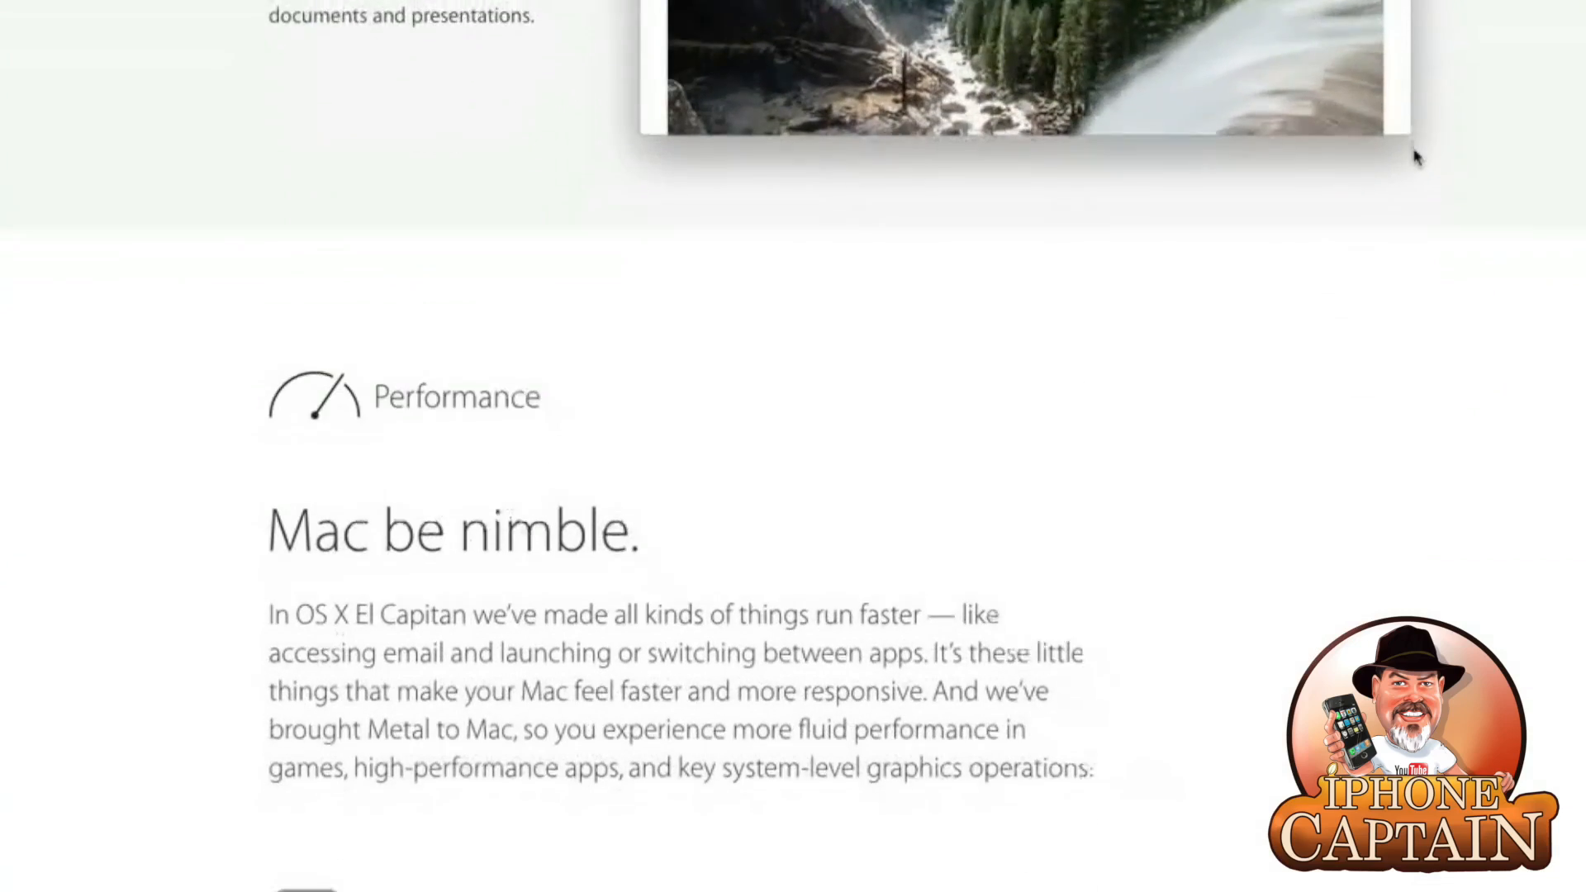
{"action": "scroll", "scroll_direction": "down", "scroll_amount": 3}
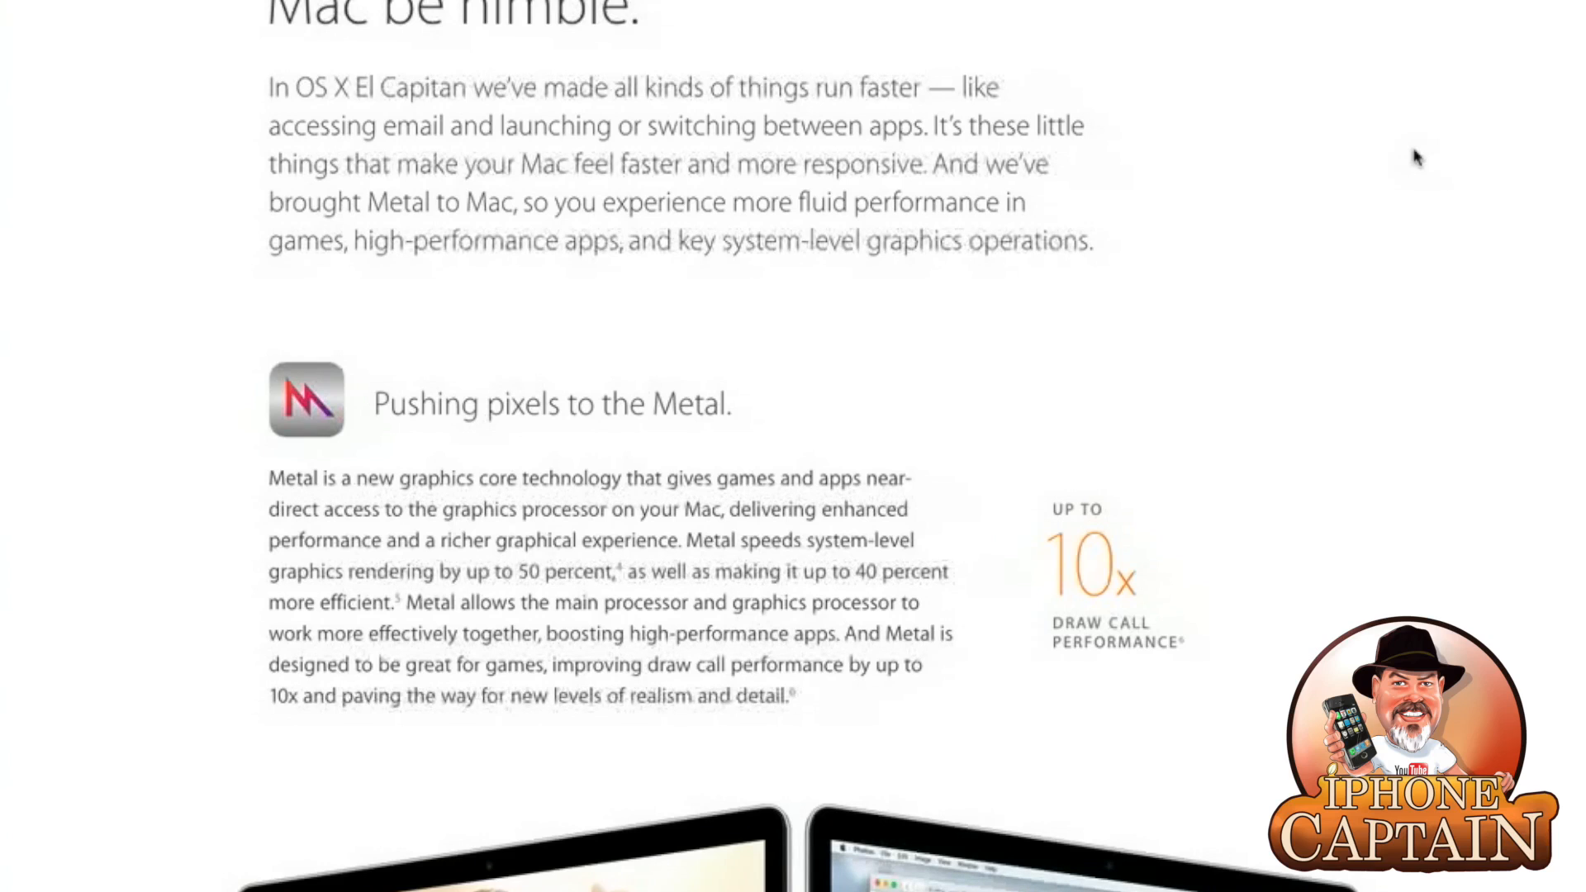
{"action": "scroll", "scroll_direction": "down", "scroll_amount": 3}
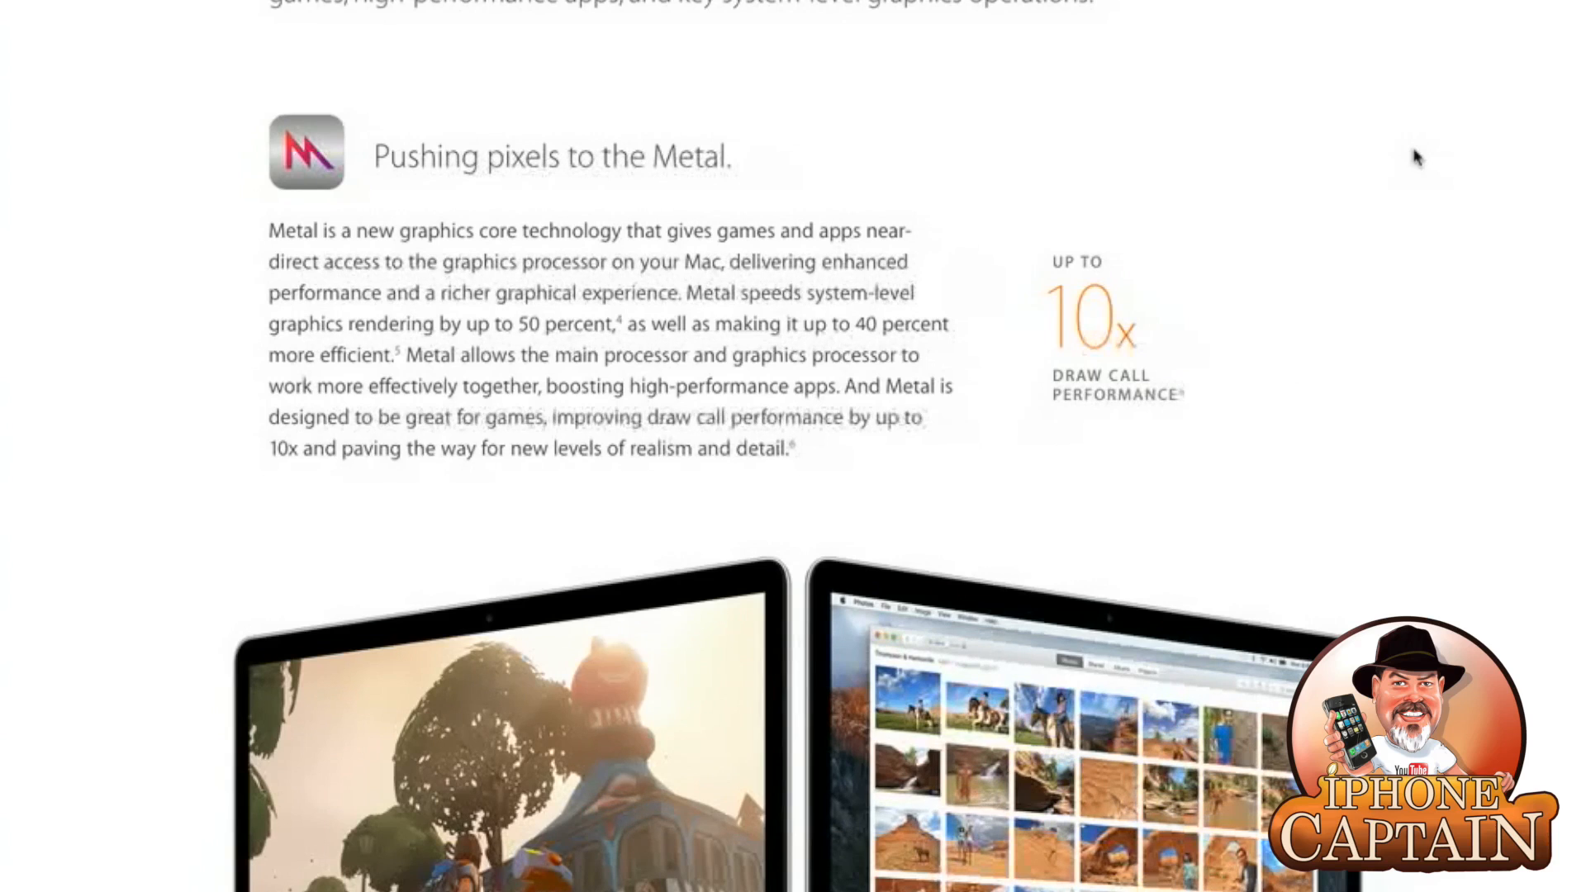
{"action": "scroll", "scroll_direction": "down", "scroll_amount": 3}
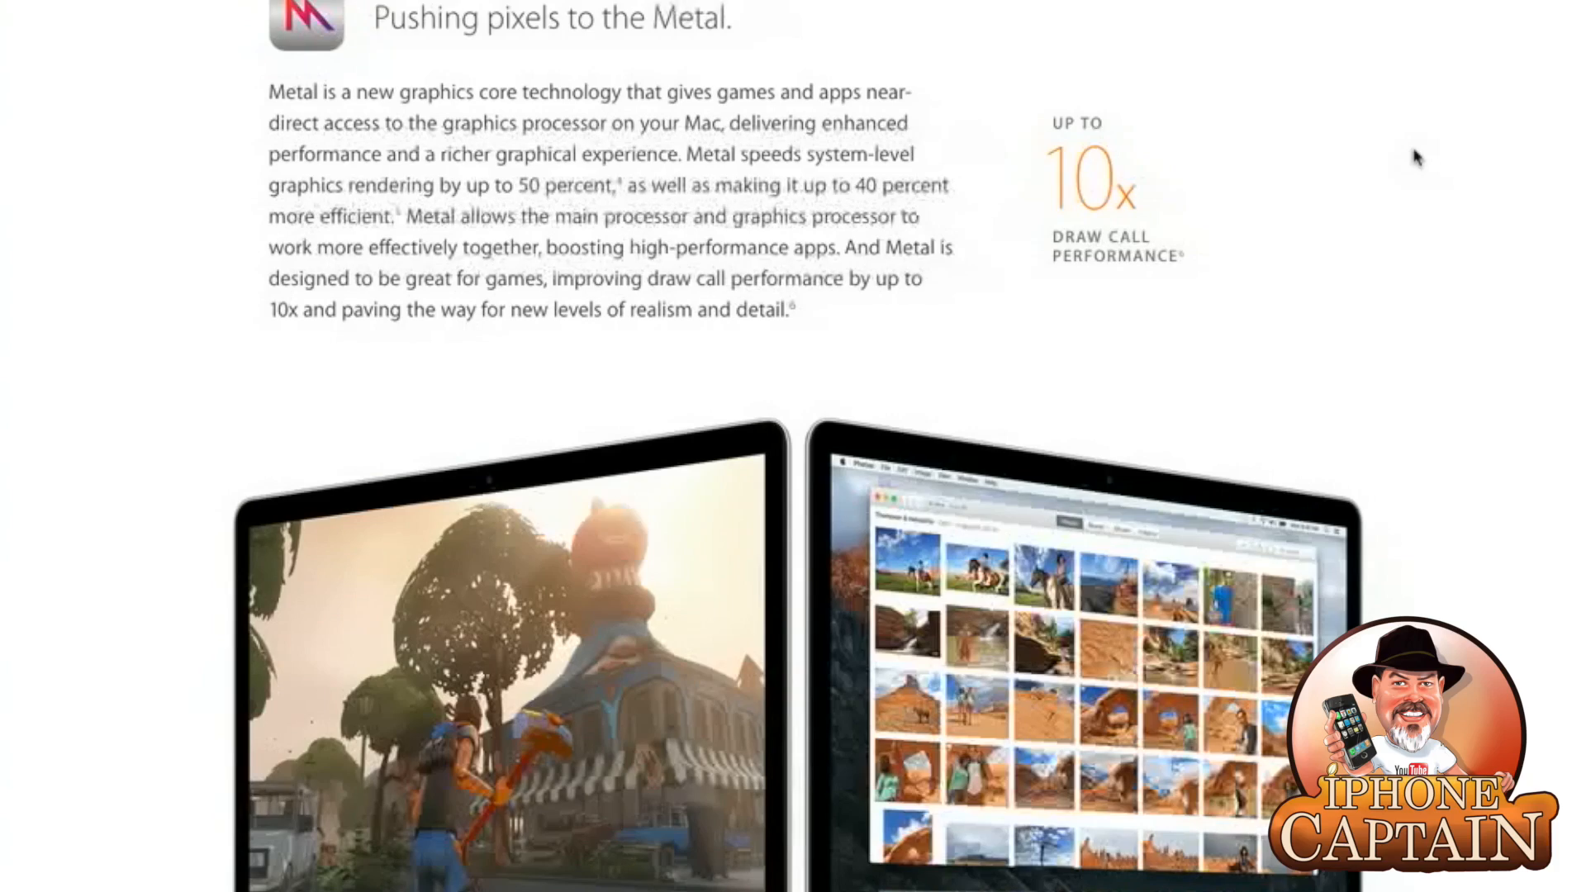
{"action": "scroll", "scroll_direction": "down", "scroll_amount": 3}
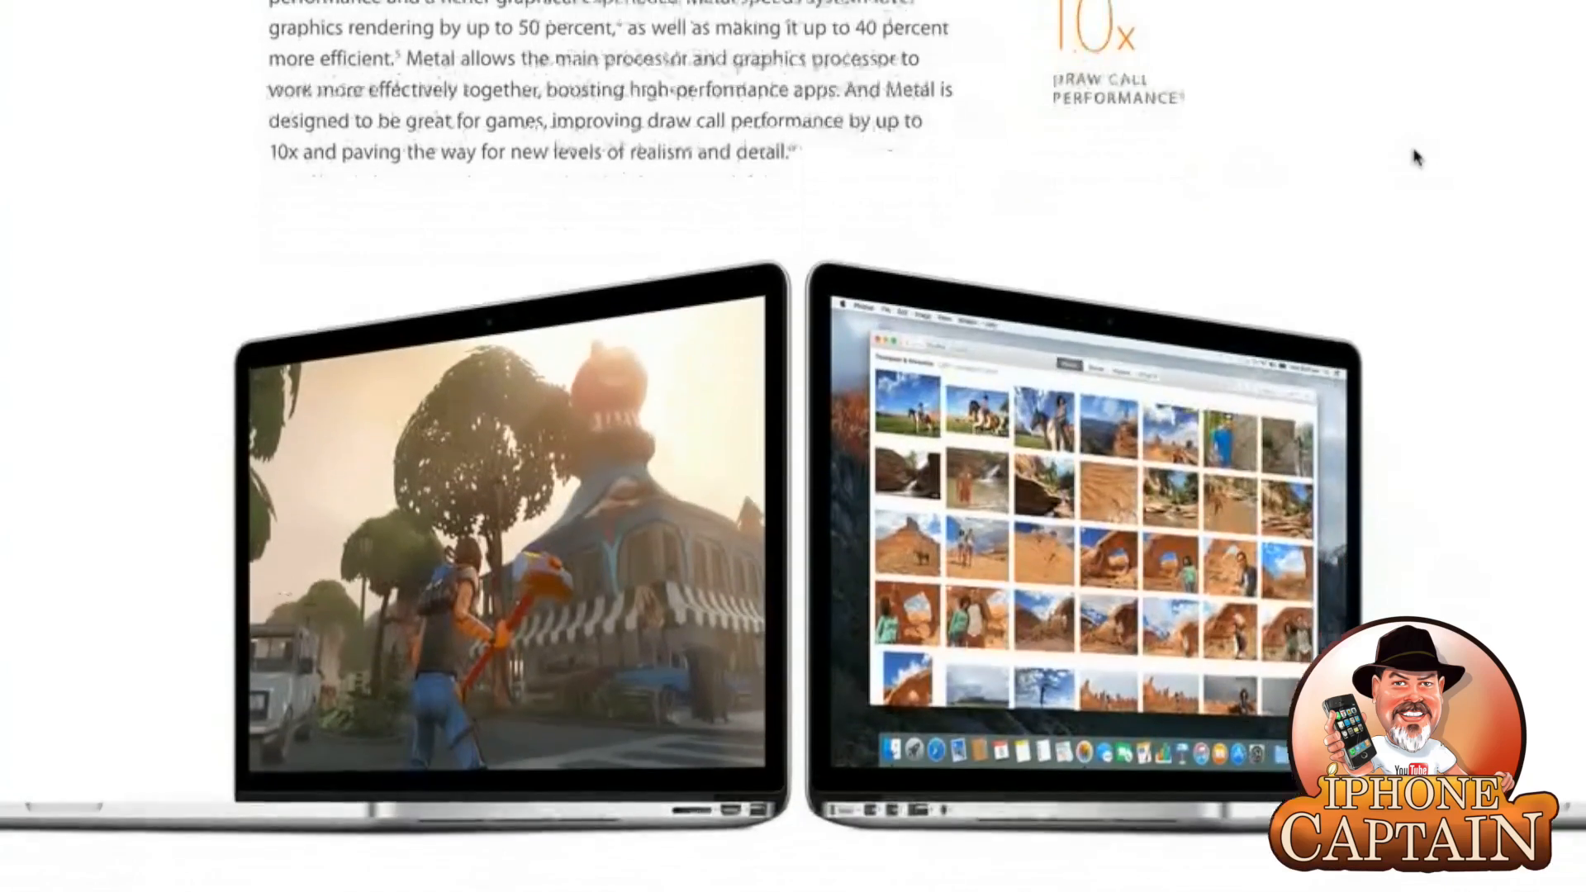
{"action": "scroll", "scroll_direction": "down", "scroll_amount": 3}
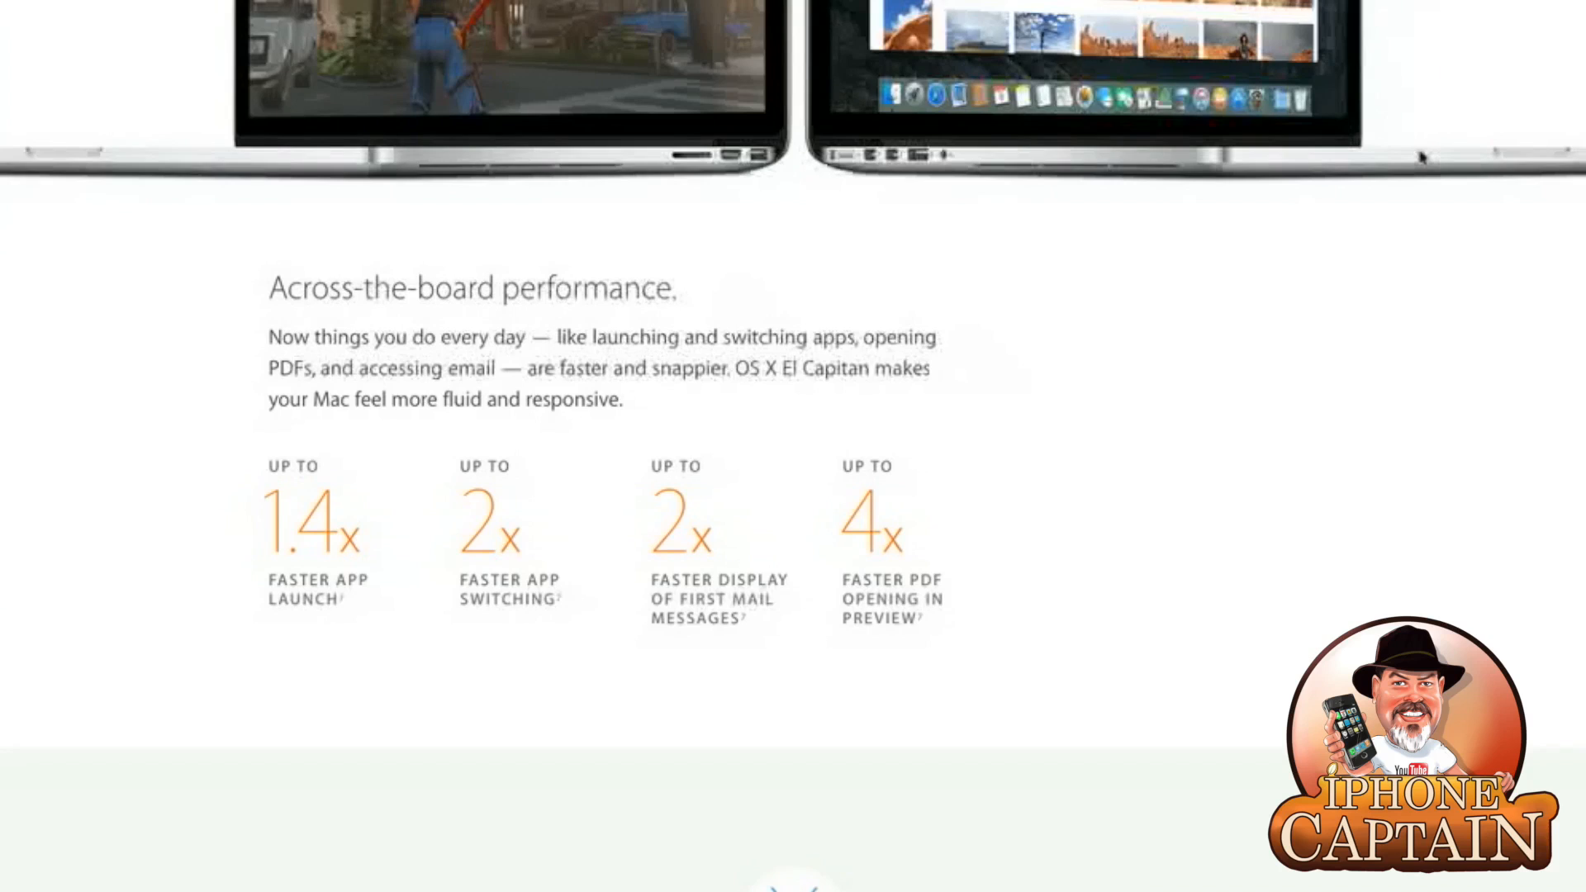
{"action": "scroll", "scroll_direction": "down", "scroll_amount": 3}
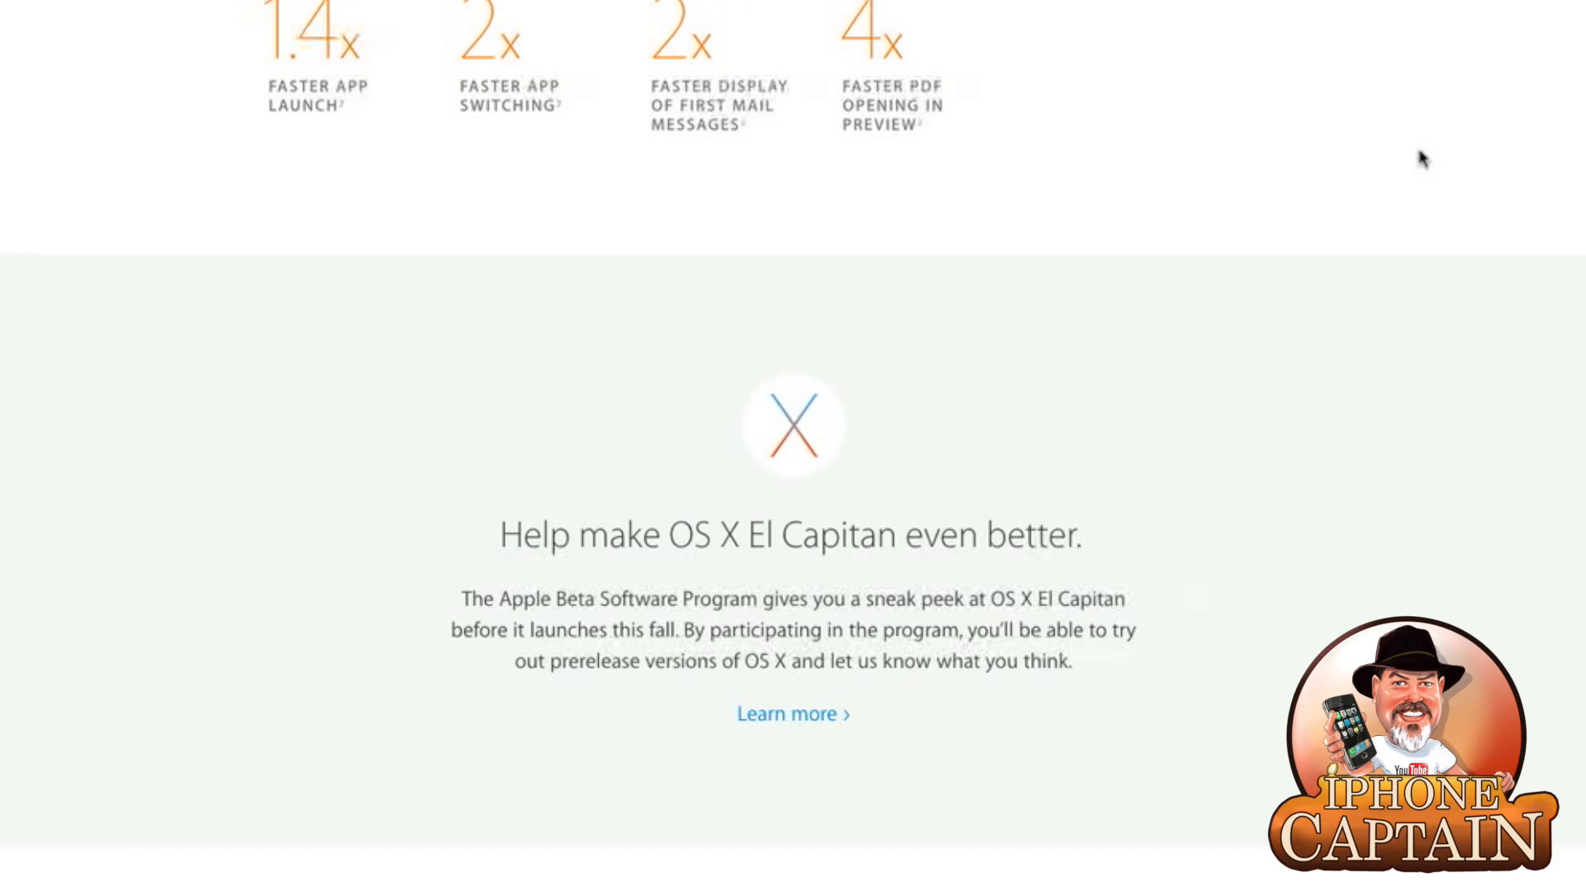
{"action": "scroll", "scroll_direction": "down", "scroll_amount": 3}
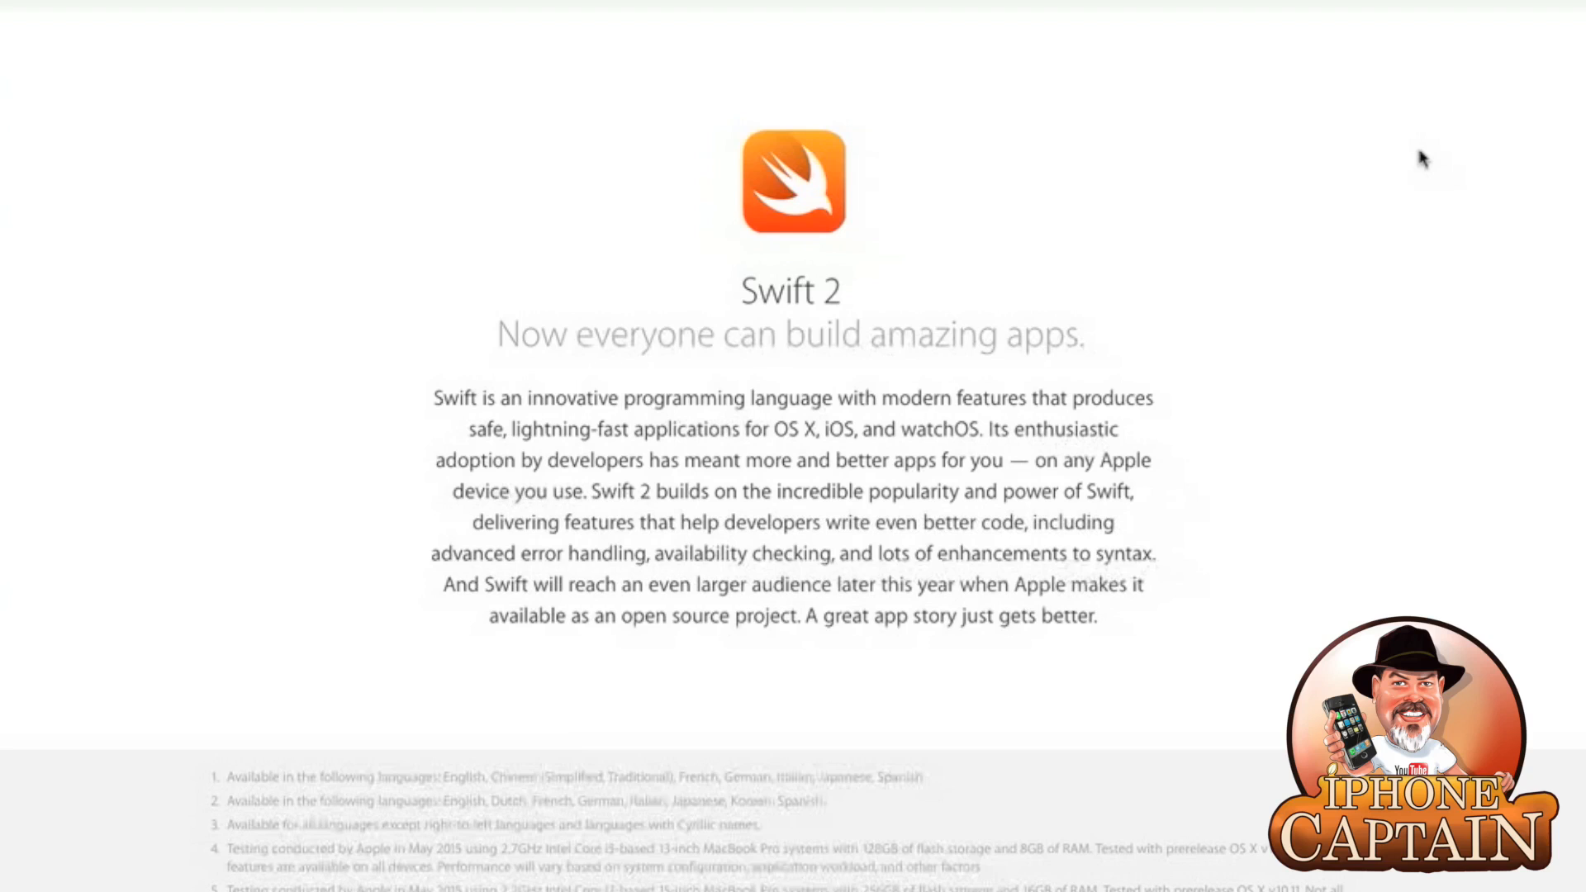
{"action": "scroll", "scroll_direction": "down", "scroll_amount": 3}
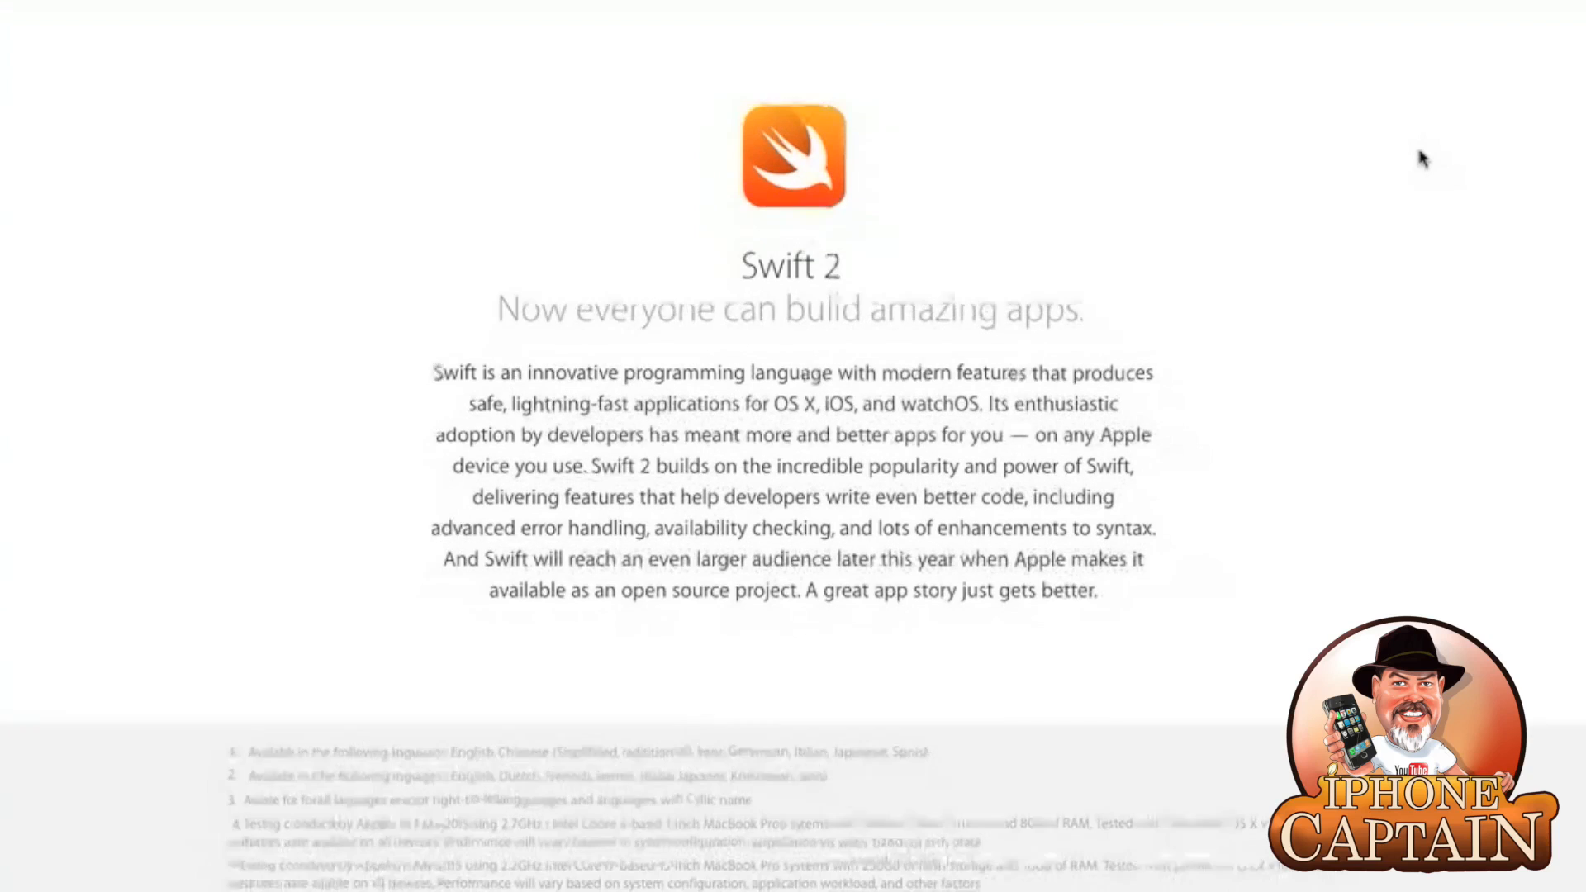
{"action": "scroll", "scroll_direction": "down", "scroll_amount": 3}
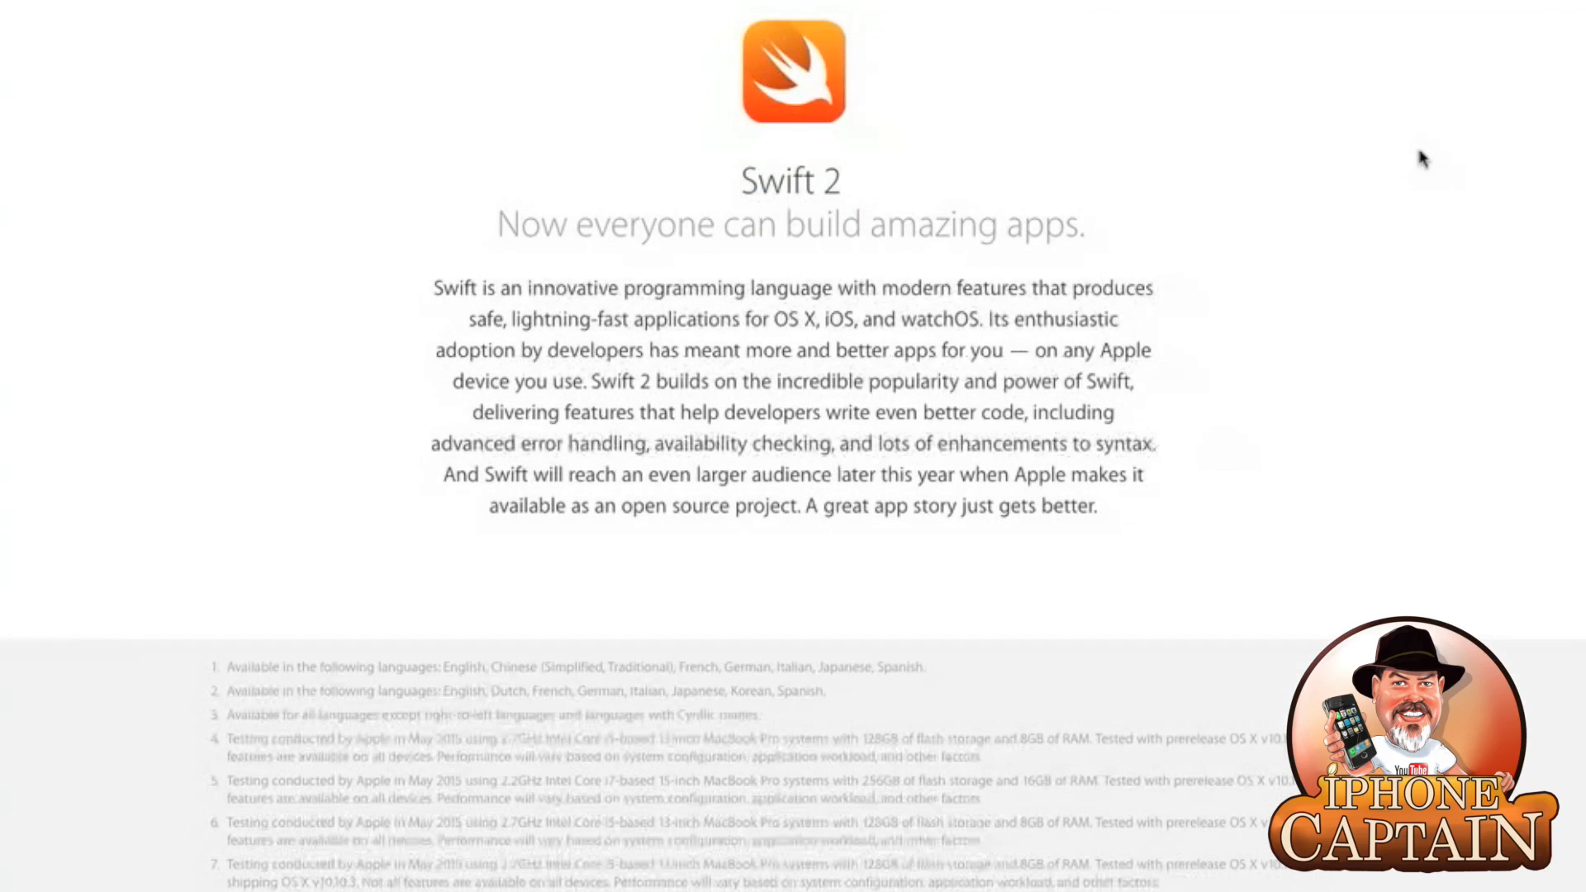